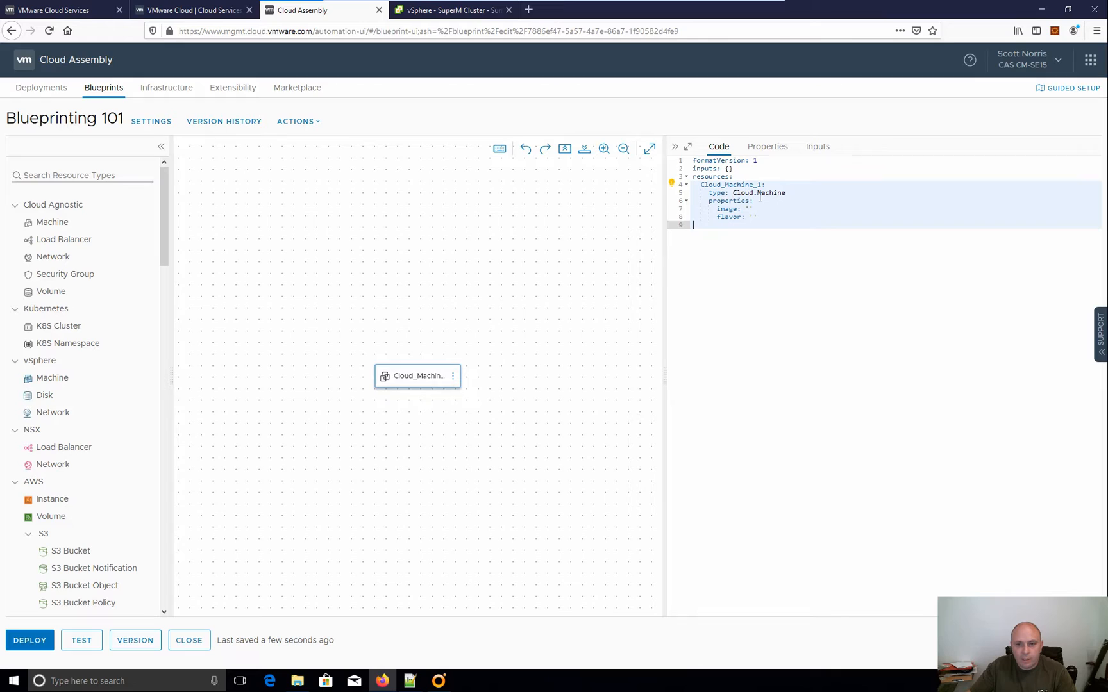
Give the cloud machine the CentOS image and the 'small' flavor via the Properties form.
click(766, 146)
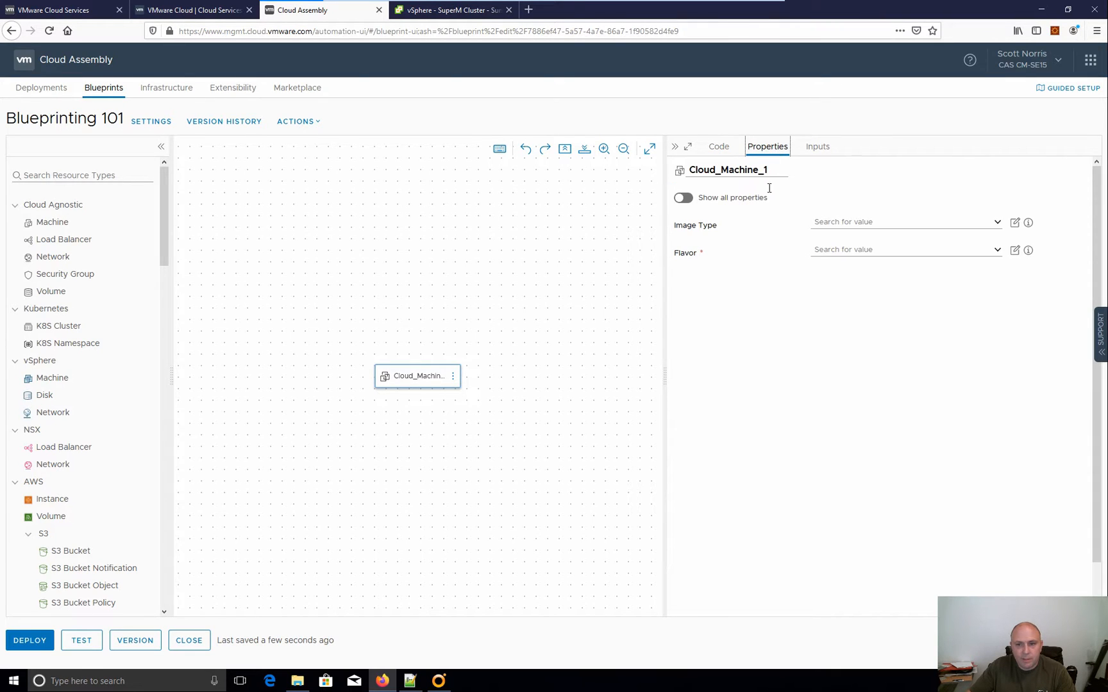
mouse_move(999, 229)
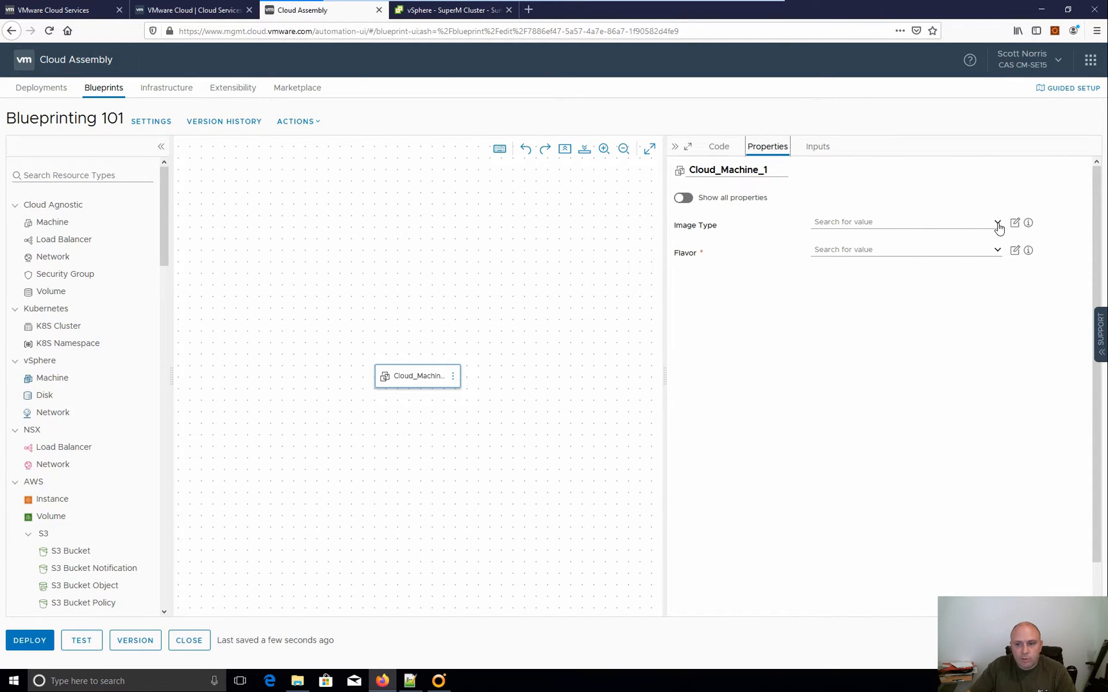
click(996, 222)
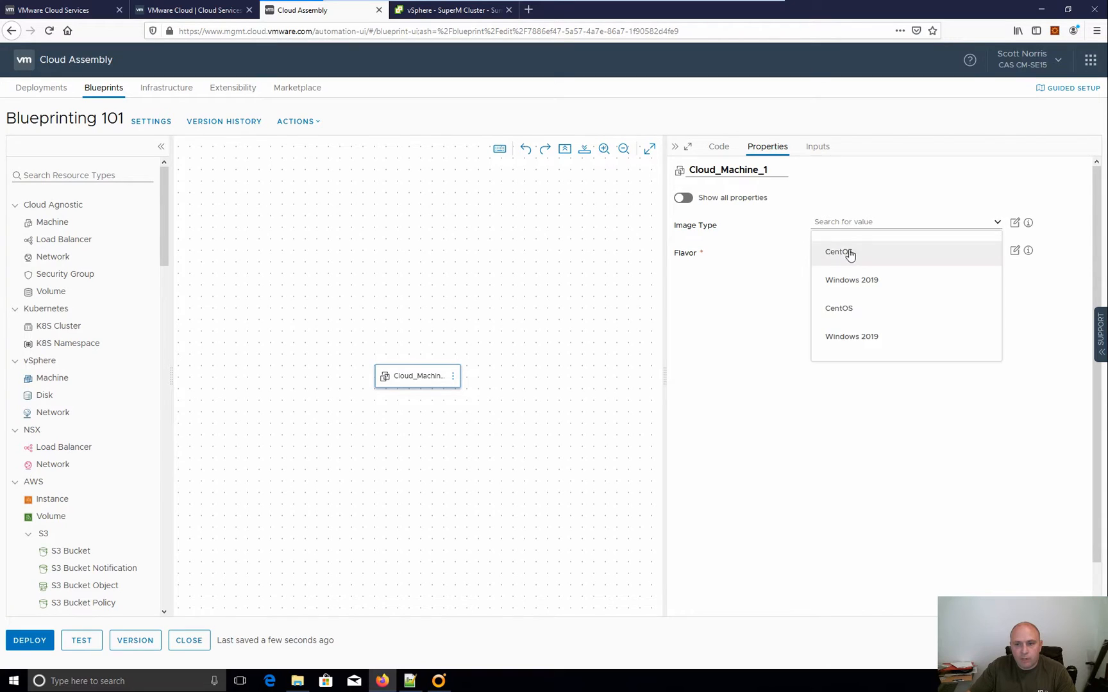
click(838, 252)
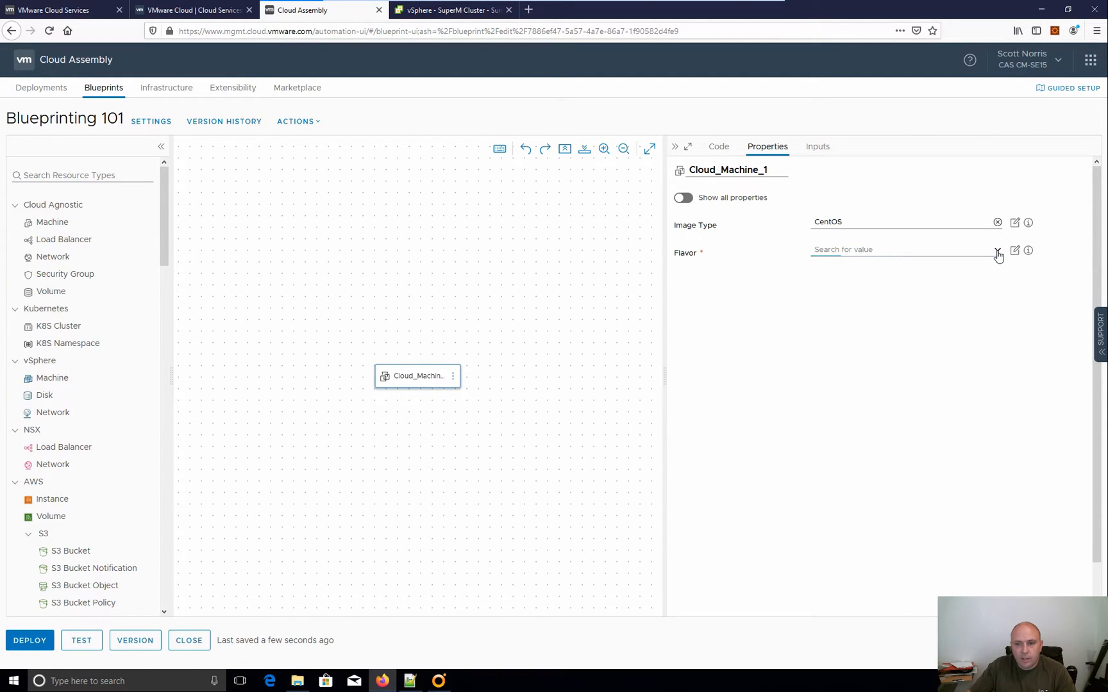
text(small)
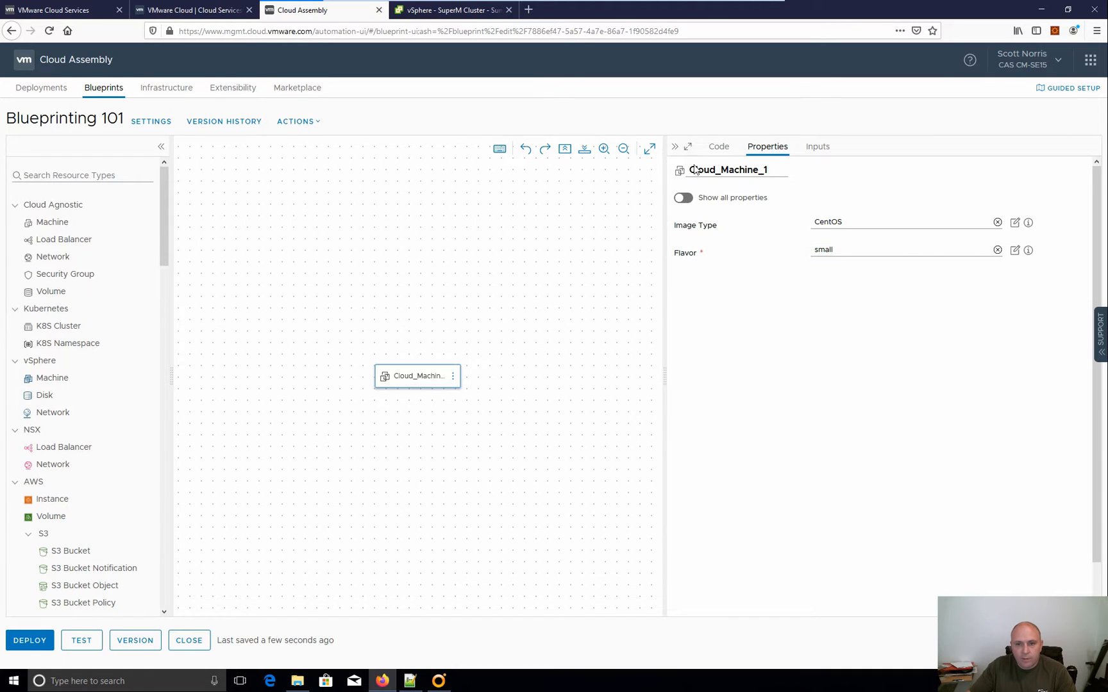
click(718, 147)
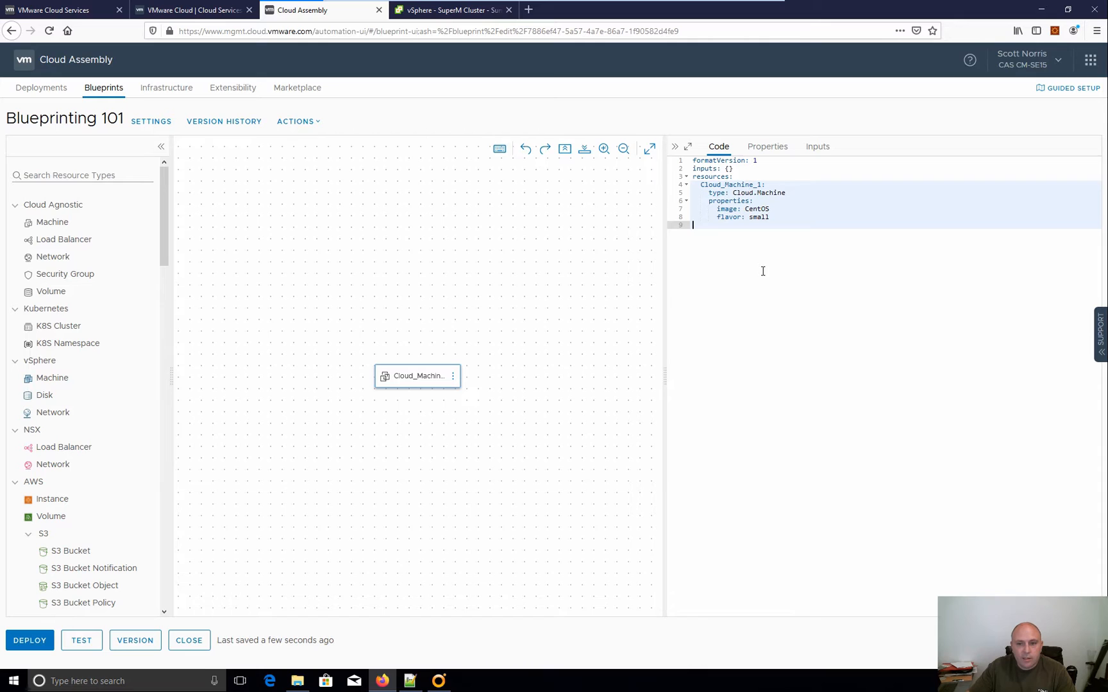
mouse_move(754, 267)
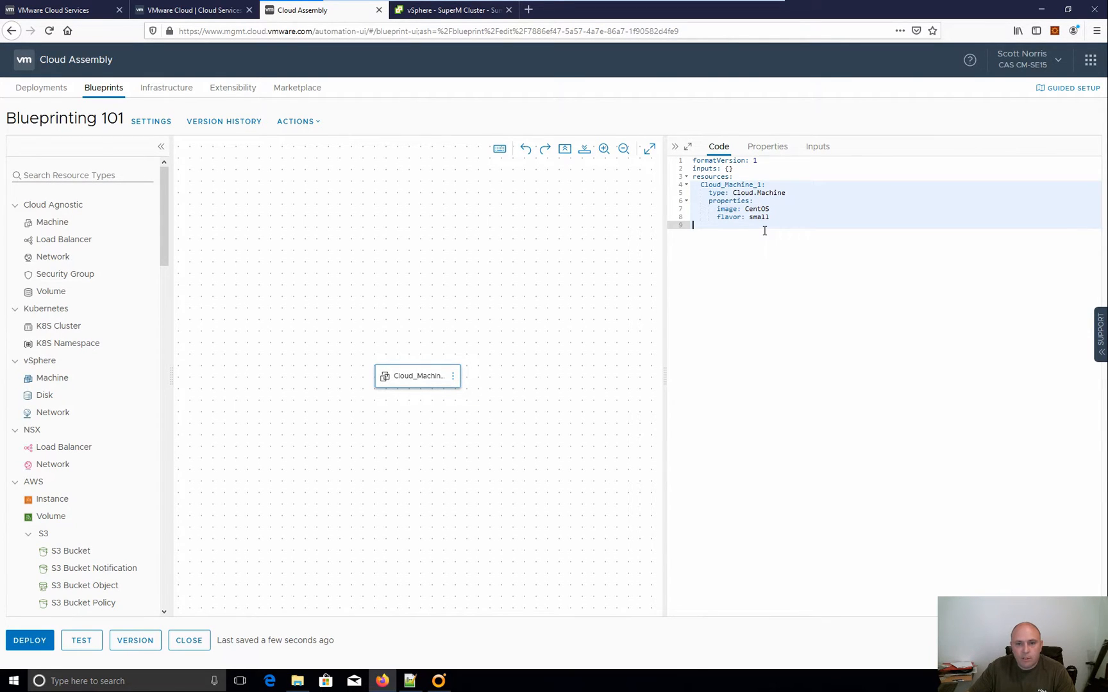
mouse_move(761, 248)
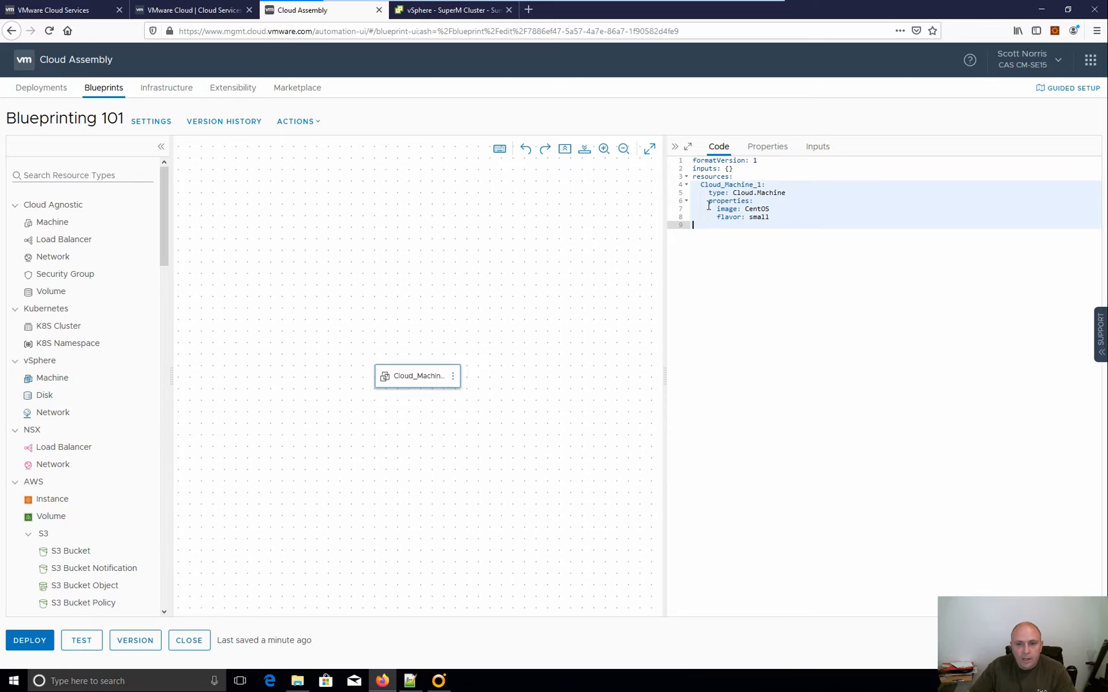
mouse_move(177, 599)
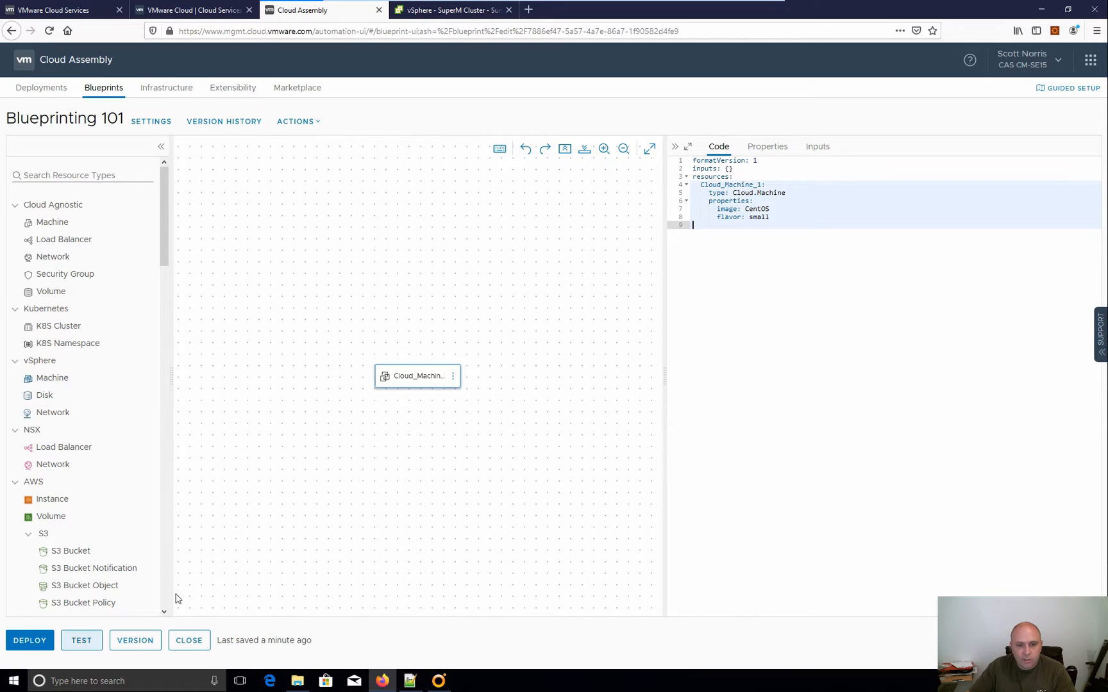
mouse_move(481, 445)
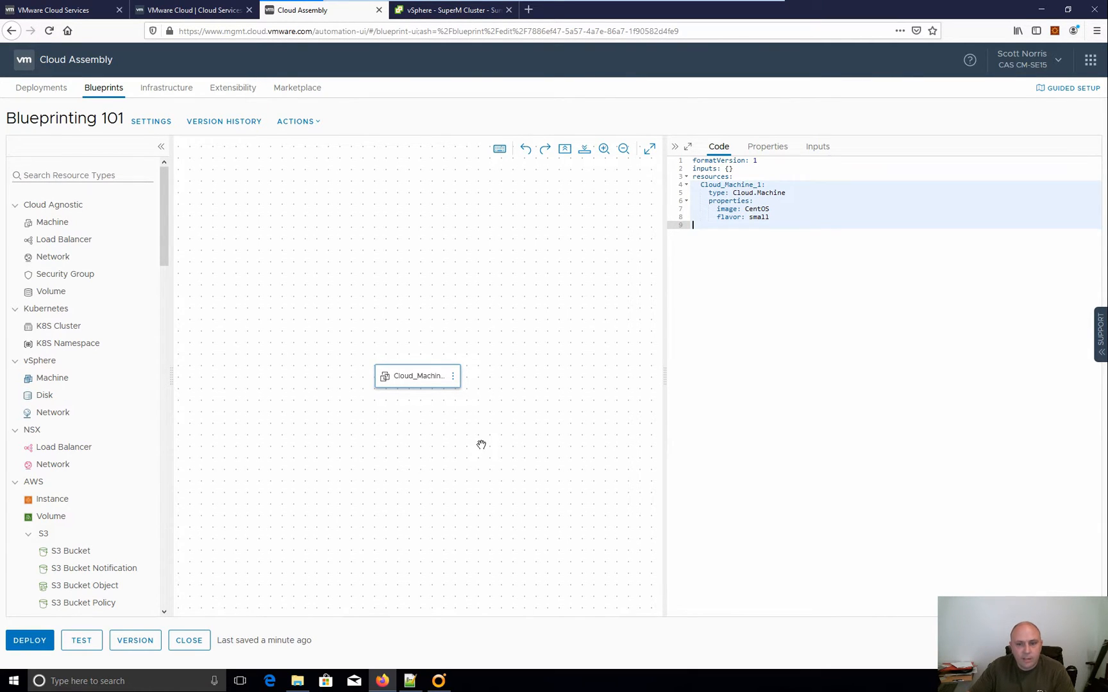
Run the blueprint test, get a Successful result, and close the result pop-up.
click(80, 640)
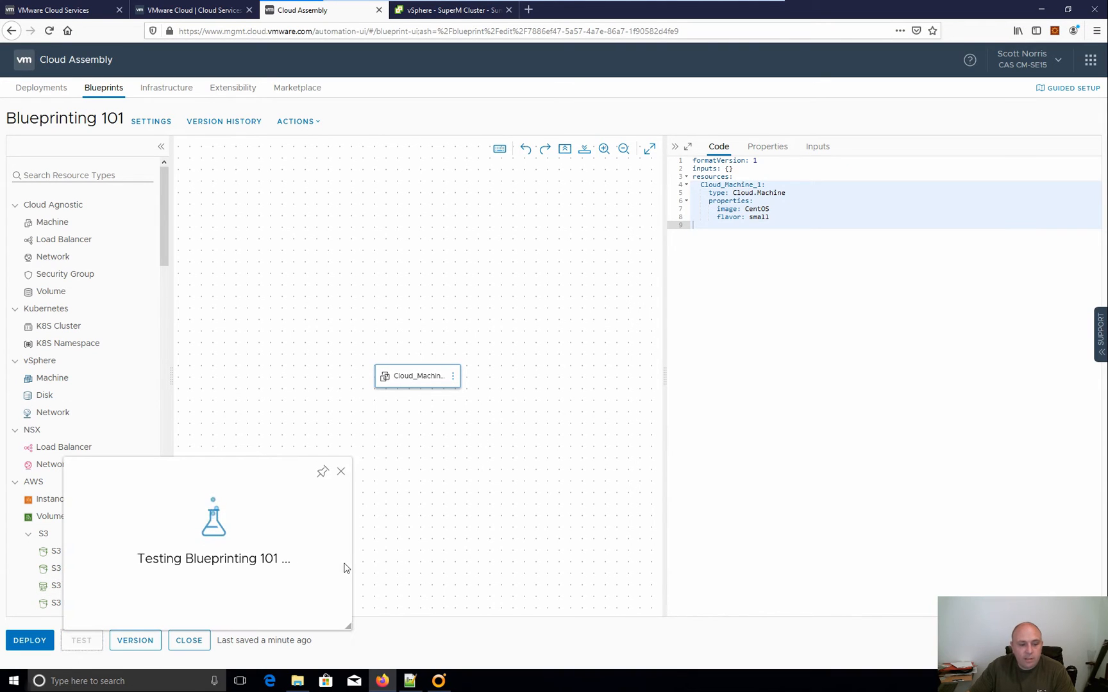
mouse_move(335, 542)
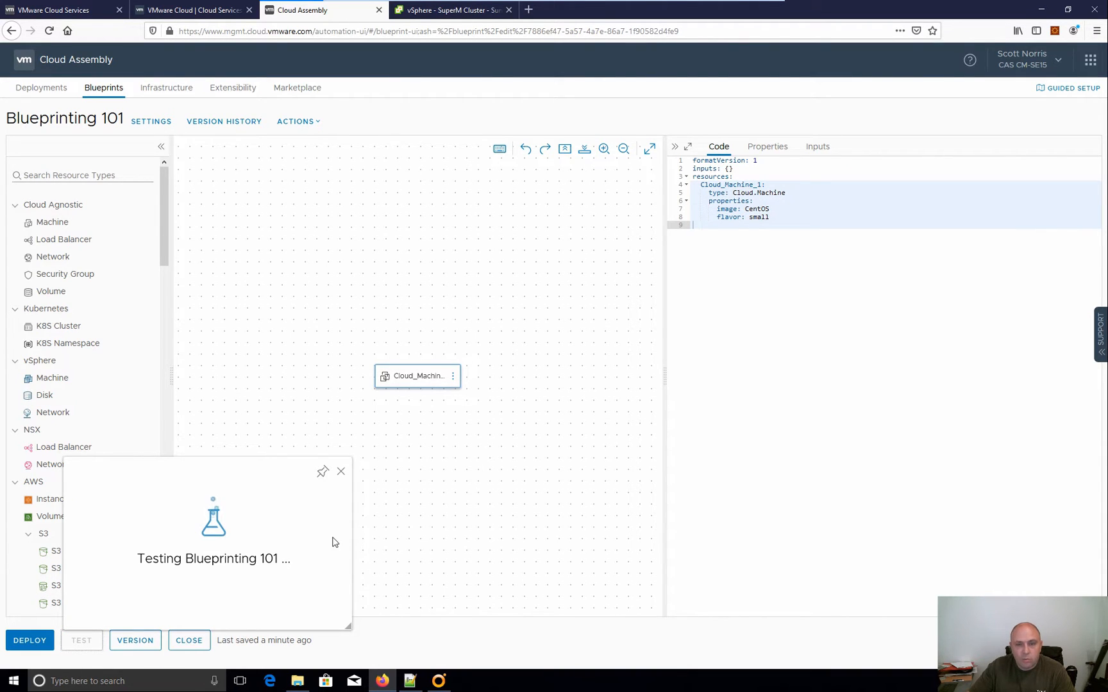
mouse_move(240, 565)
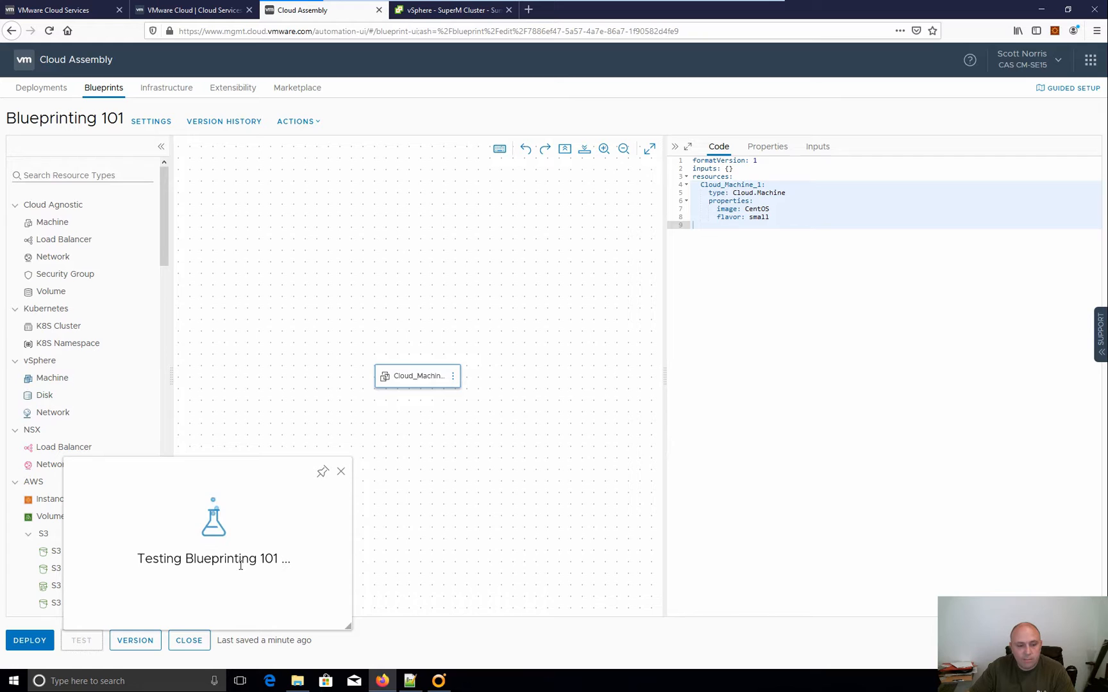
click(81, 640)
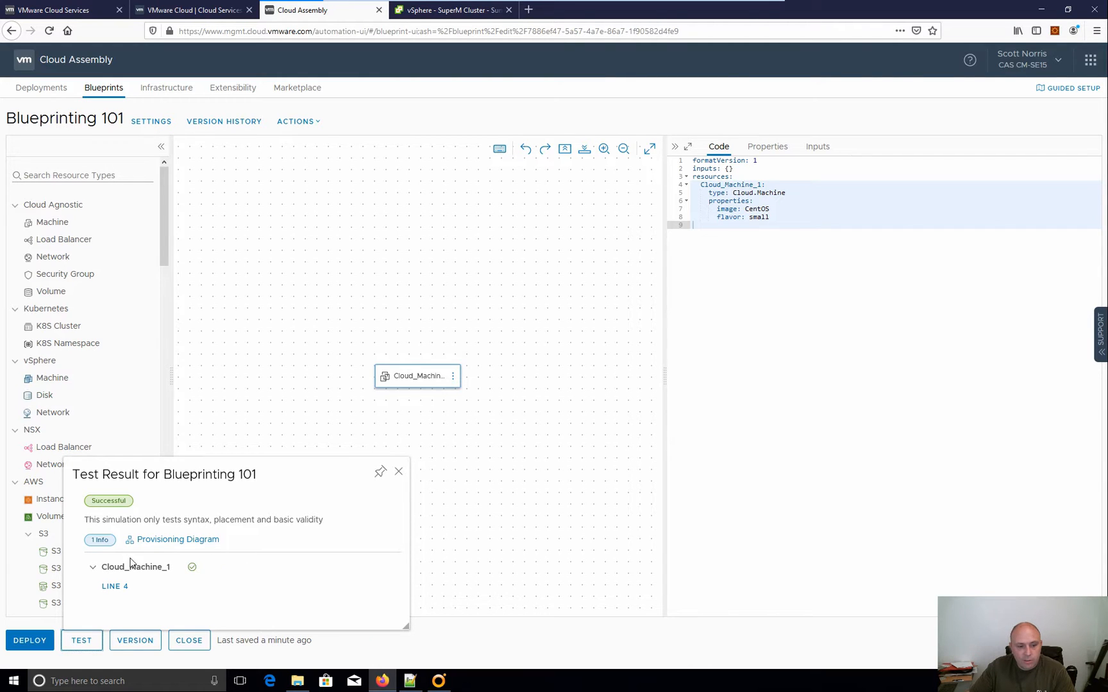
mouse_move(177, 538)
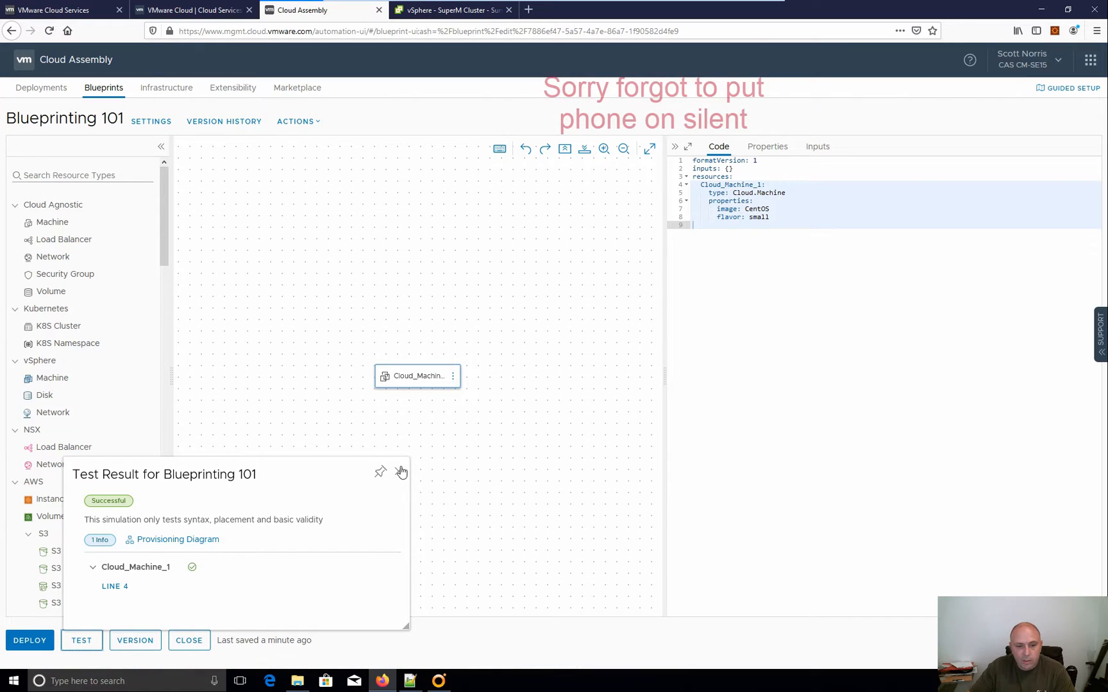
click(400, 472)
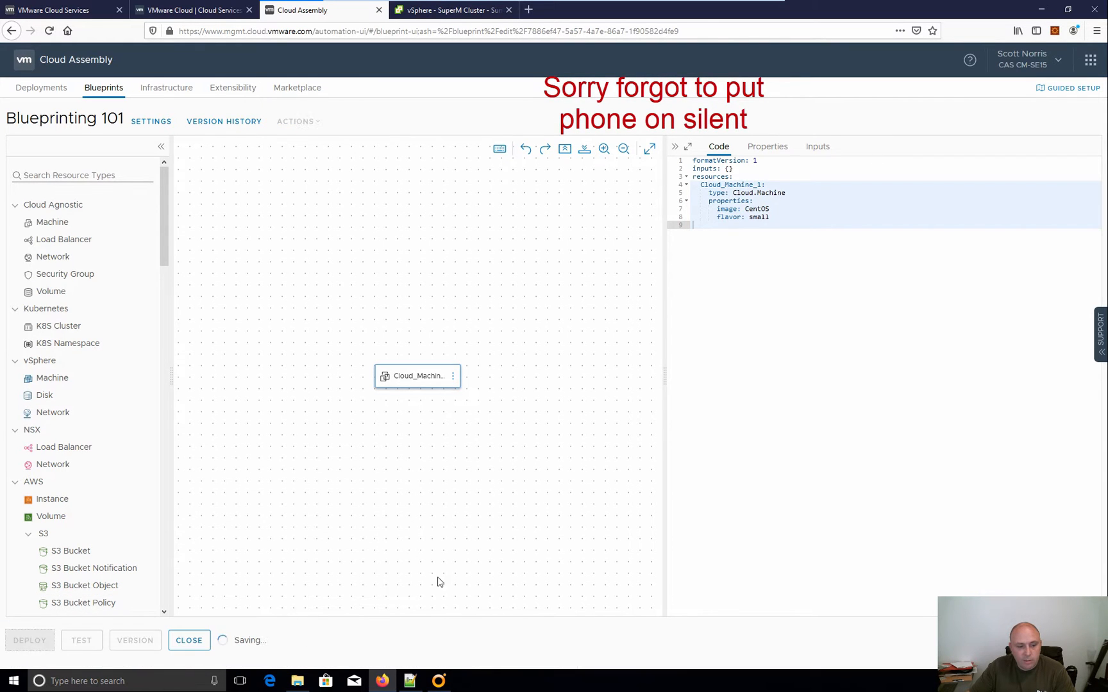
Deploy the current draft as a new deployment named 'Blueprinting 101 - A'.
click(29, 640)
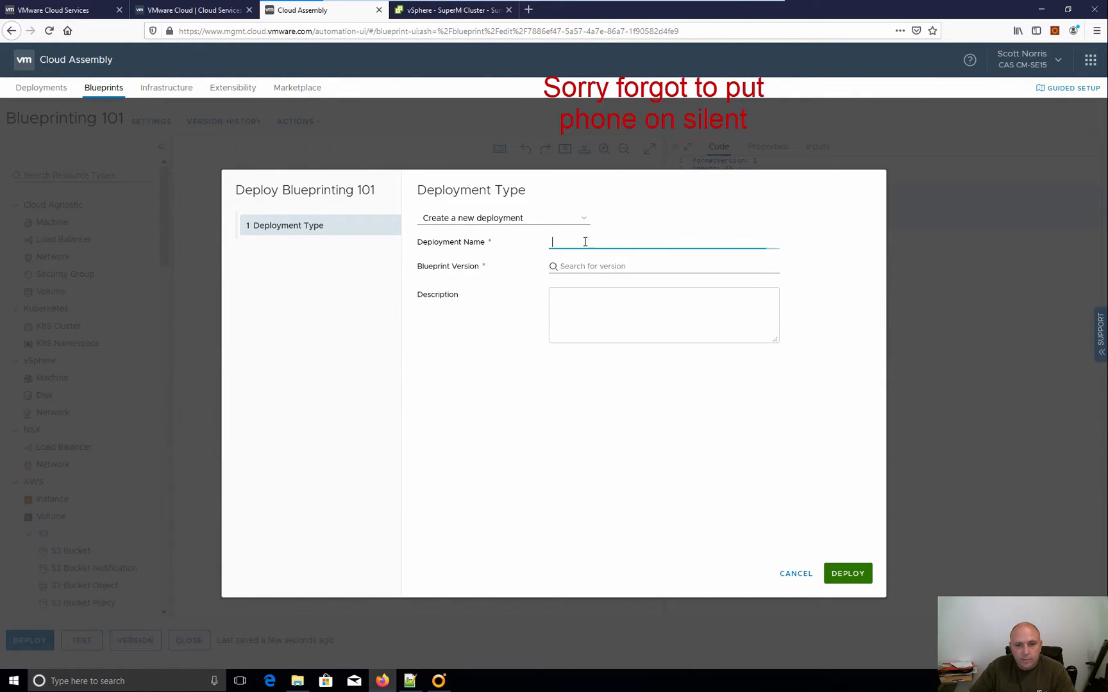
mouse_move(579, 253)
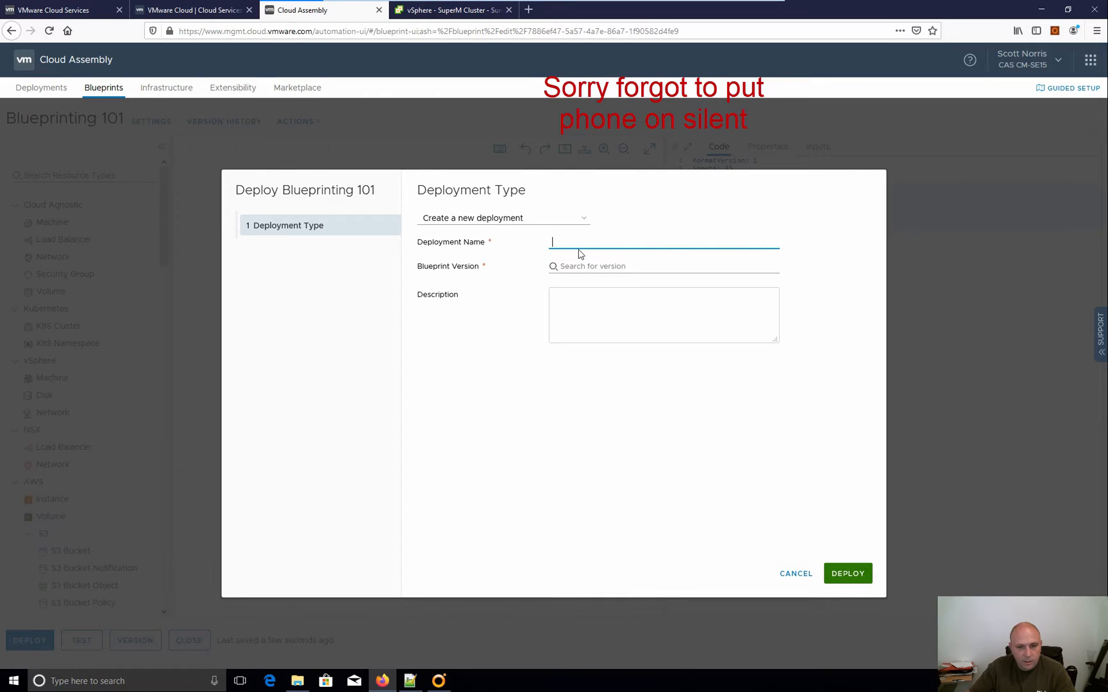
text(Blueprinting 101)
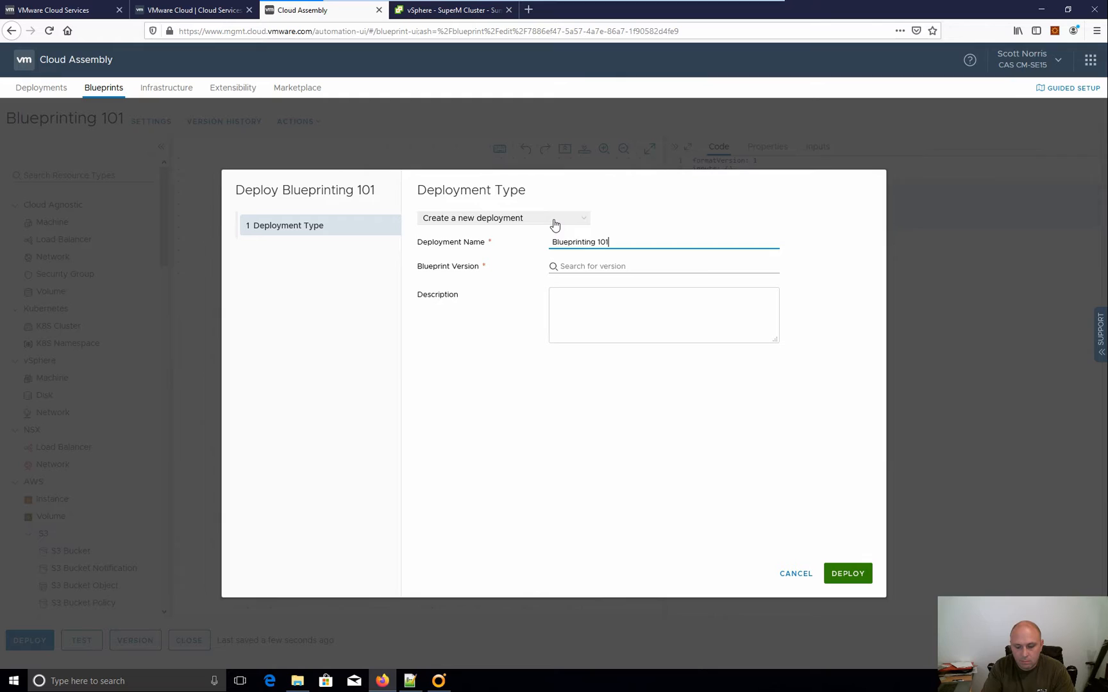
text(- A)
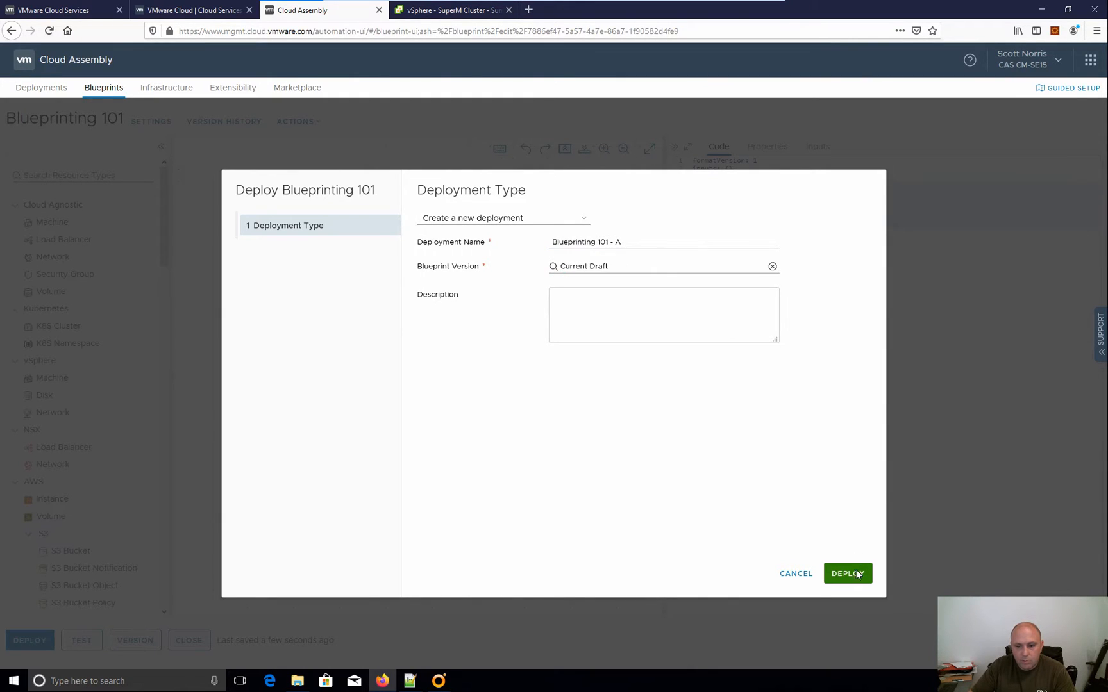
click(848, 574)
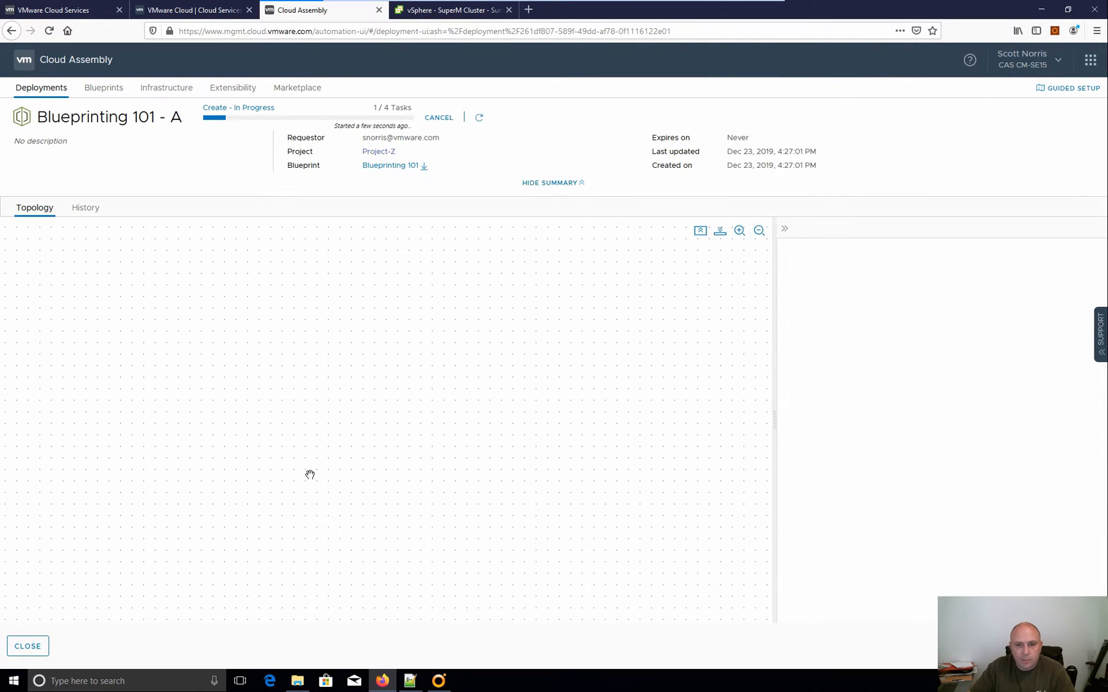
mouse_move(354, 199)
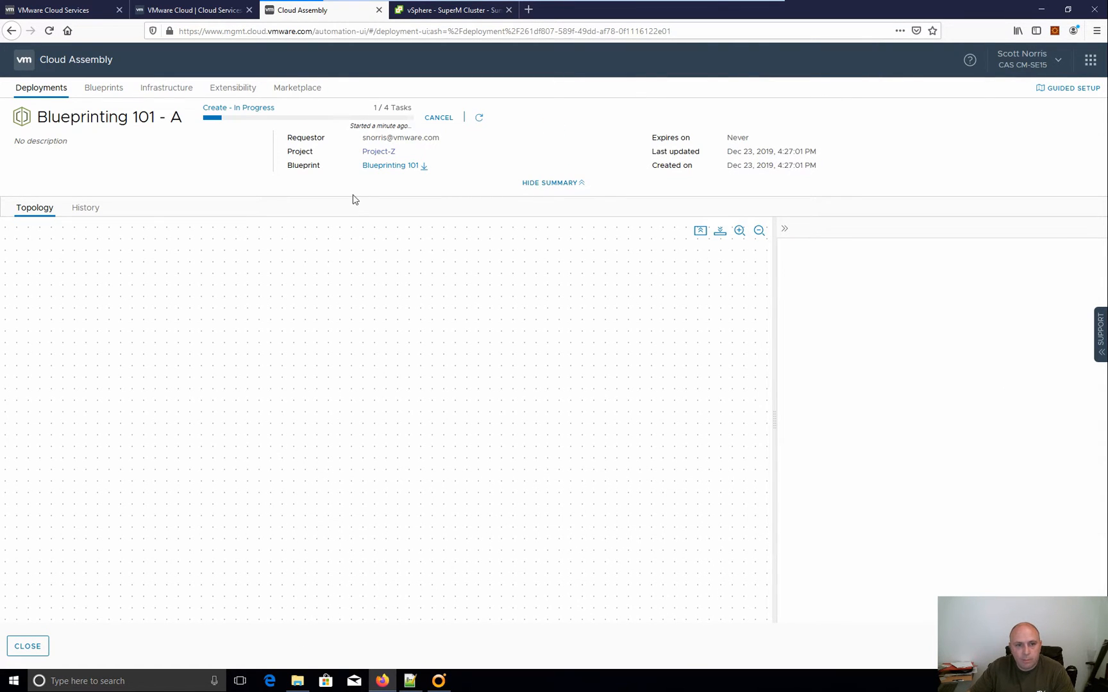
mouse_move(378, 152)
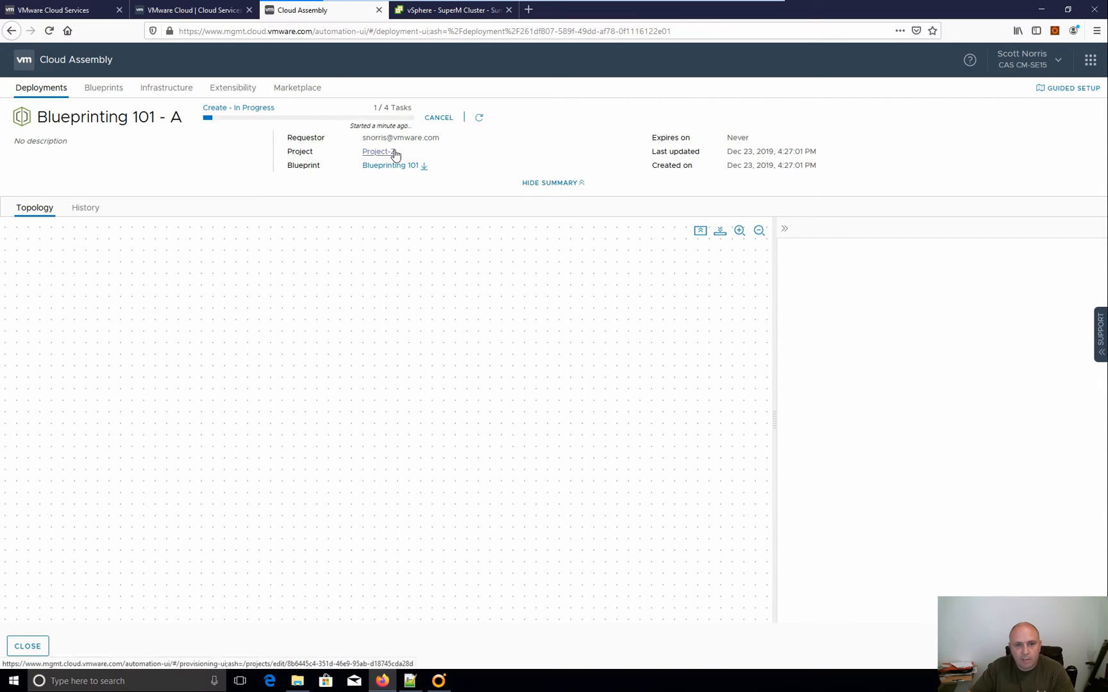
mouse_move(271, 240)
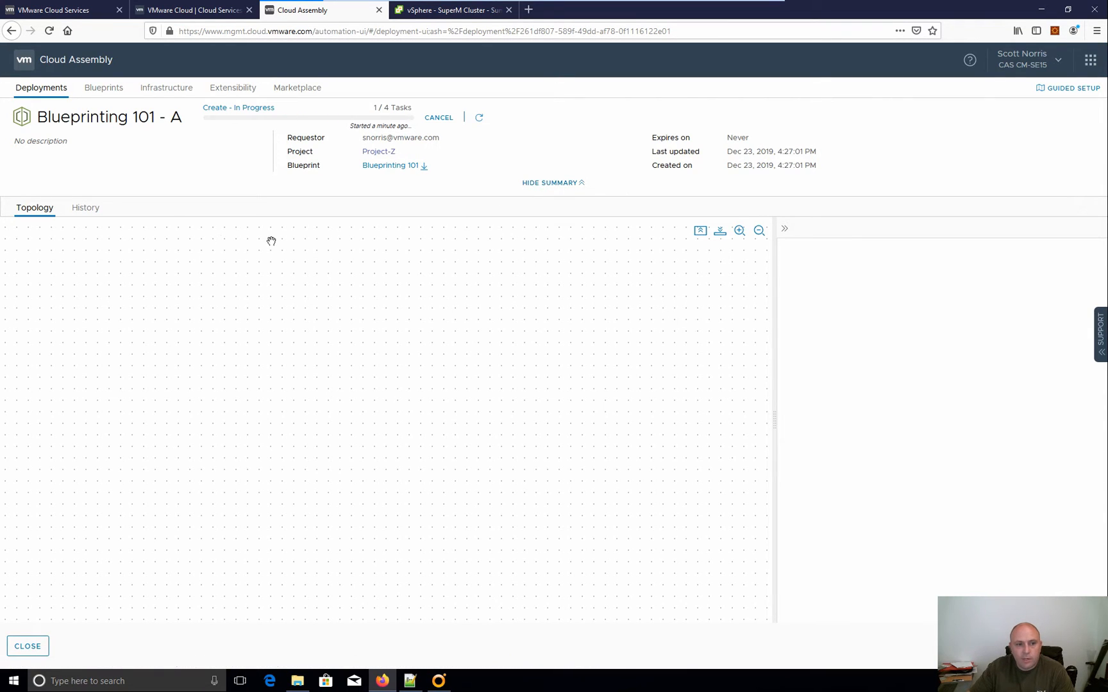
mouse_move(543, 375)
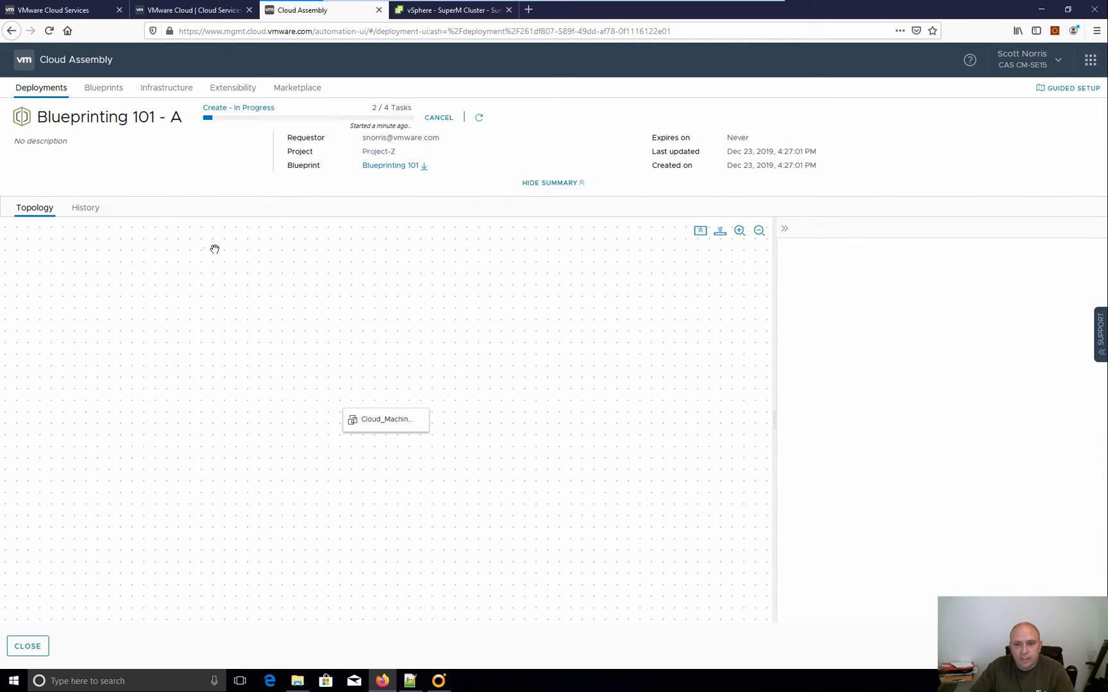
View the Cloud_Machine node's allocation details, then move to the vSphere Client tab.
click(385, 420)
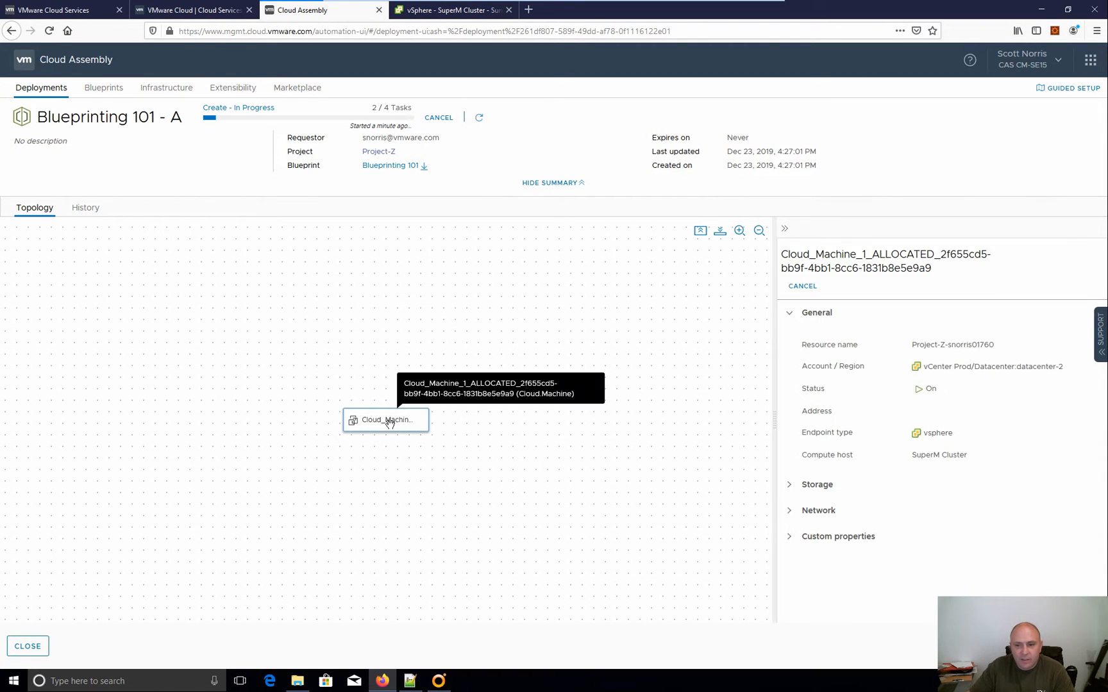
mouse_move(930, 451)
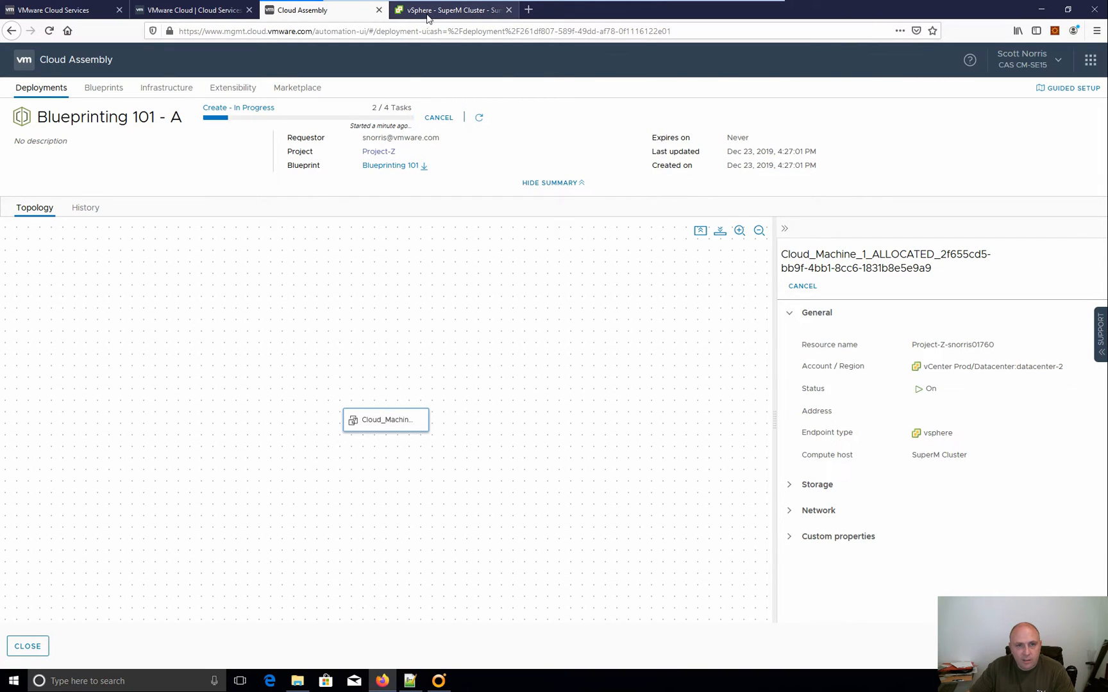
click(453, 11)
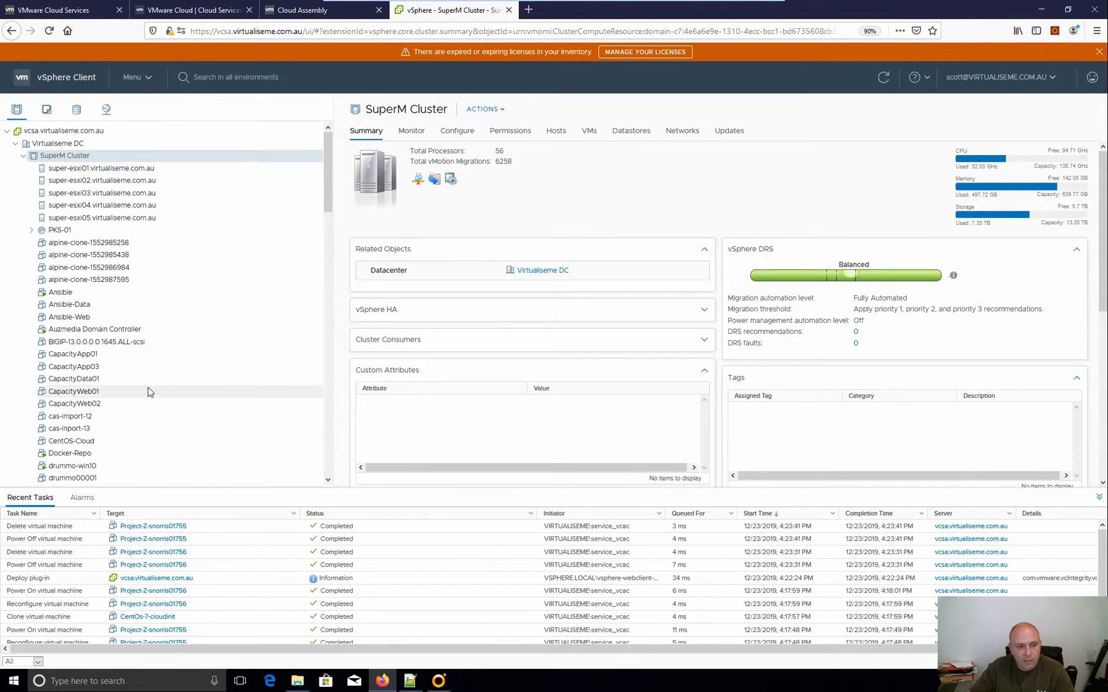
scroll(down, 3)
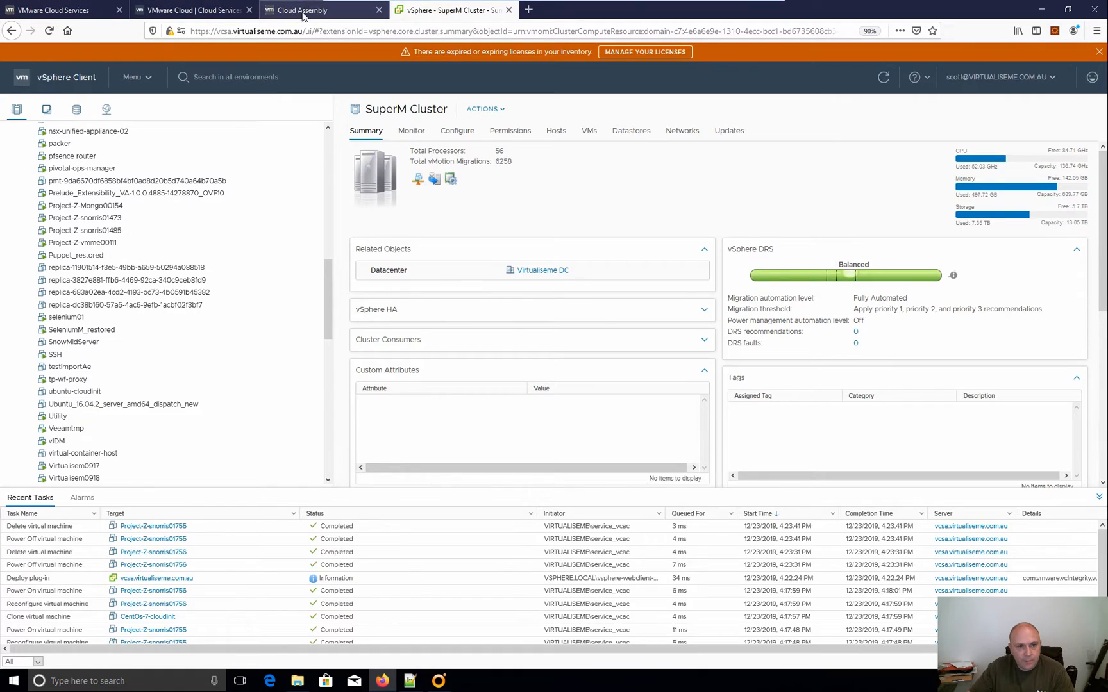
click(305, 10)
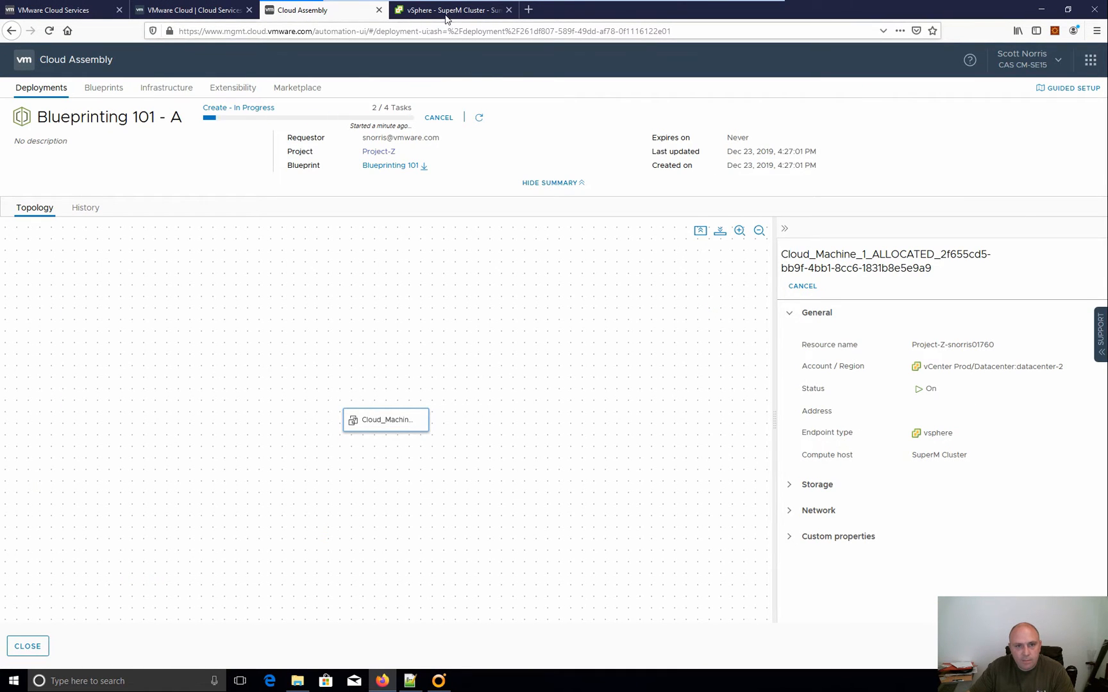
click(452, 10)
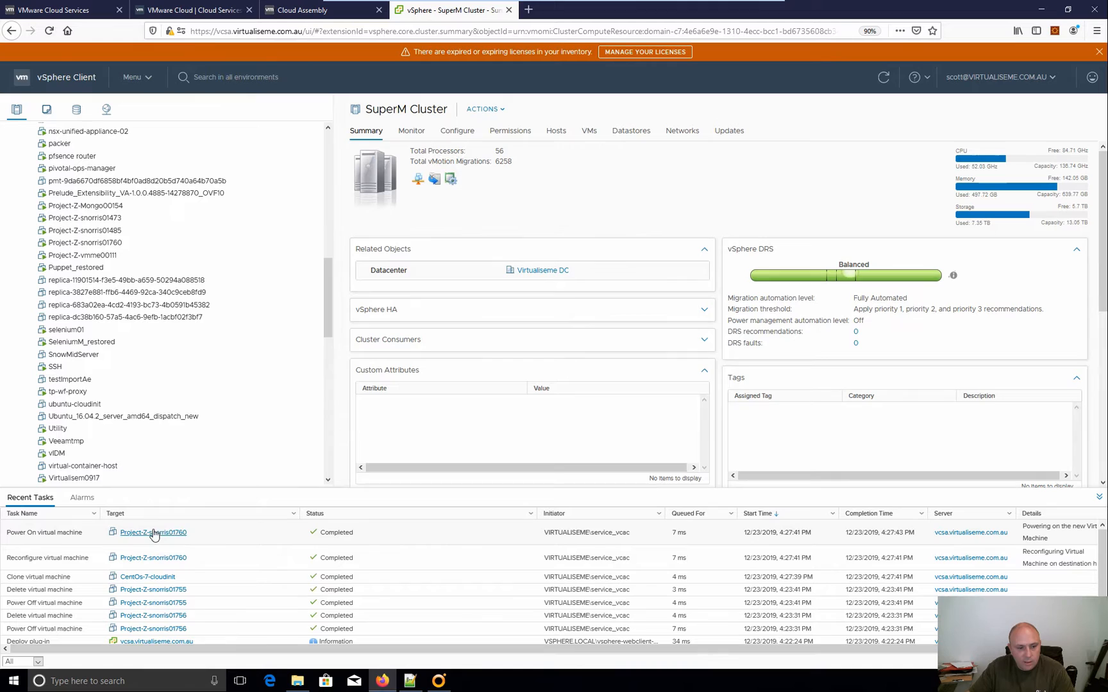
click(153, 532)
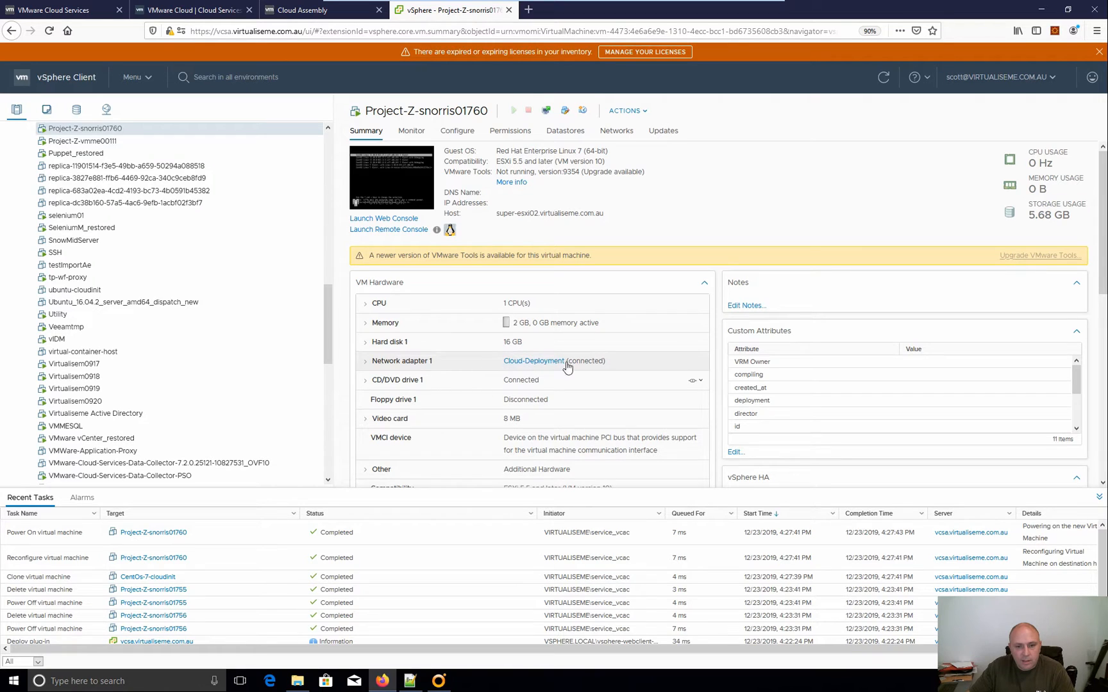
mouse_move(523, 226)
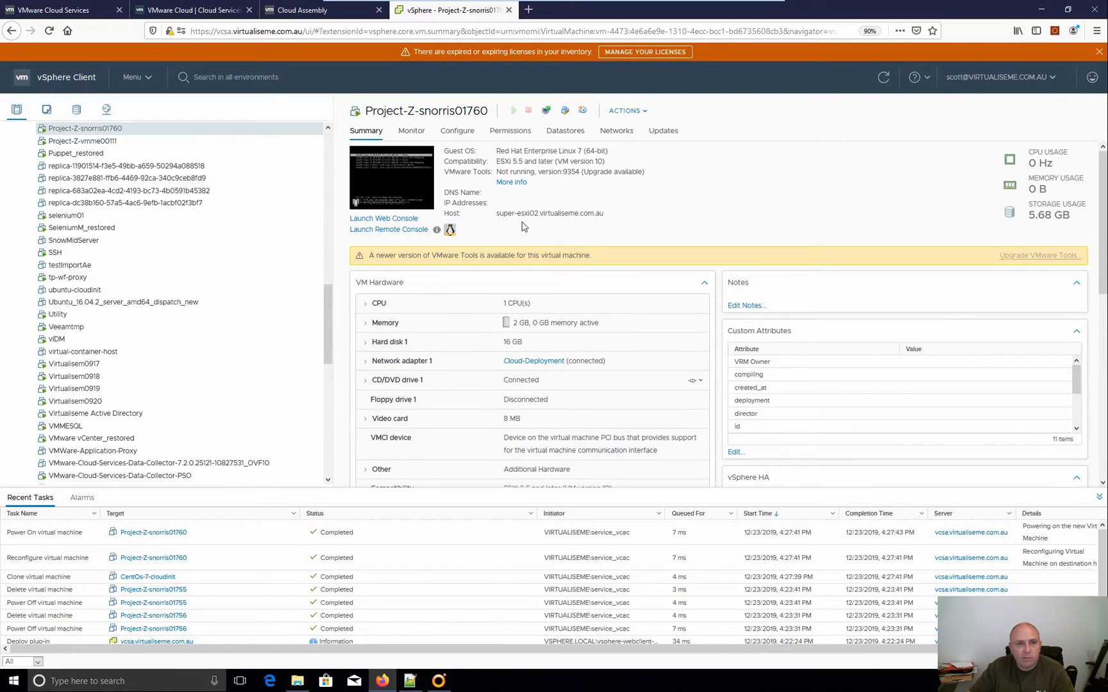
click(191, 10)
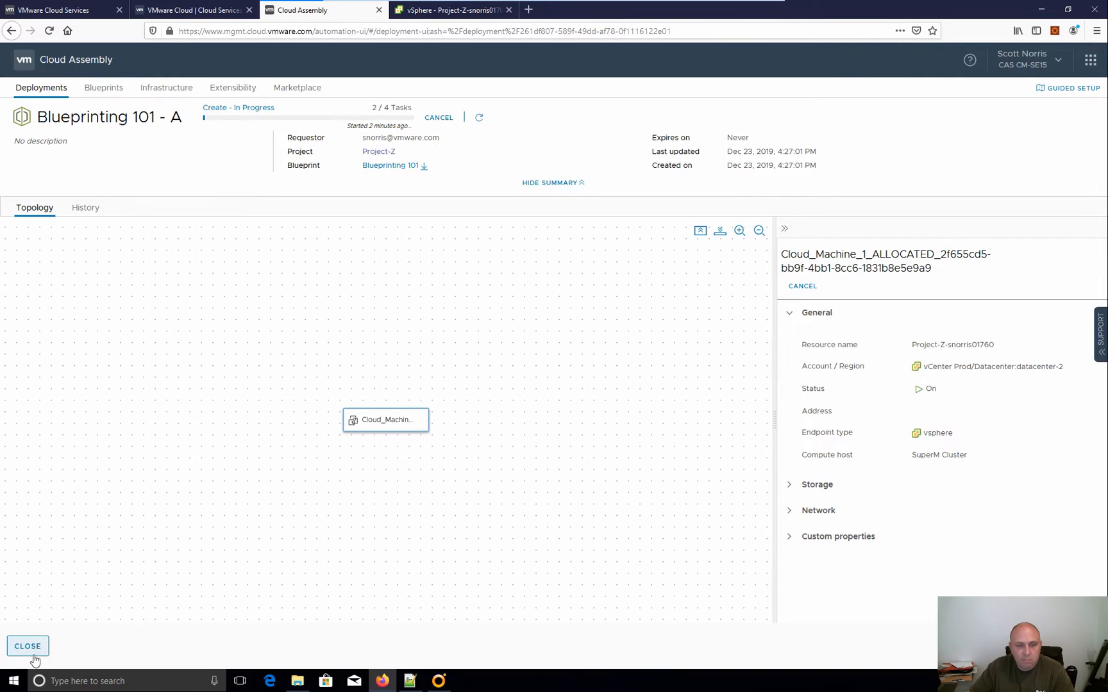
Close deployment A's page and reopen the Blueprinting 101 blueprint editor.
click(27, 646)
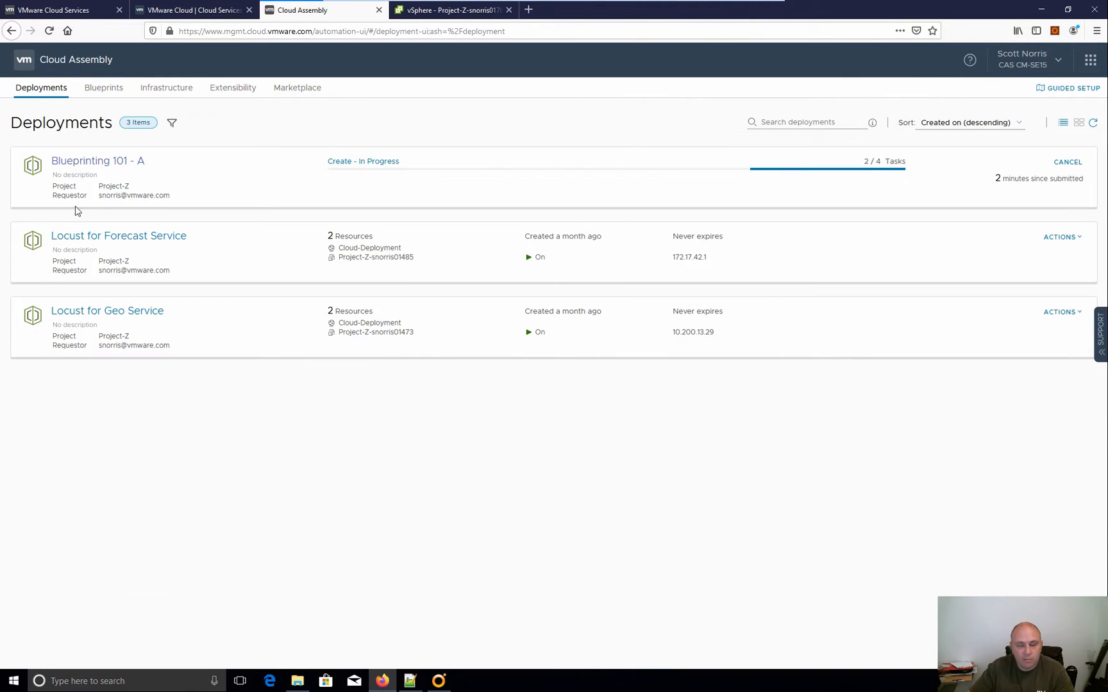
click(103, 87)
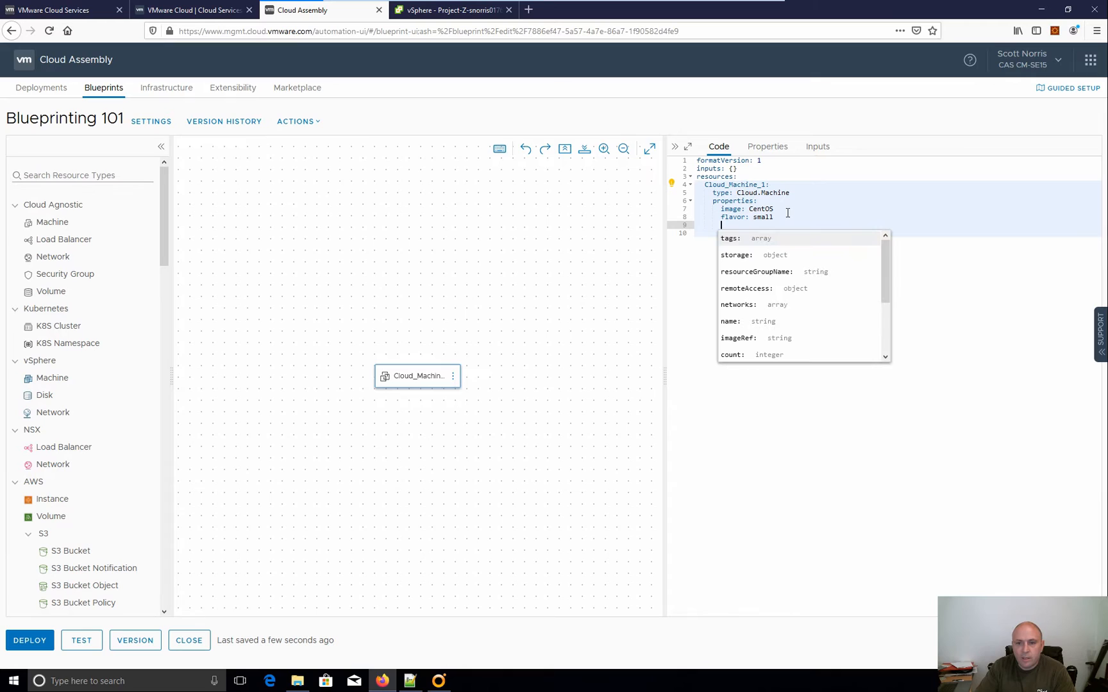
Add a constraints section with '- tag: platform:aws' under Cloud_Machine_1's properties.
scroll(down, 3)
text(constraints:)
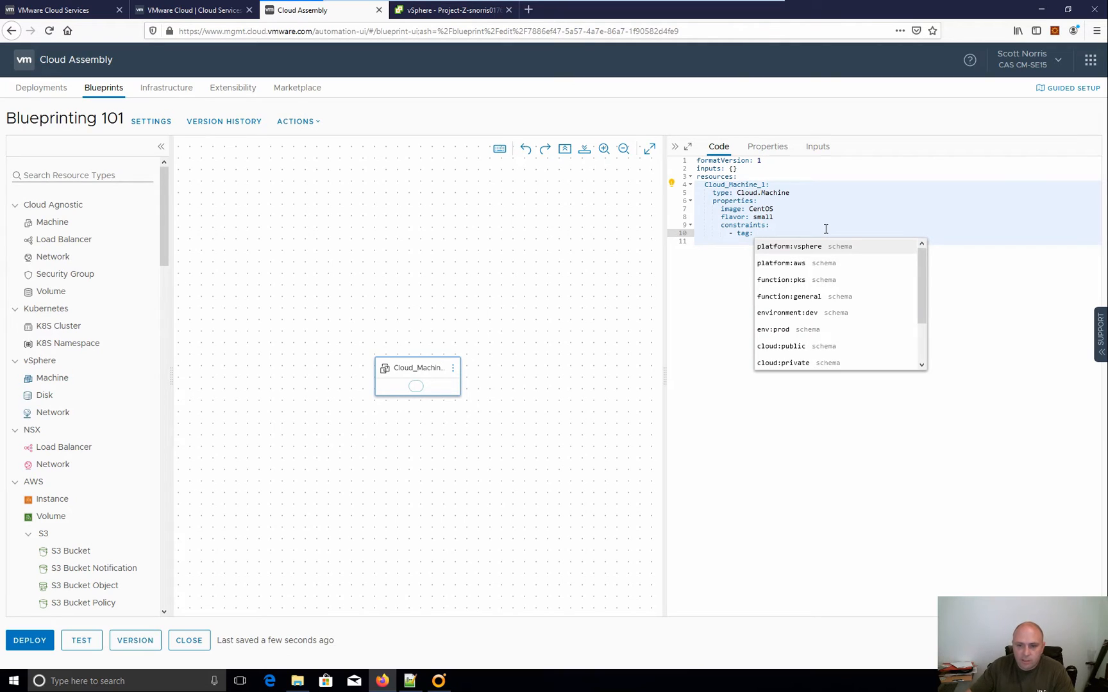
mouse_move(801, 246)
text( platform:aws)
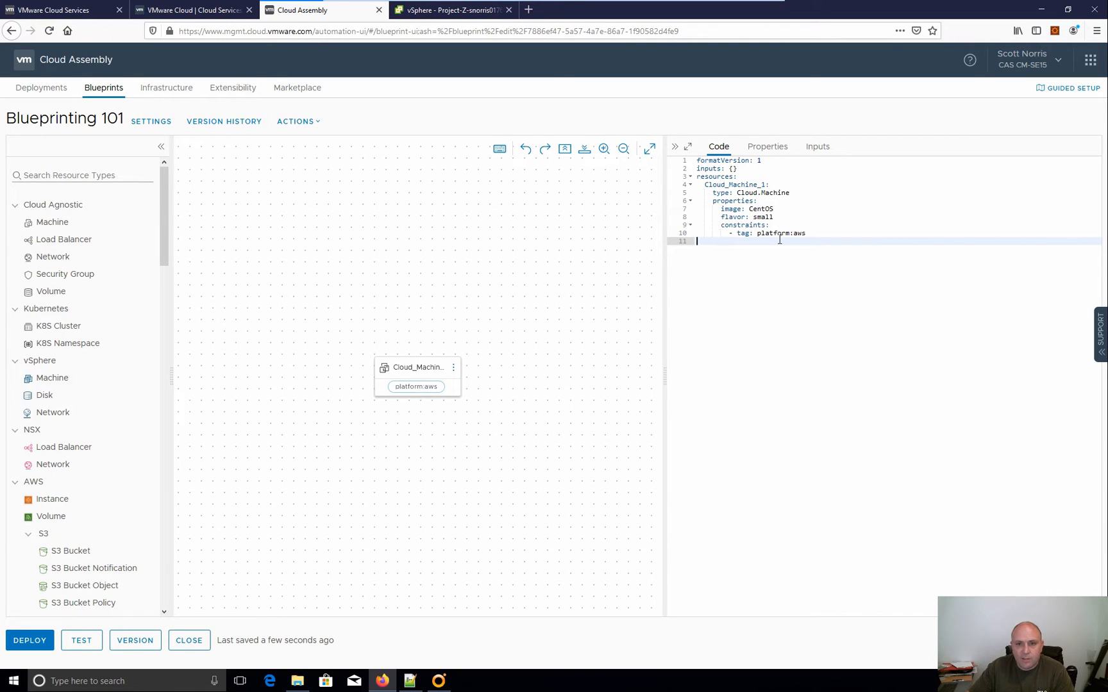
mouse_move(715, 271)
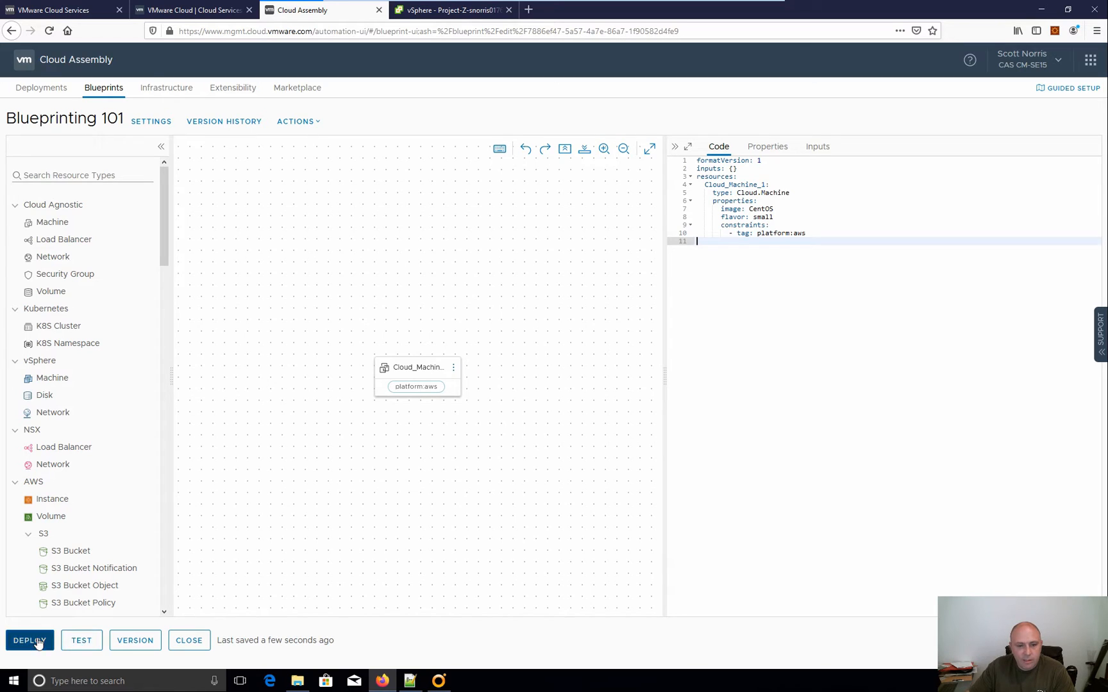
Deploy the current draft as a new deployment named 'Blueprinting 101 - B'.
click(30, 640)
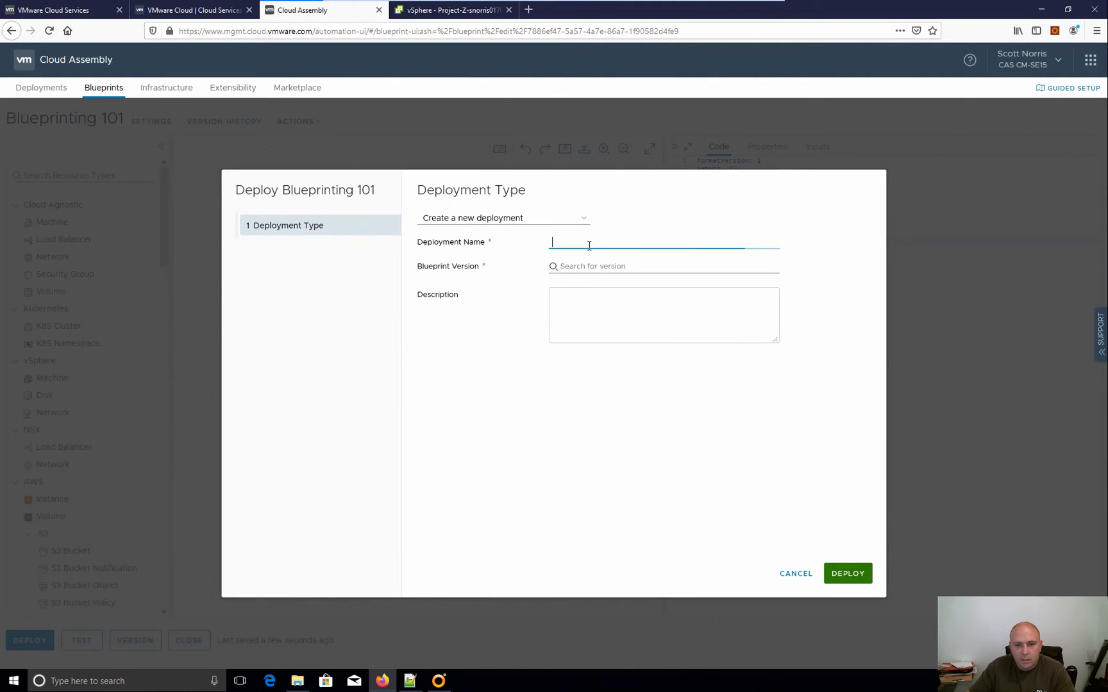
text(Blueprinting 101 -= B)
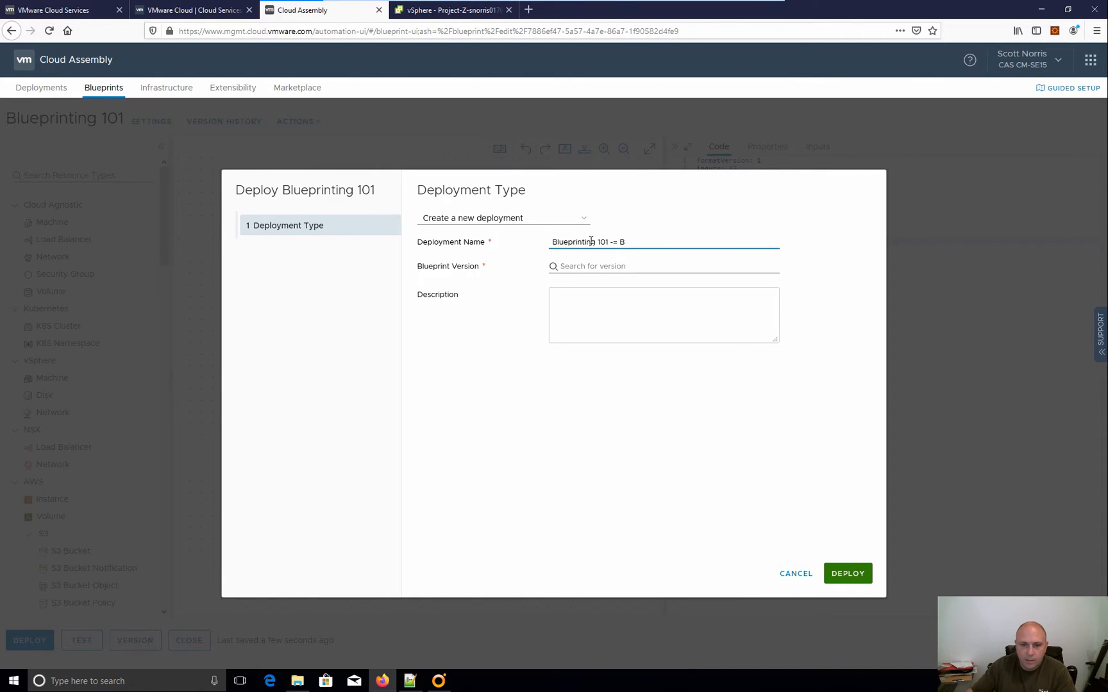
key(BackSpace)
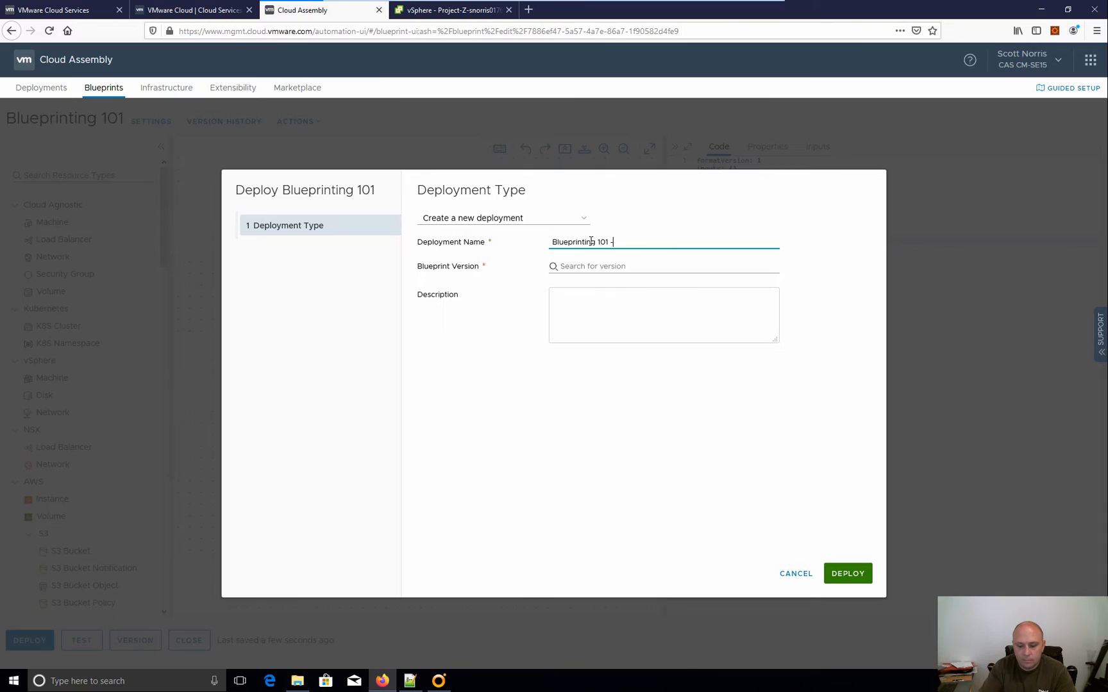
text(B)
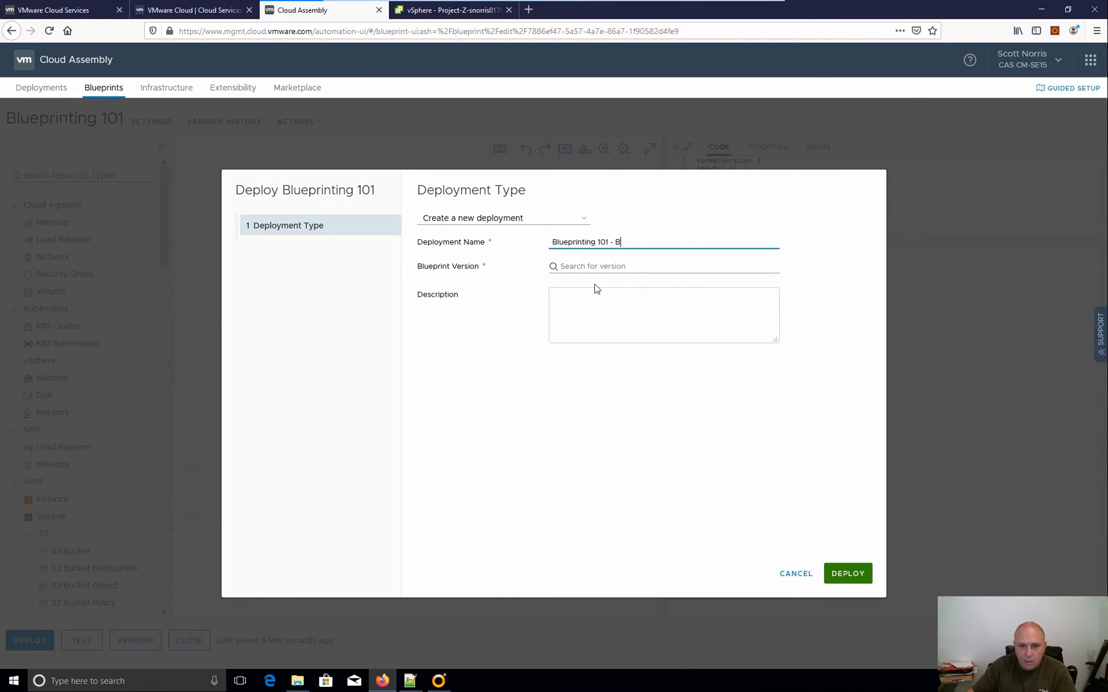
click(635, 265)
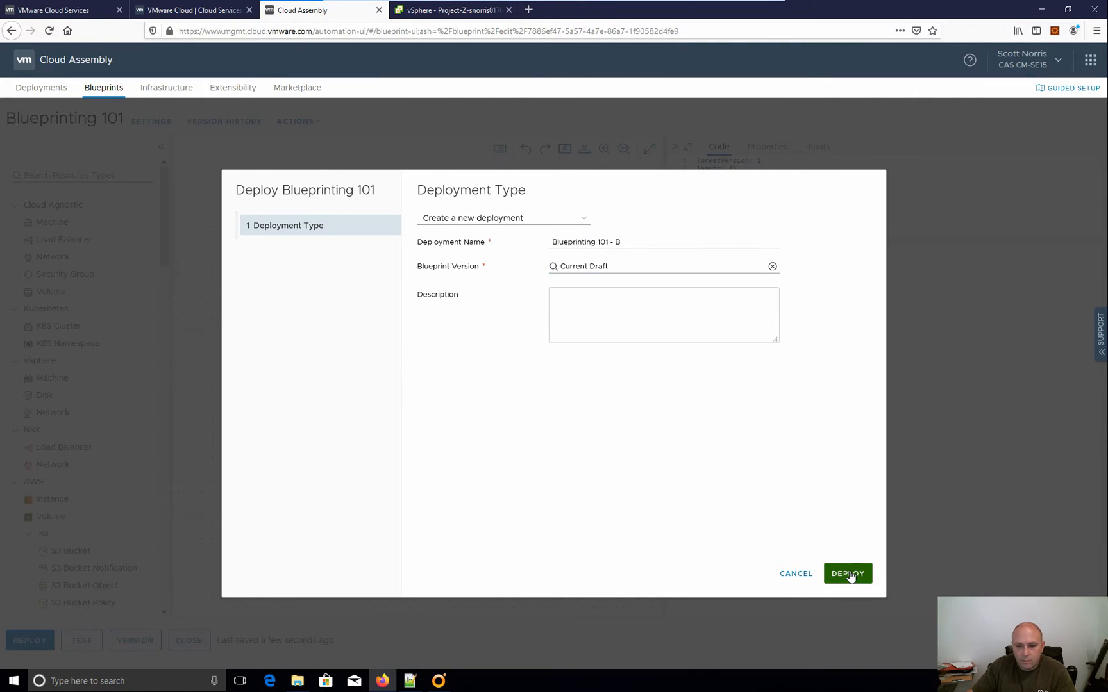
click(848, 573)
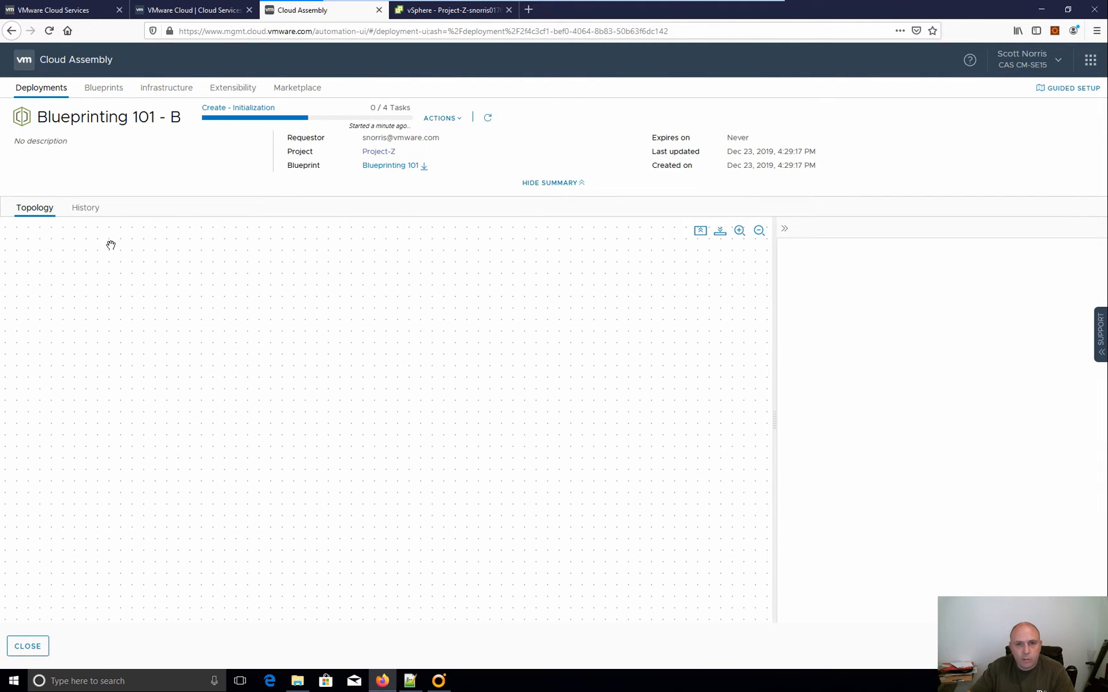
mouse_move(106, 248)
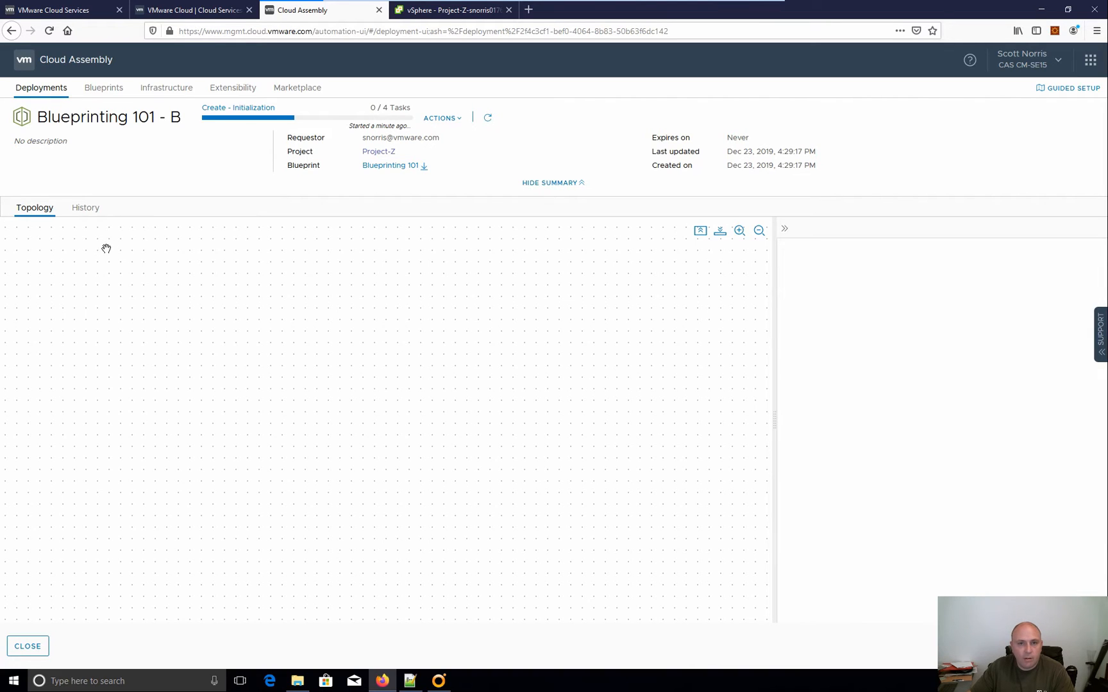
mouse_move(426, 323)
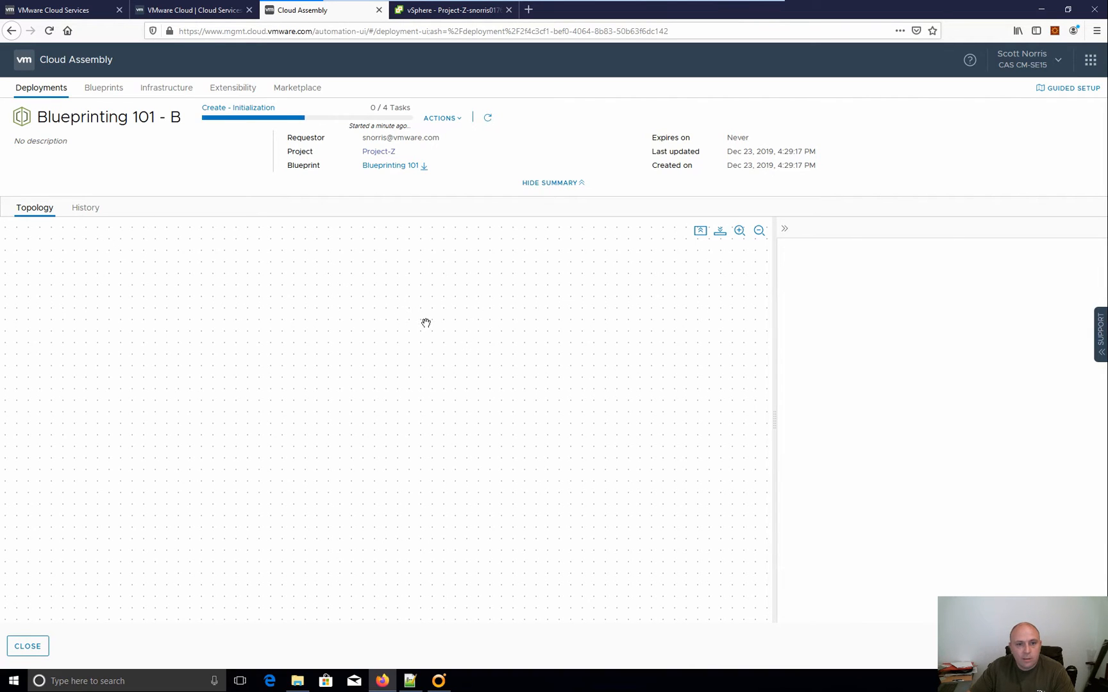
mouse_move(328, 327)
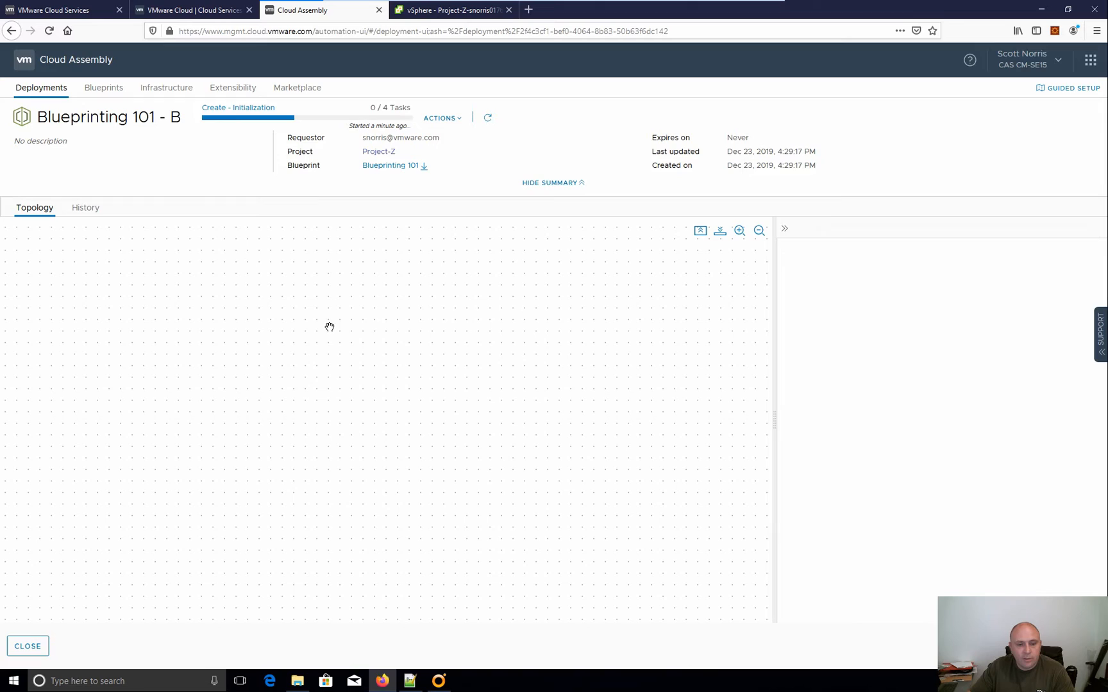
mouse_move(384, 334)
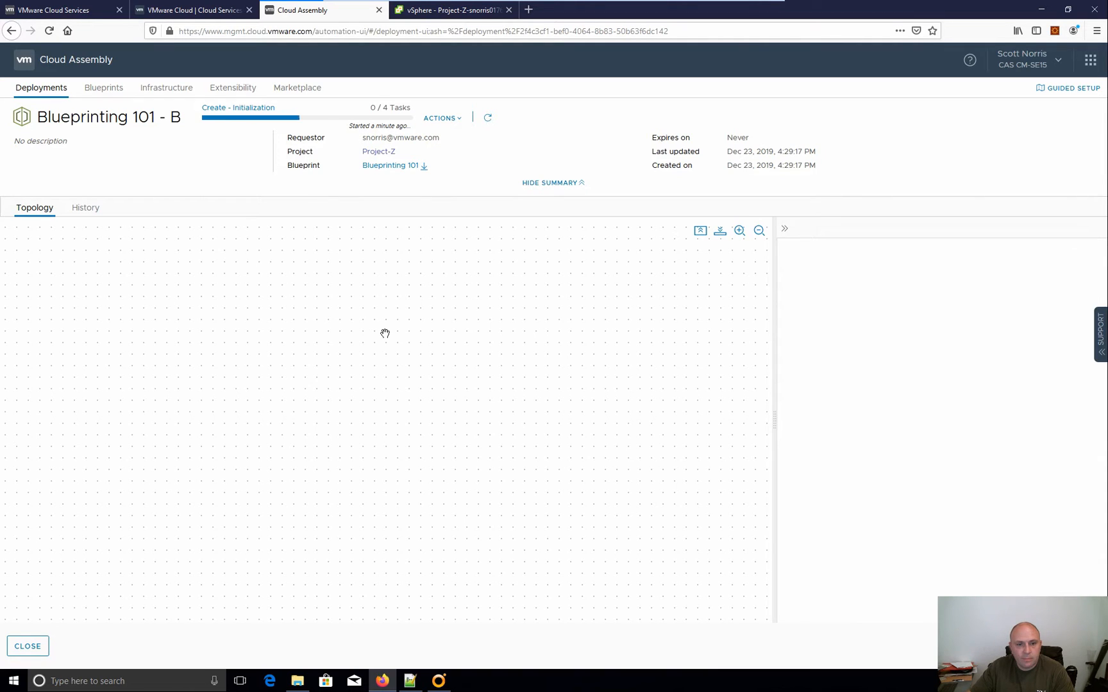
mouse_move(464, 394)
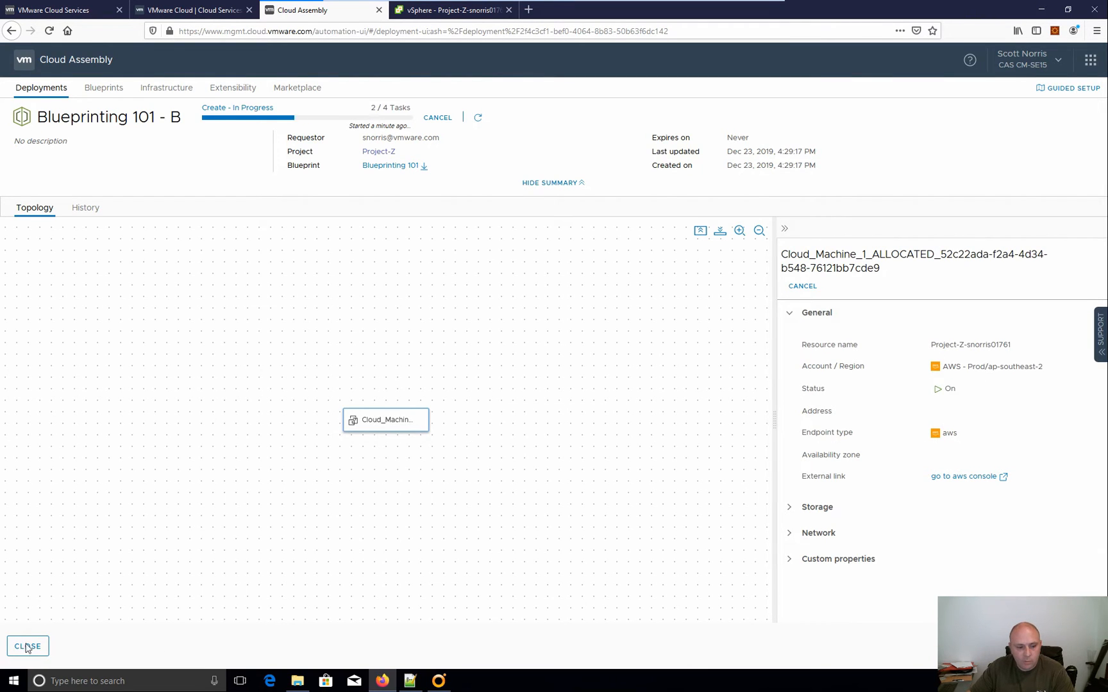
Return to the Deployments list showing A and B in progress.
click(27, 647)
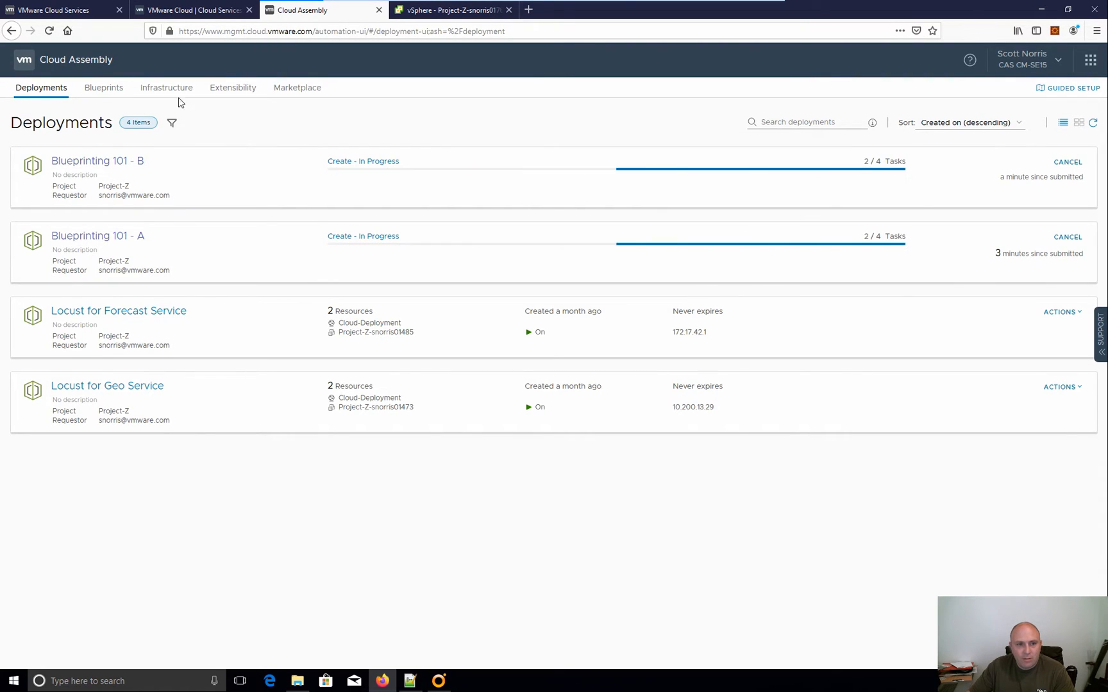
Browse the vSphere Prod network profile's networks under Infrastructure > Network Profiles and cancel out.
click(165, 87)
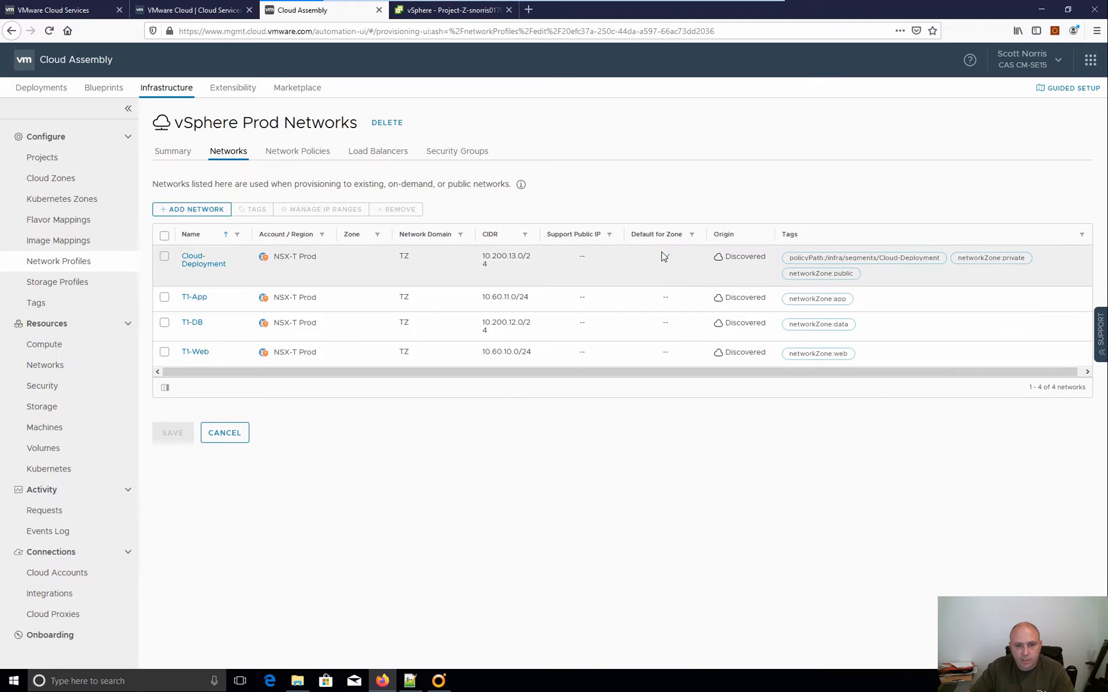
click(664, 255)
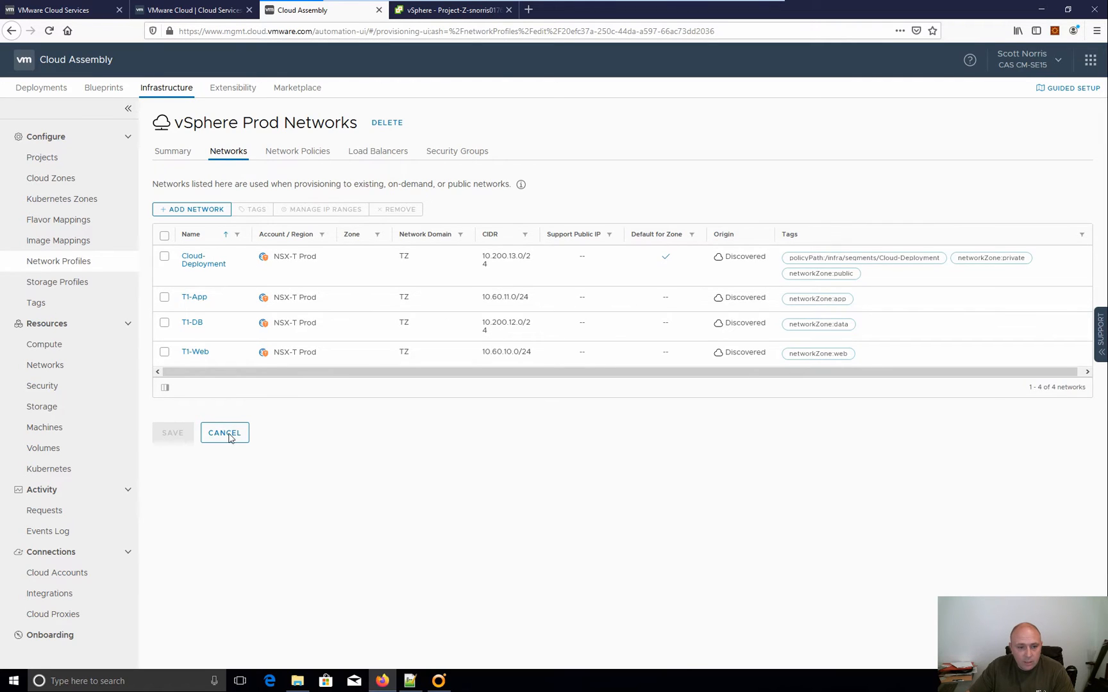
click(225, 432)
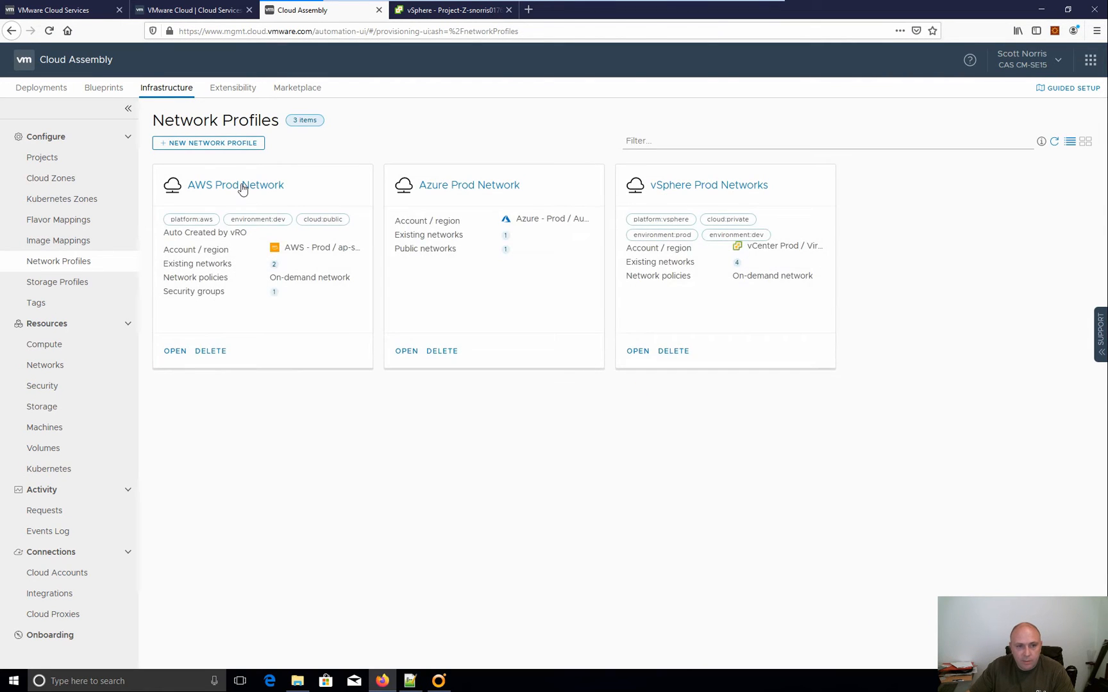
Review the AWS Prod Network profile's Networks tab, cancel, and reopen the Blueprinting 101 blueprint.
click(174, 351)
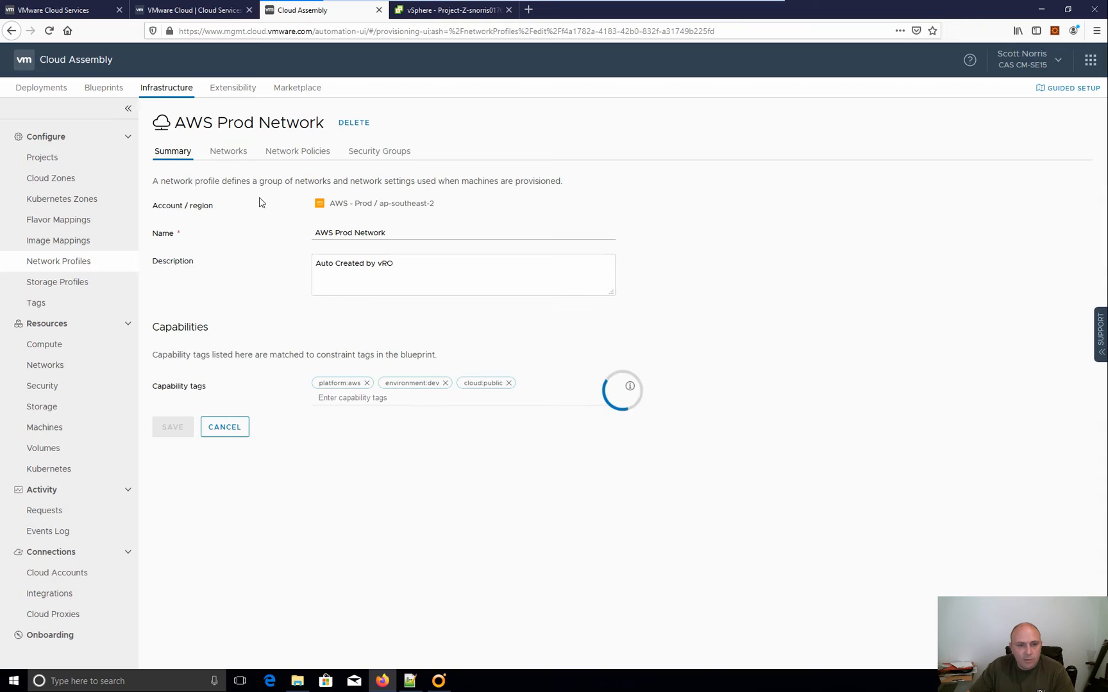
click(227, 150)
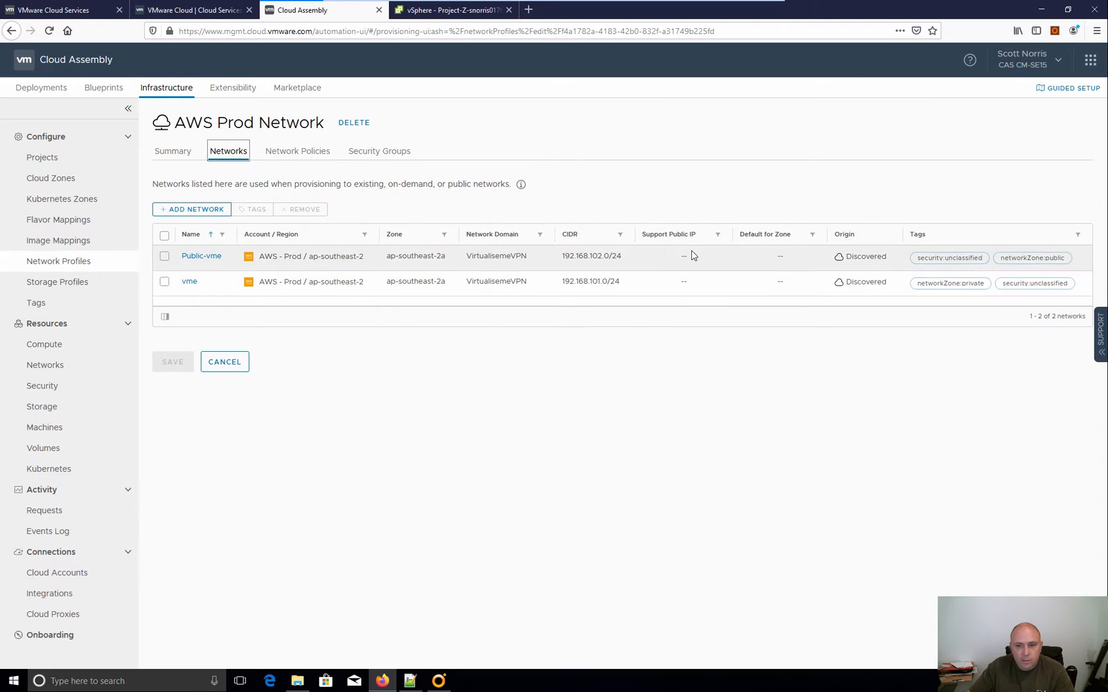
mouse_move(988, 278)
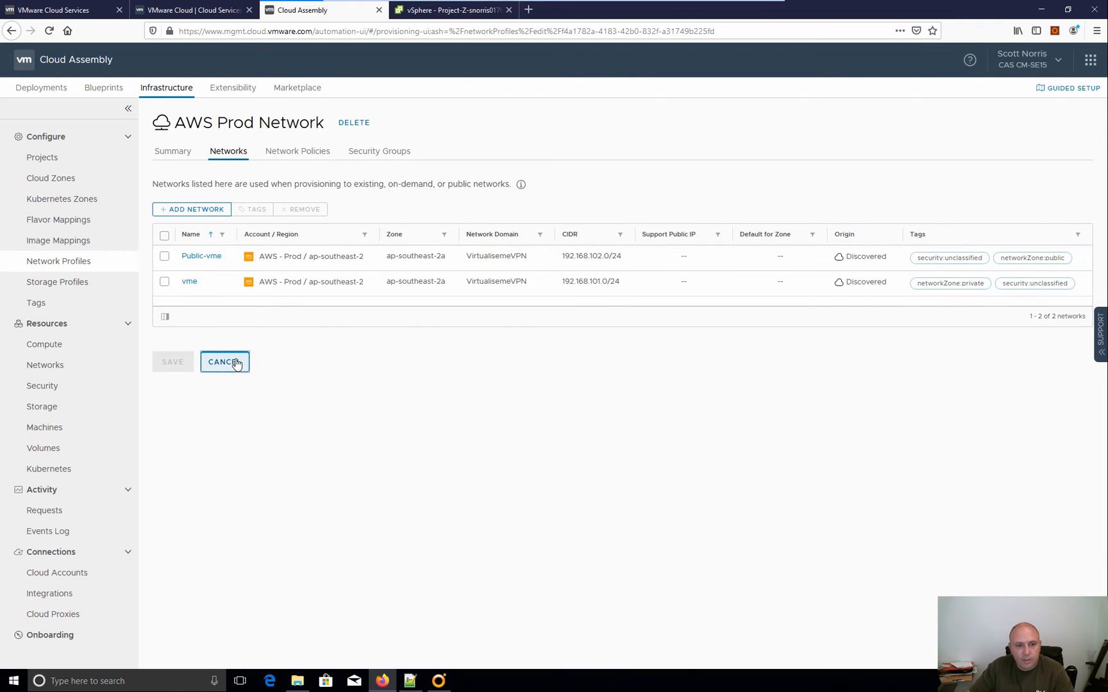
click(225, 361)
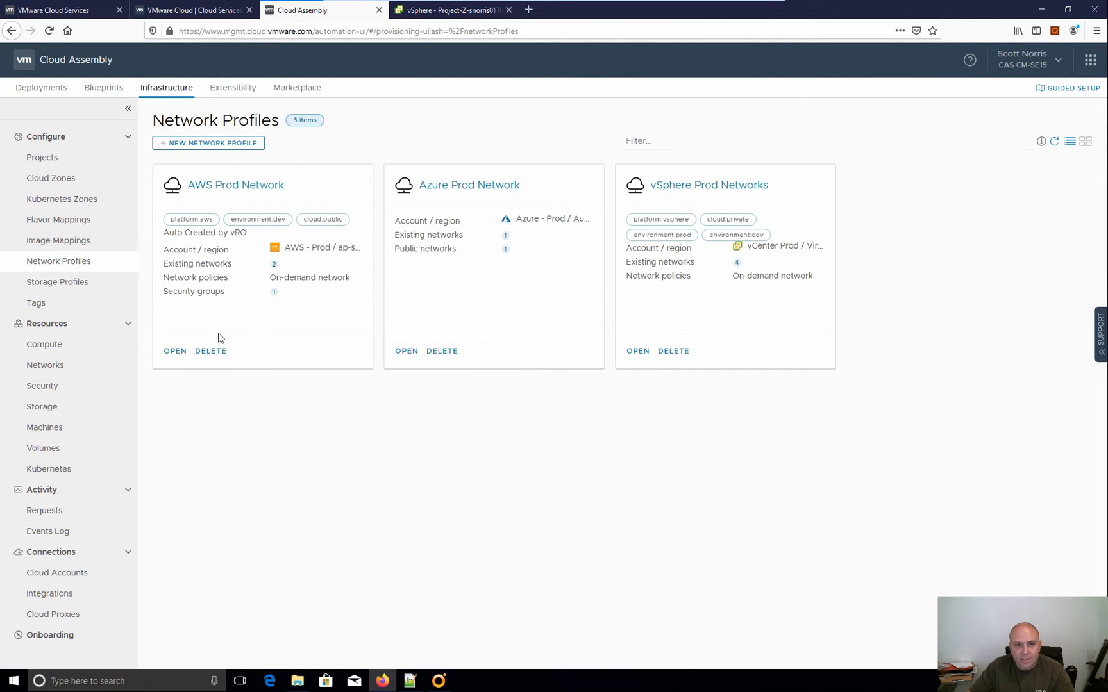
mouse_move(333, 175)
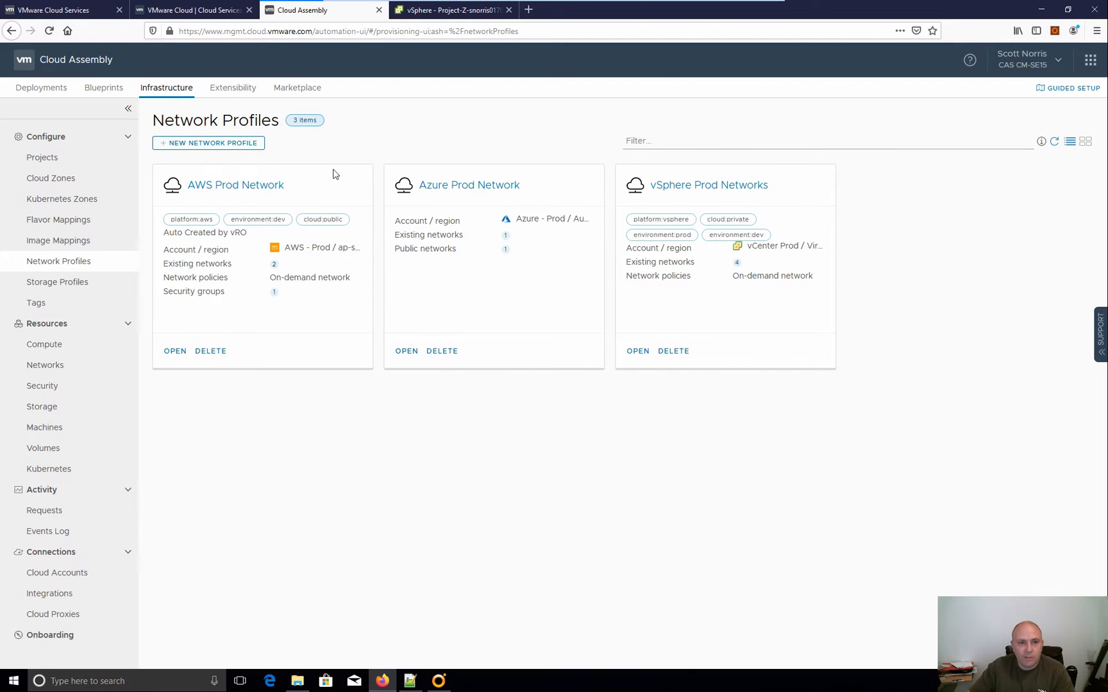
click(102, 87)
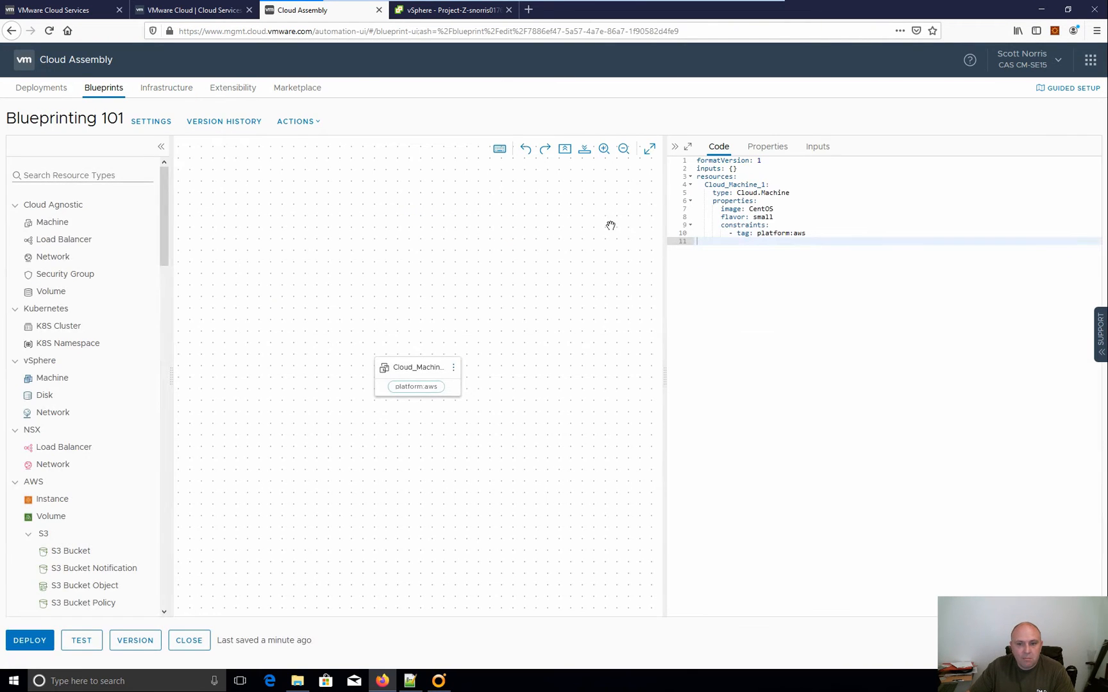
mouse_move(53, 257)
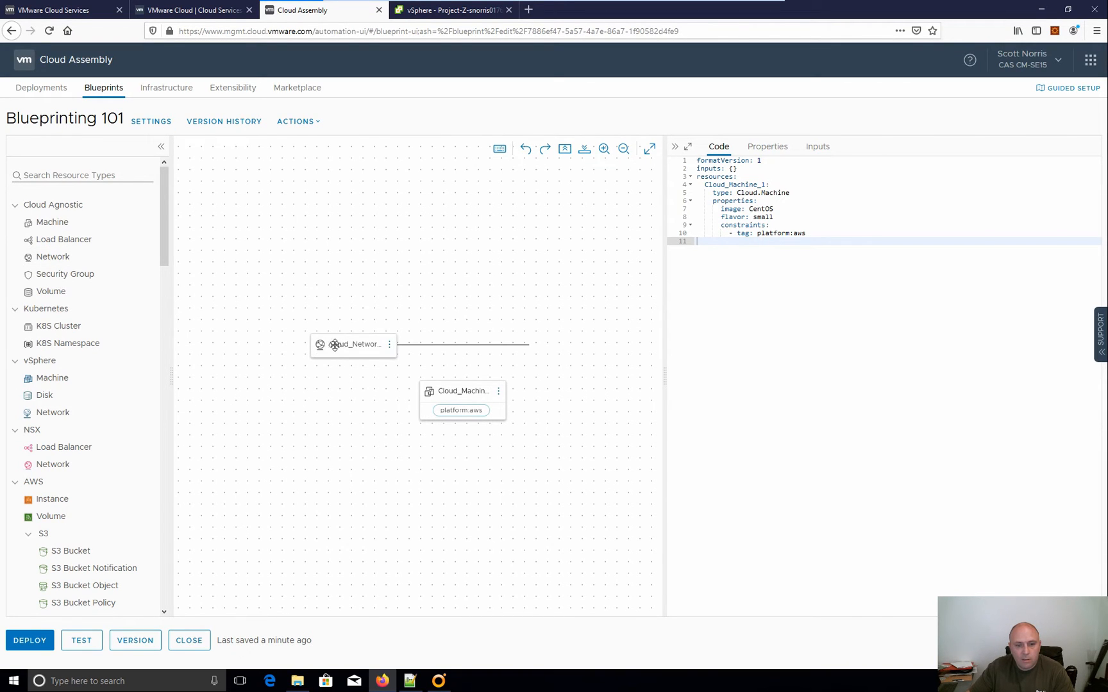
Link Cloud_Machine_1 to Cloud_Network_1 and set networkType: existing.
click(354, 345)
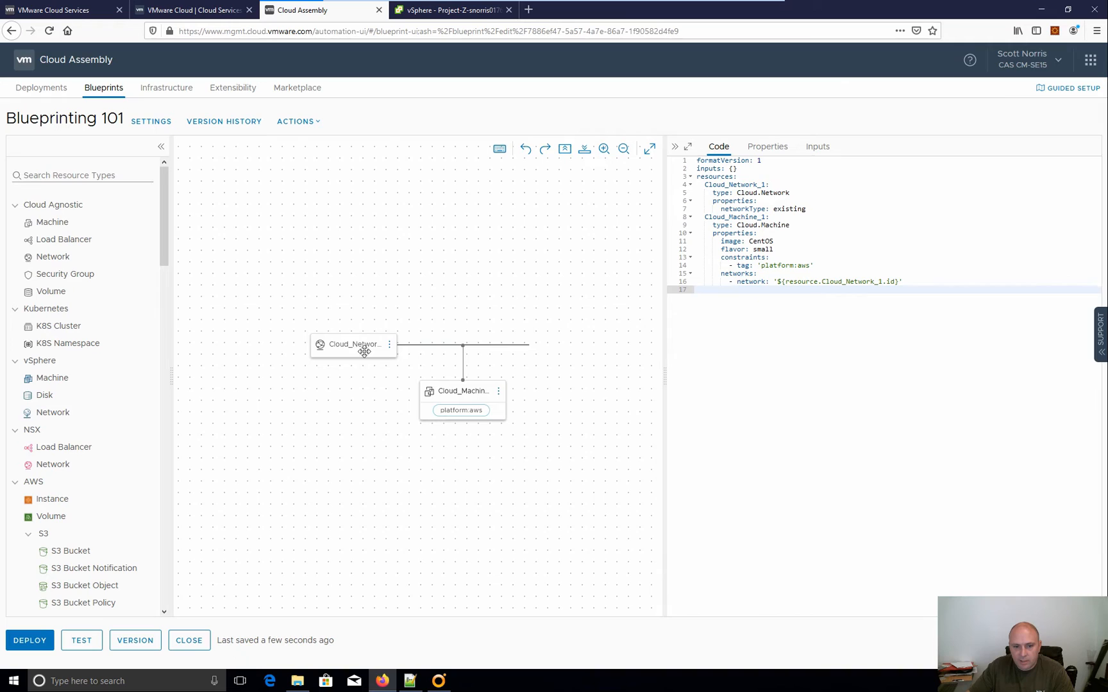
click(354, 344)
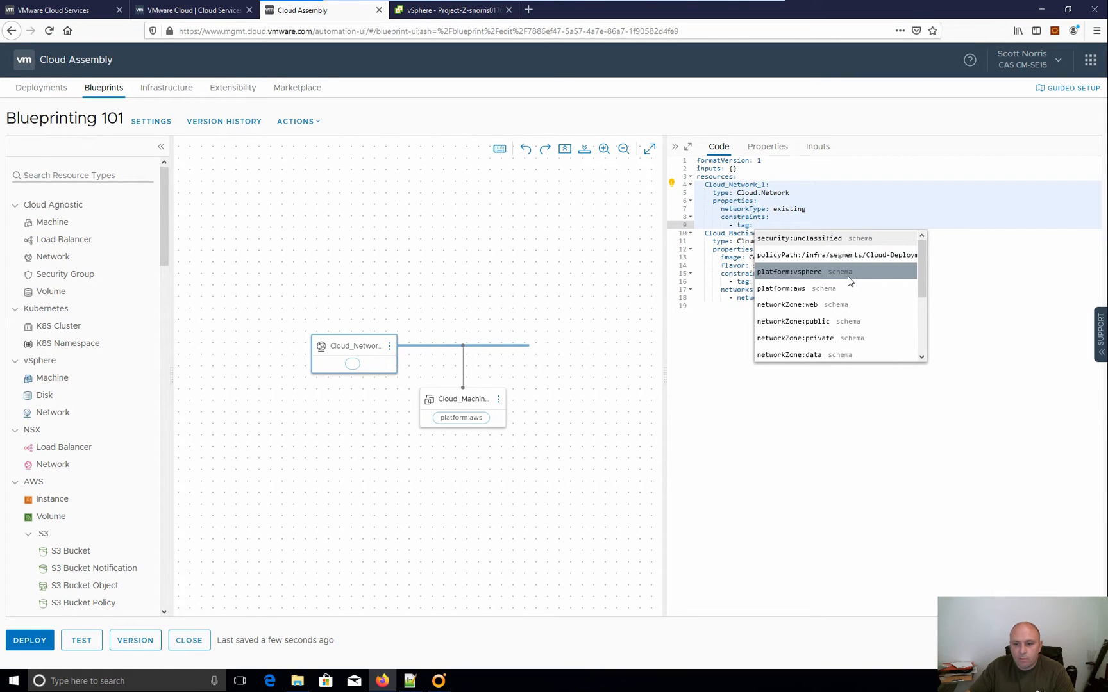
Constrain Cloud_Network_1 with tag networkZone:app and run a blueprint test.
scroll(down, 3)
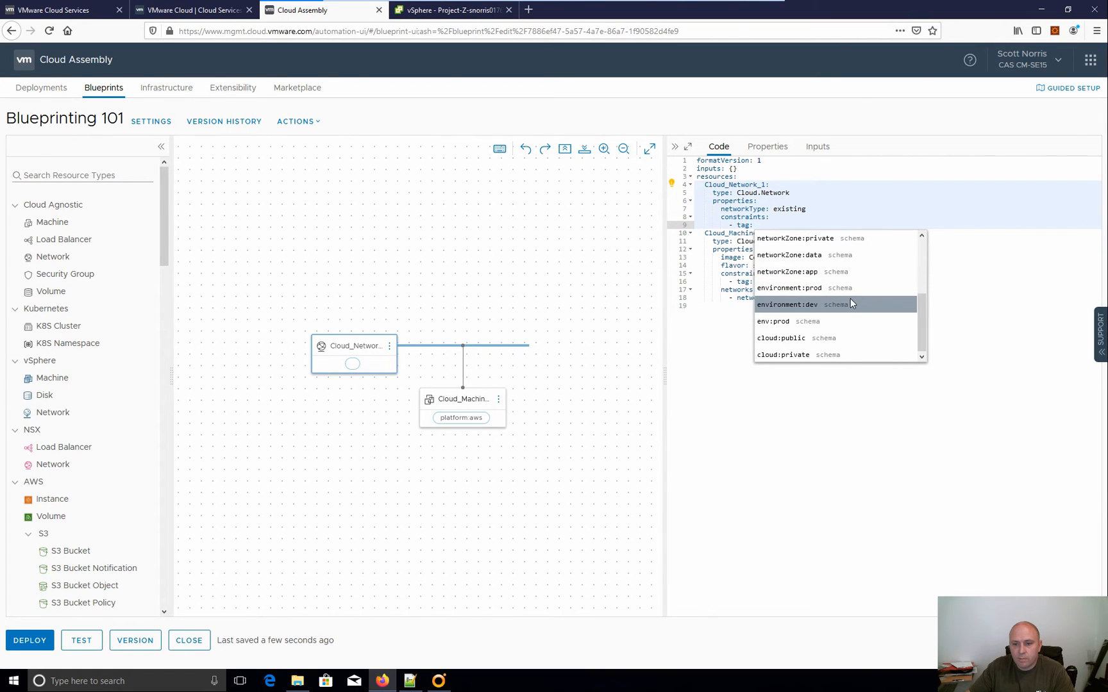
scroll(up, 3)
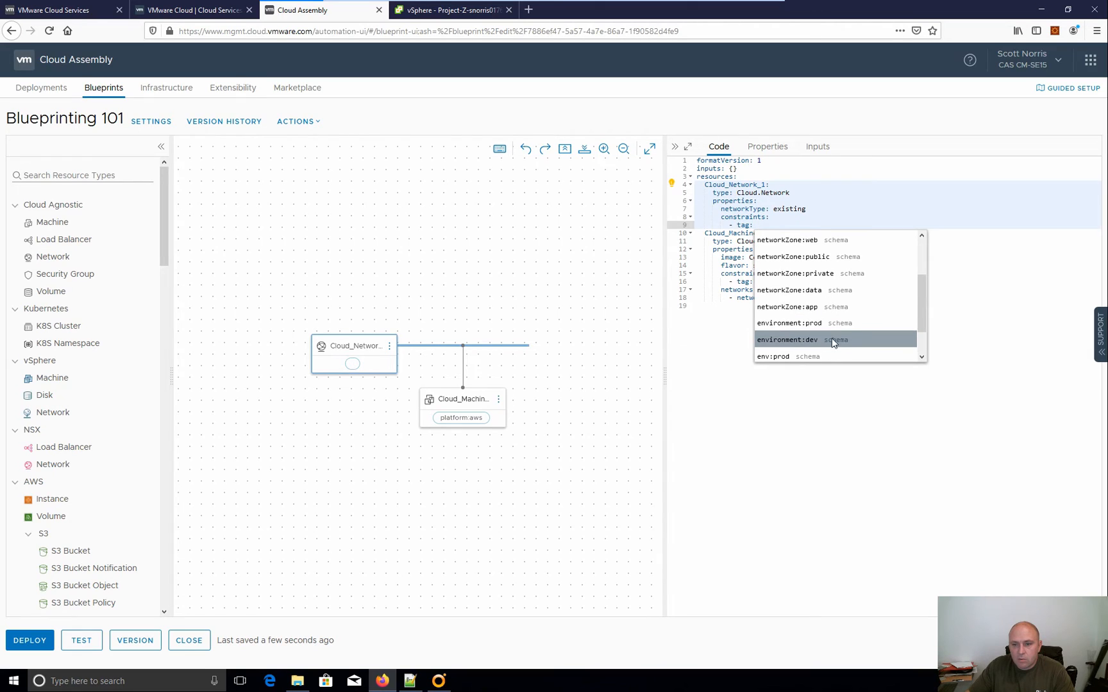
click(786, 306)
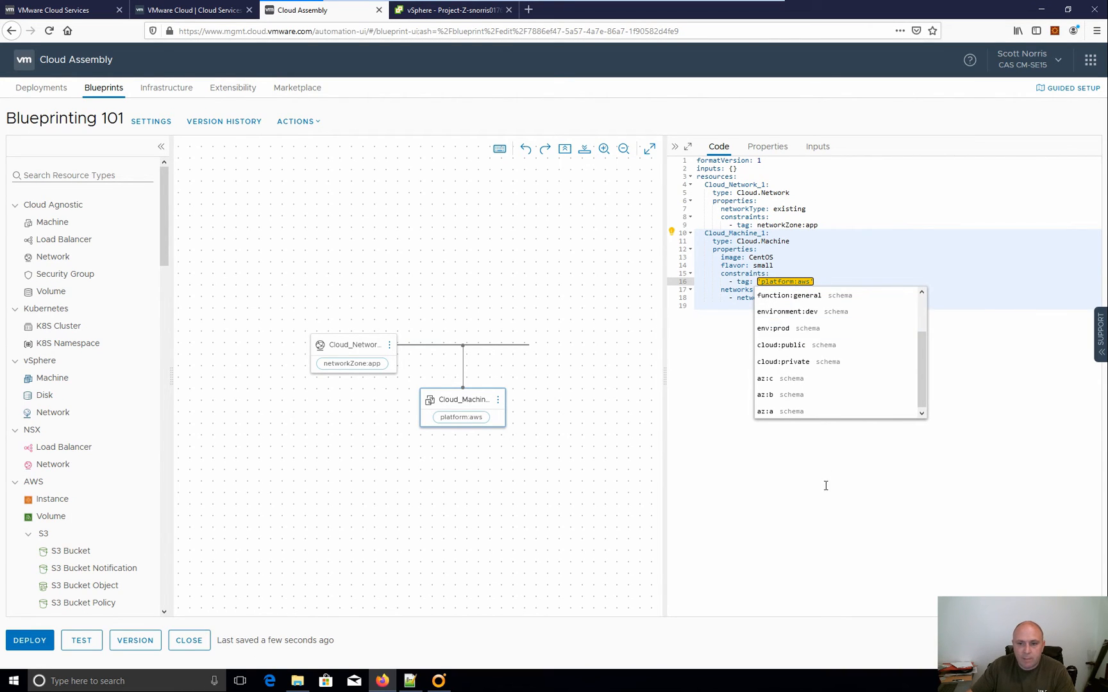
click(81, 640)
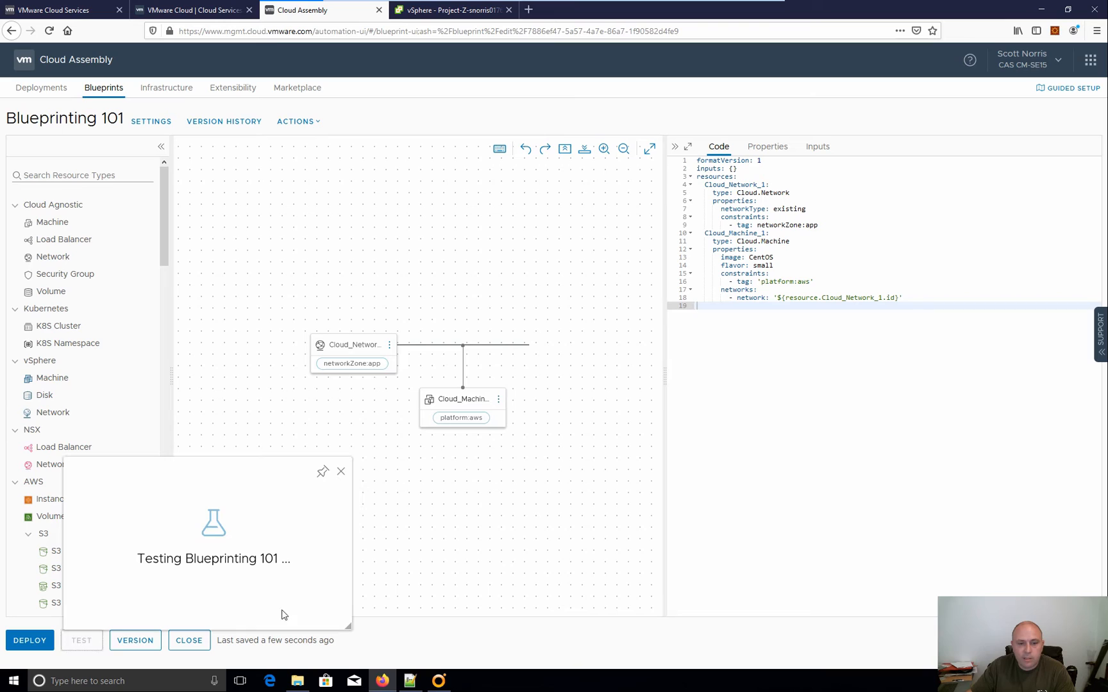
mouse_move(314, 596)
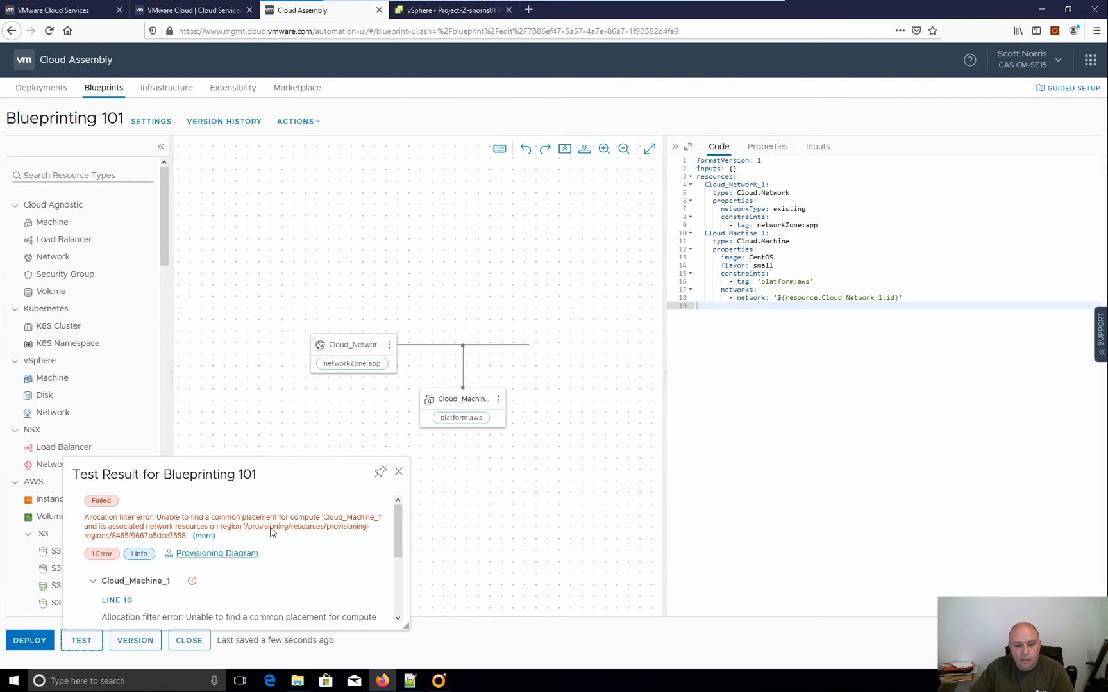
mouse_move(229, 538)
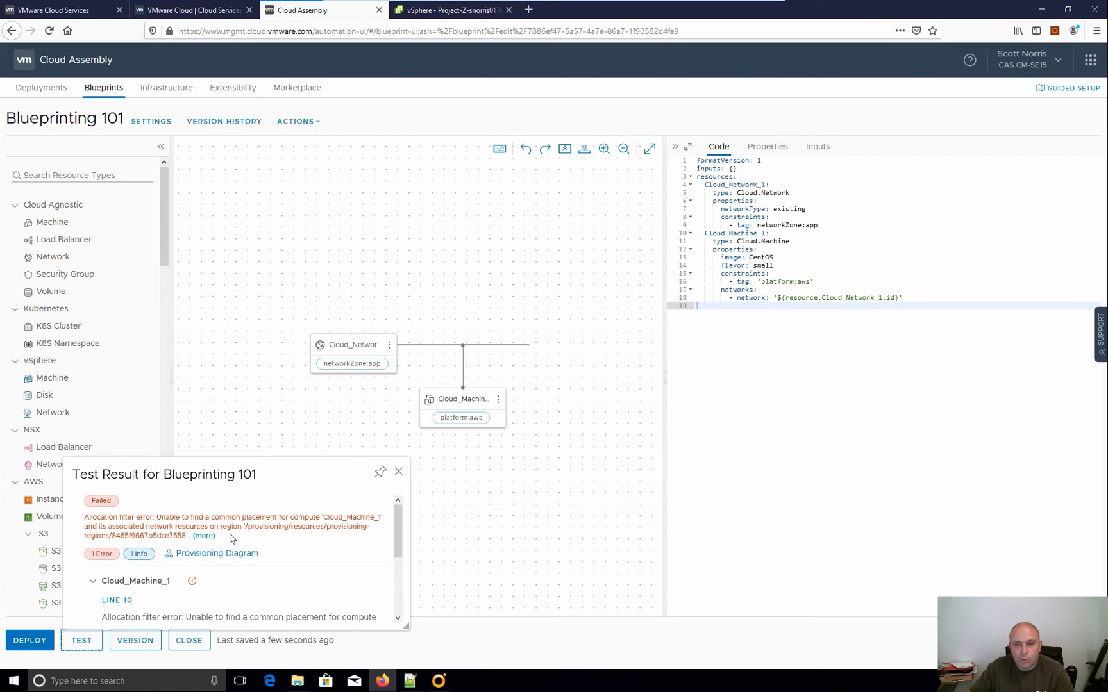
mouse_move(403, 480)
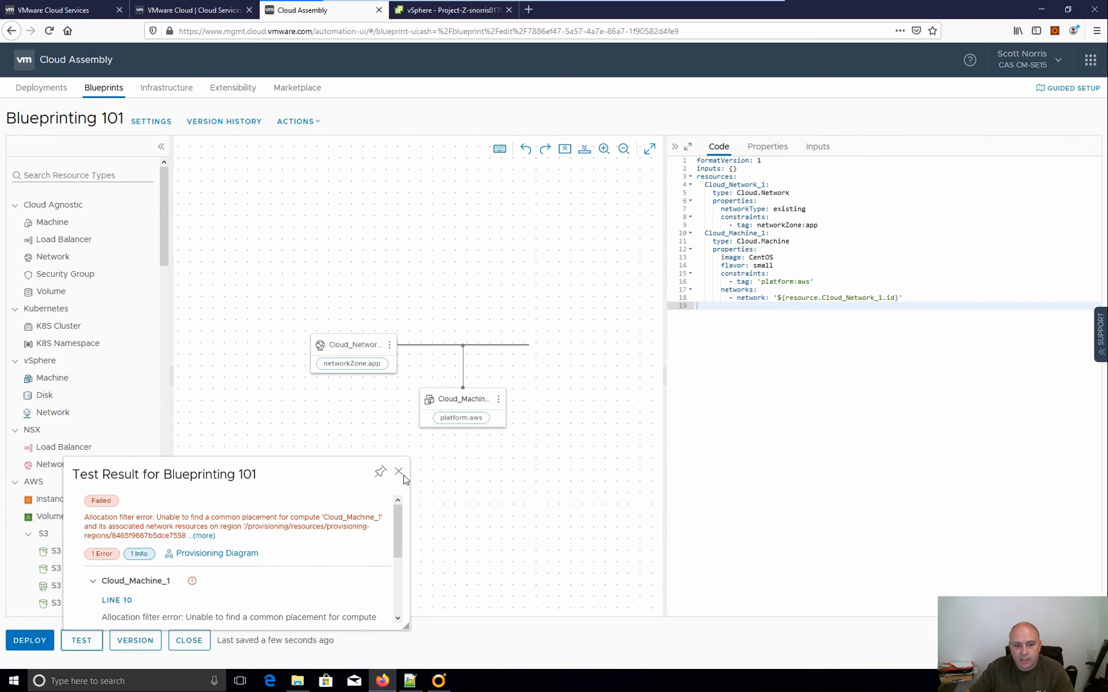
Dismiss the failed test result showing no common placement for Cloud_Machine_1.
click(399, 471)
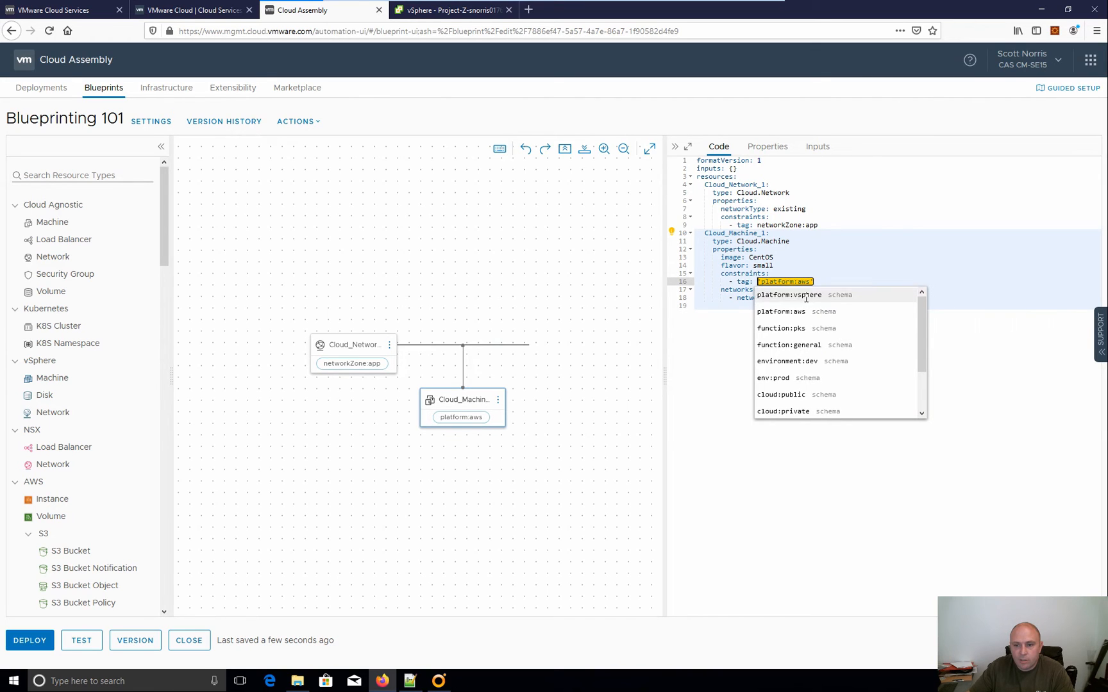
Retag the machine platform:vsphere, retest successfully, and begin a new deployment.
click(788, 295)
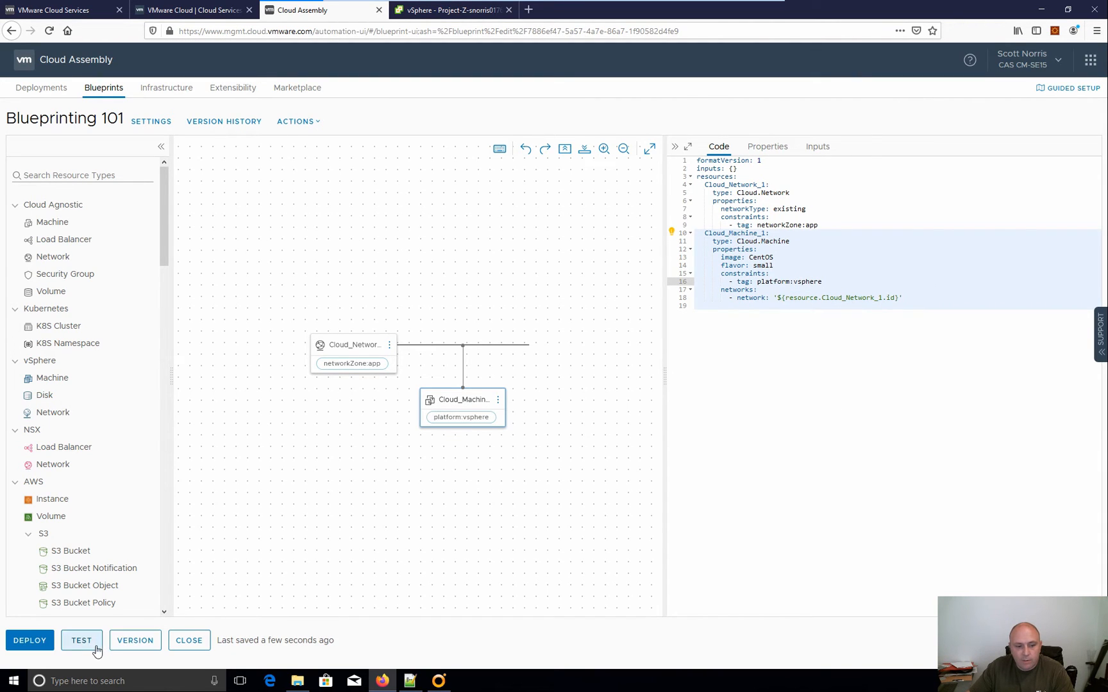
click(81, 640)
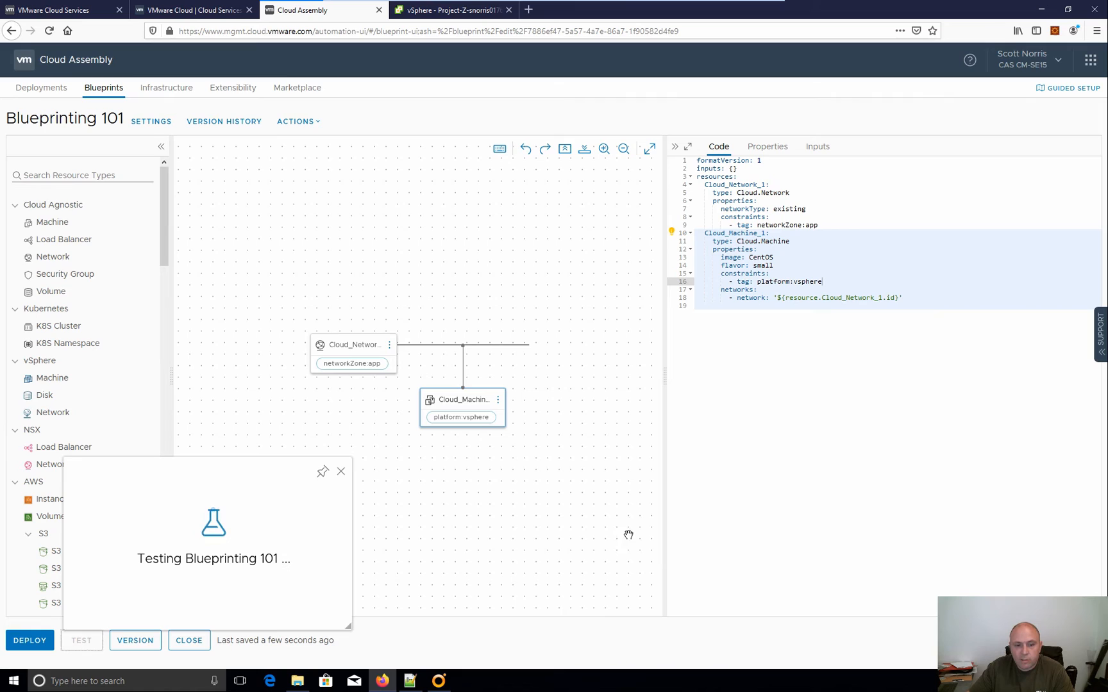
mouse_move(624, 542)
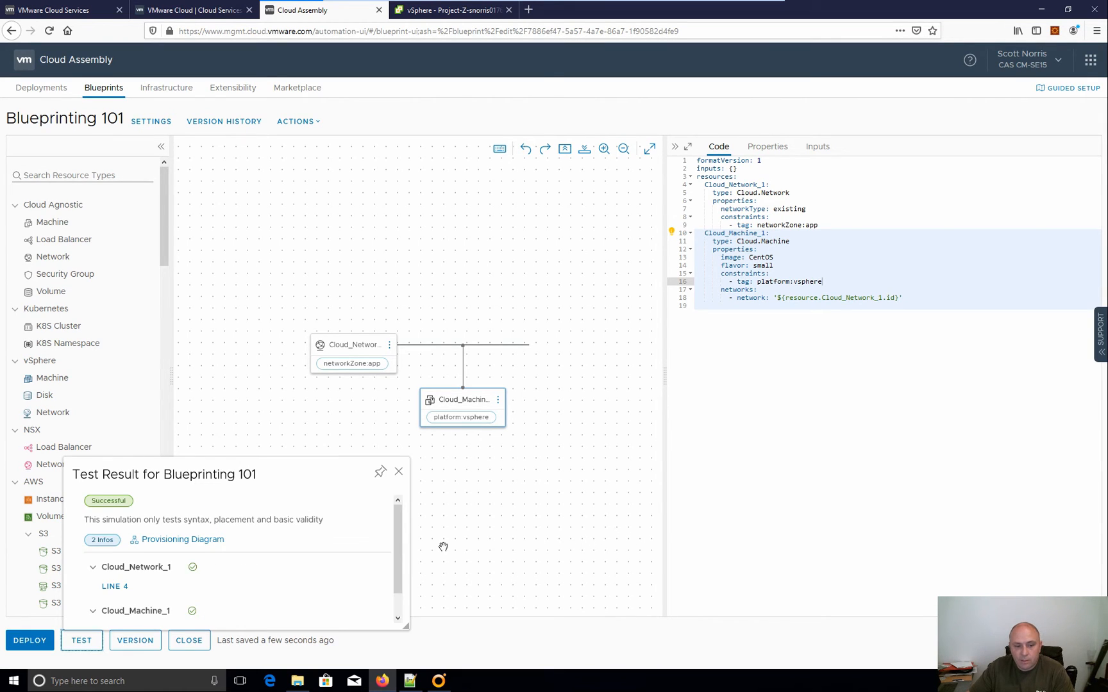
mouse_move(113, 592)
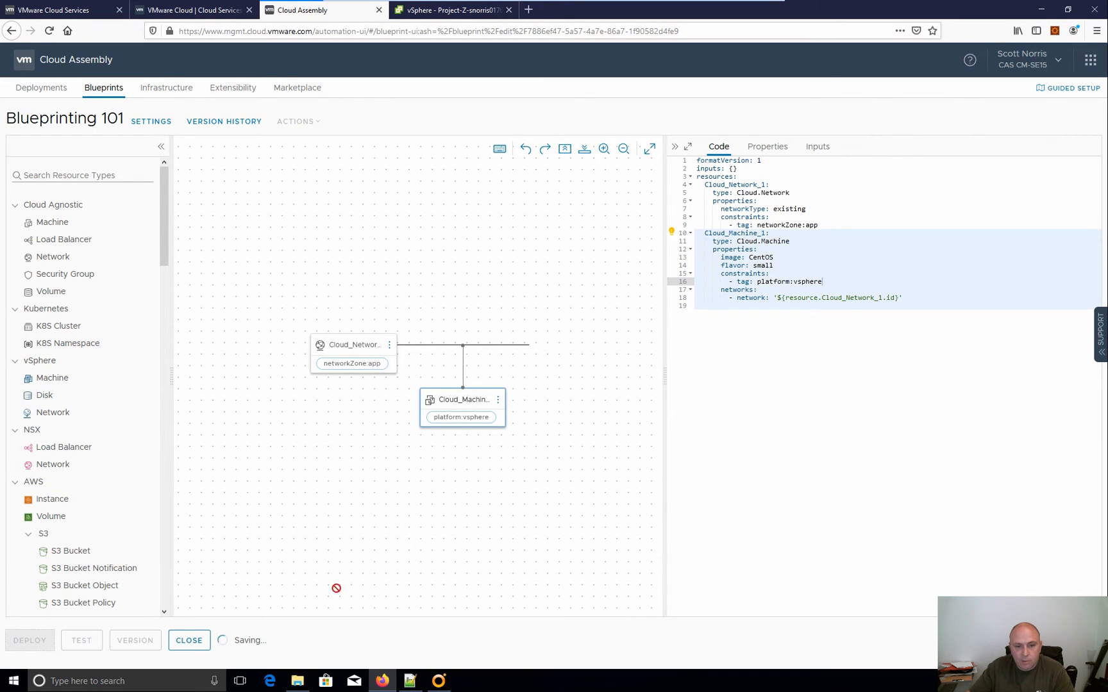
click(29, 640)
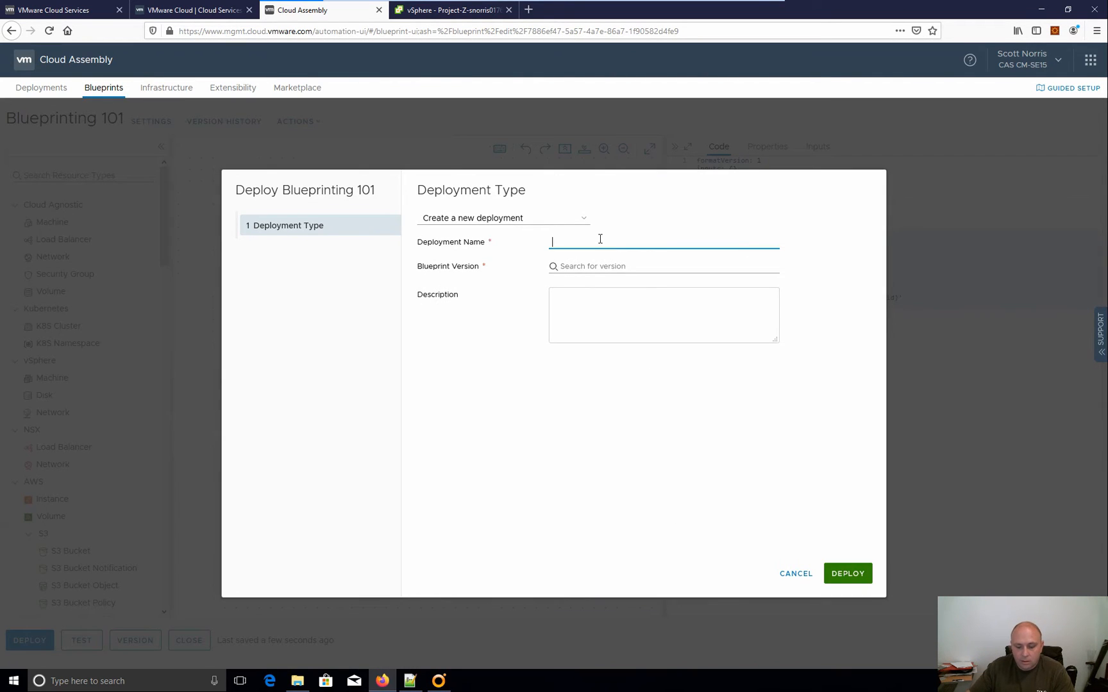
Deploy the current draft as 'Blueprinting 101 - C' and return to Blueprints.
text(Blueprinting 101)
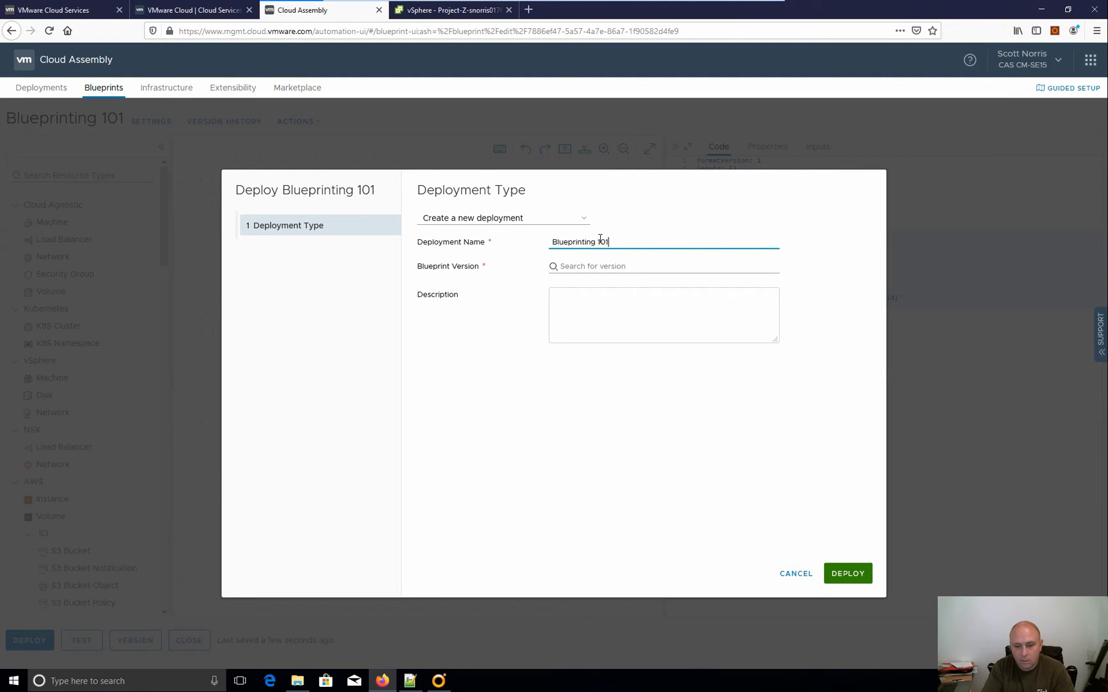
text(- C)
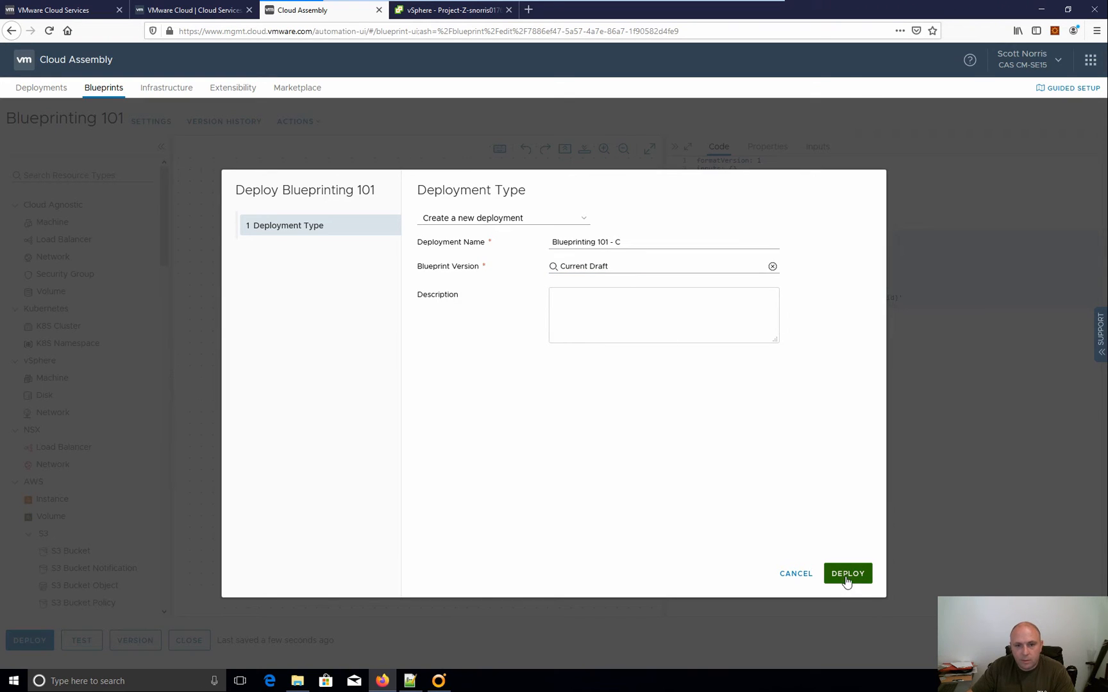
click(847, 573)
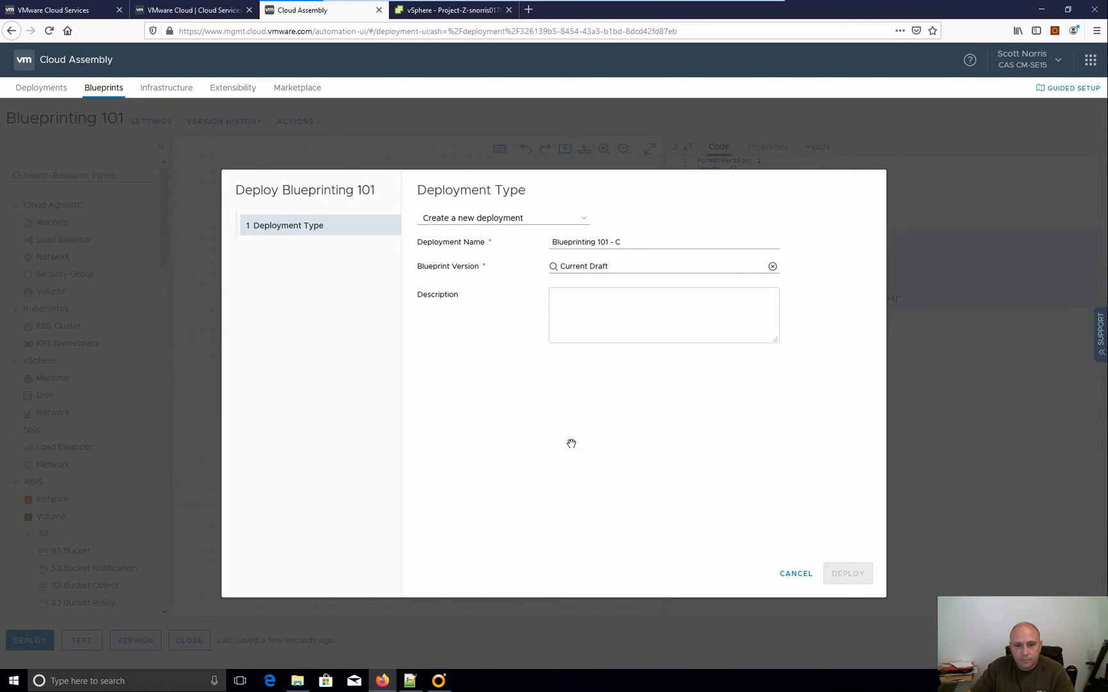
click(846, 573)
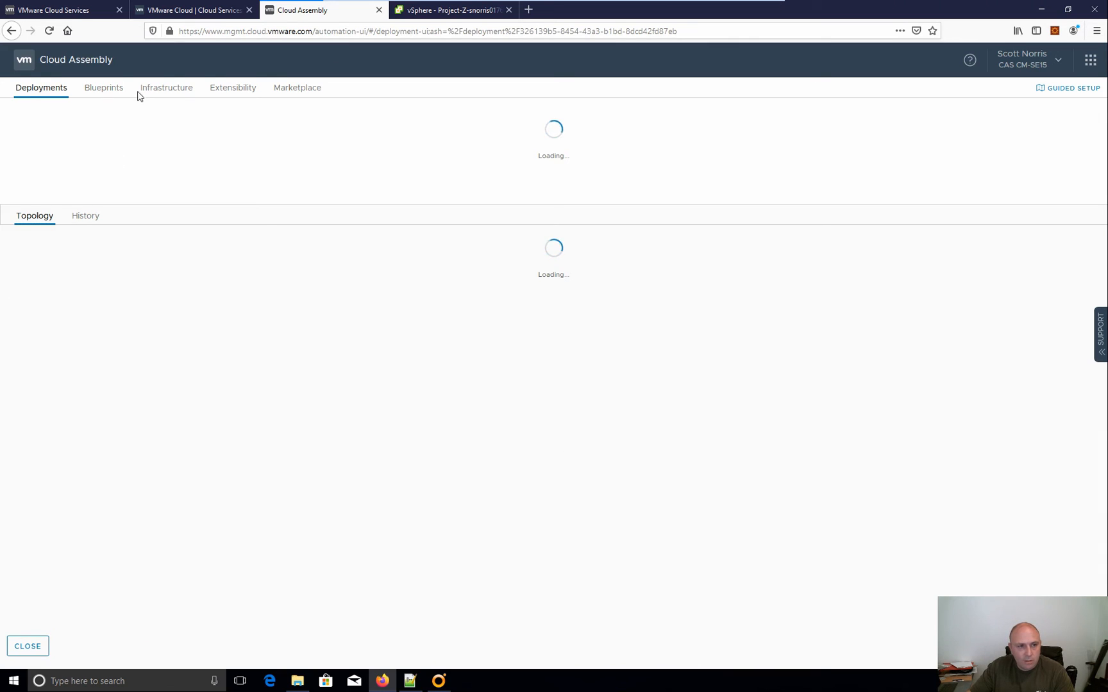
click(102, 87)
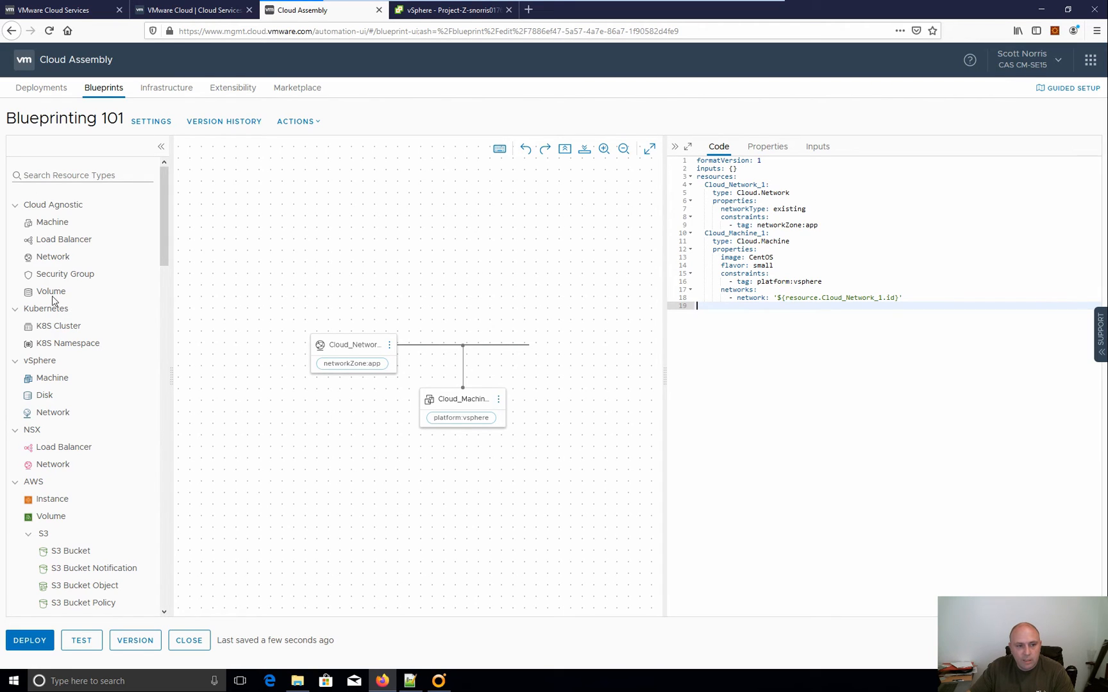
mouse_move(50, 291)
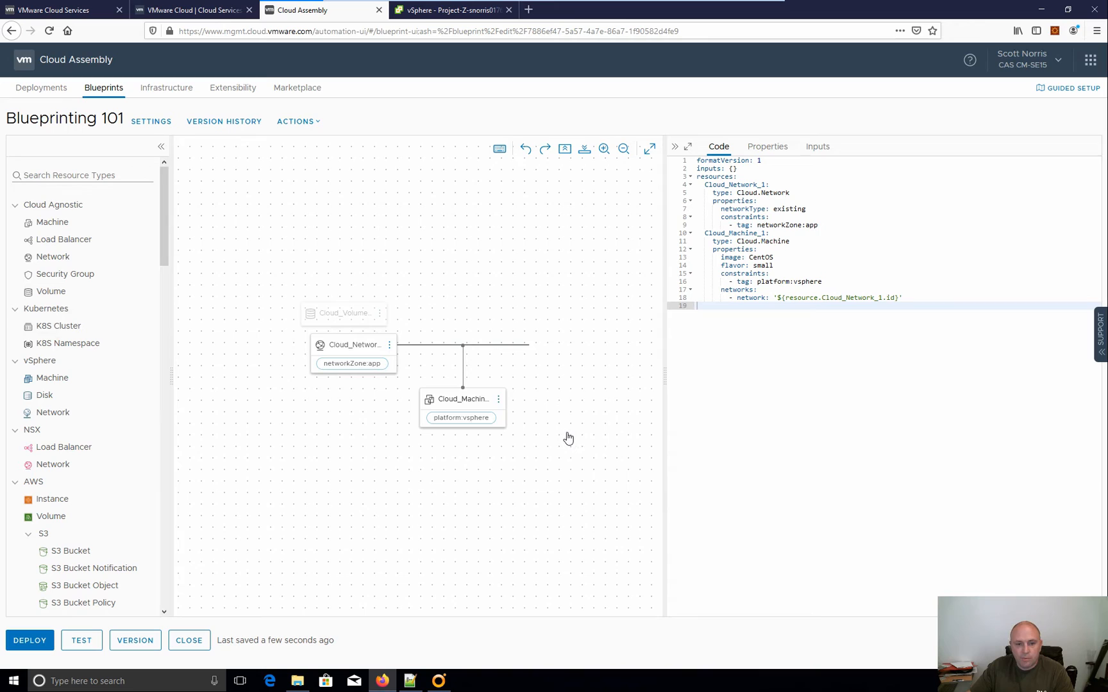
mouse_move(572, 419)
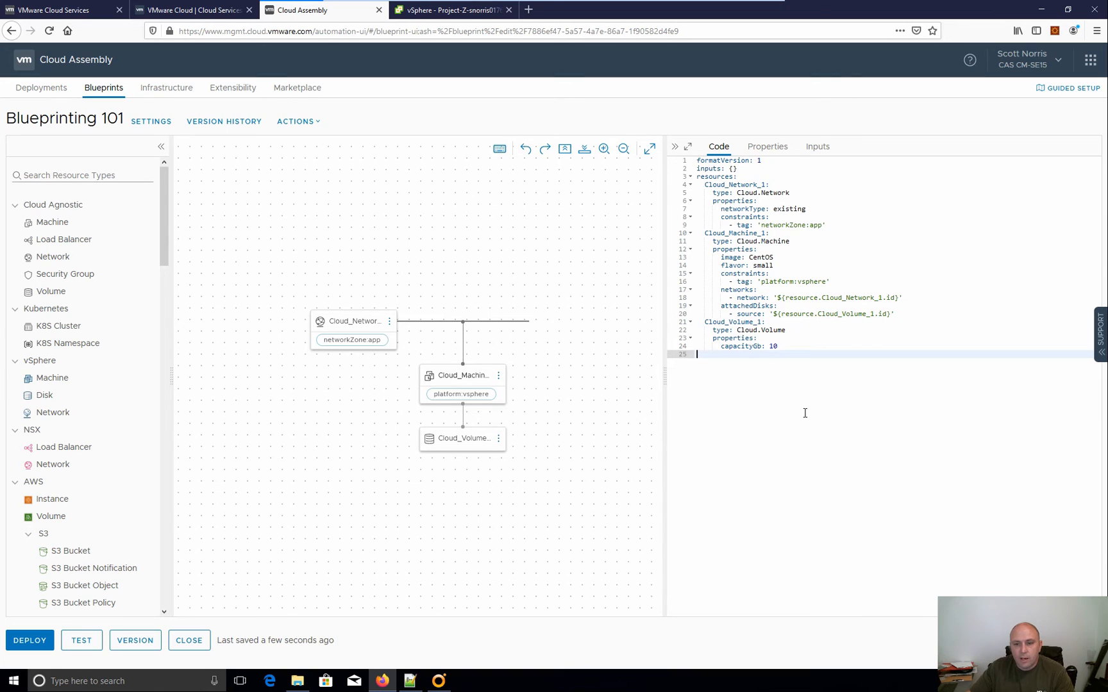
mouse_move(700, 422)
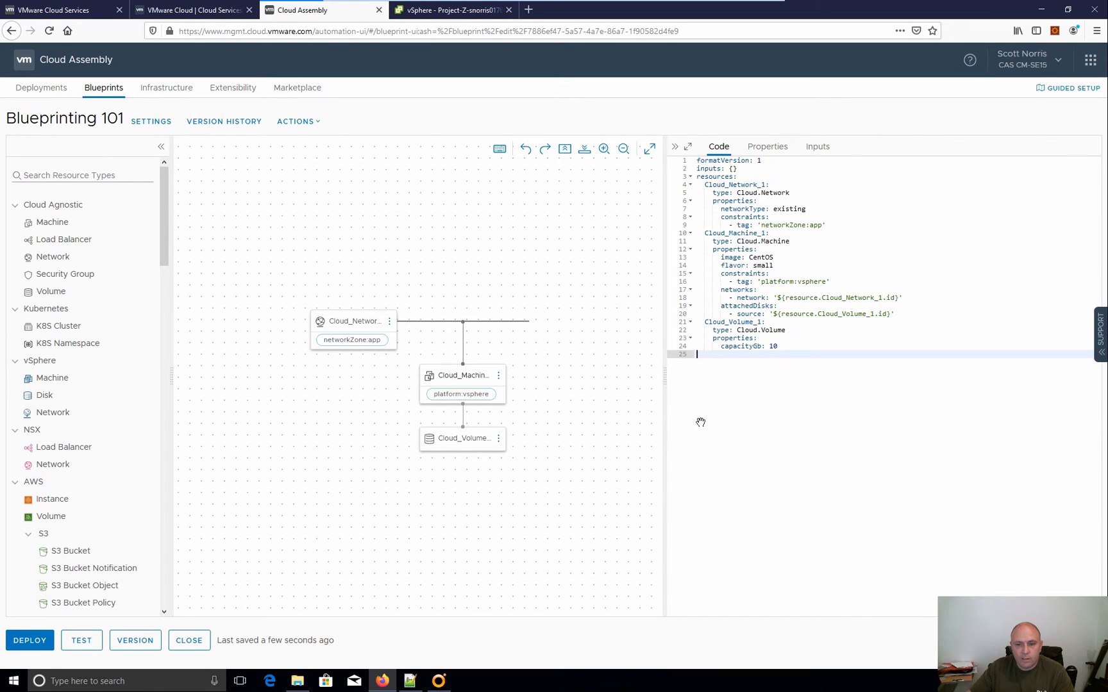
Attach a Cloud Volume with capacityGb: 10 to Cloud_Machine_1.
click(819, 346)
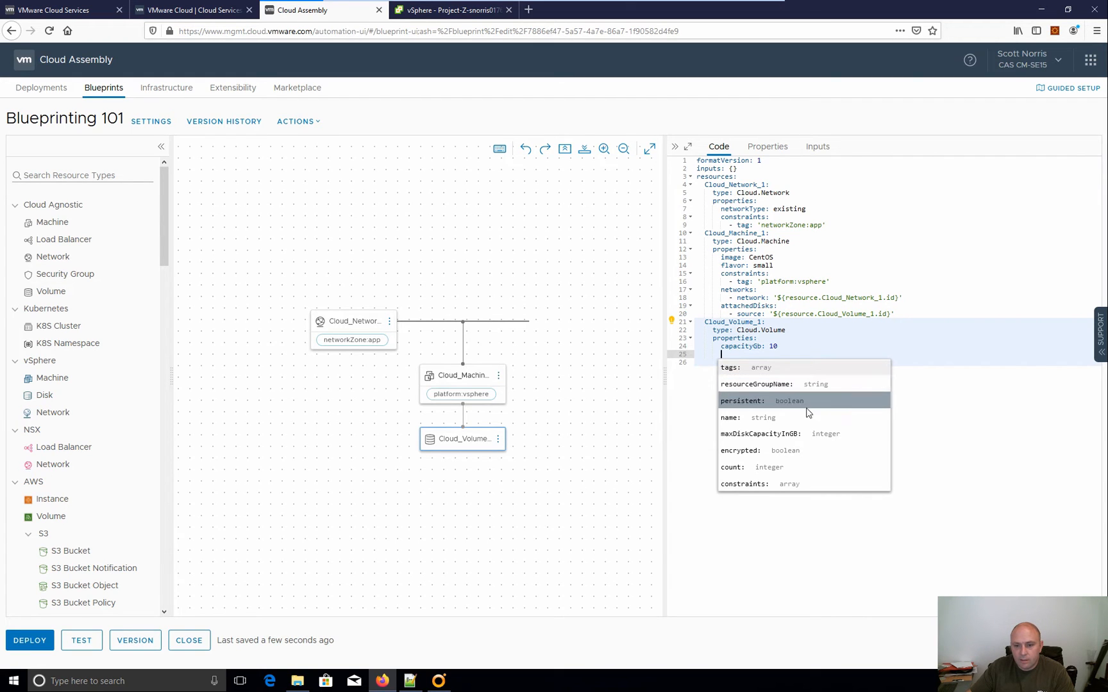
mouse_move(787, 450)
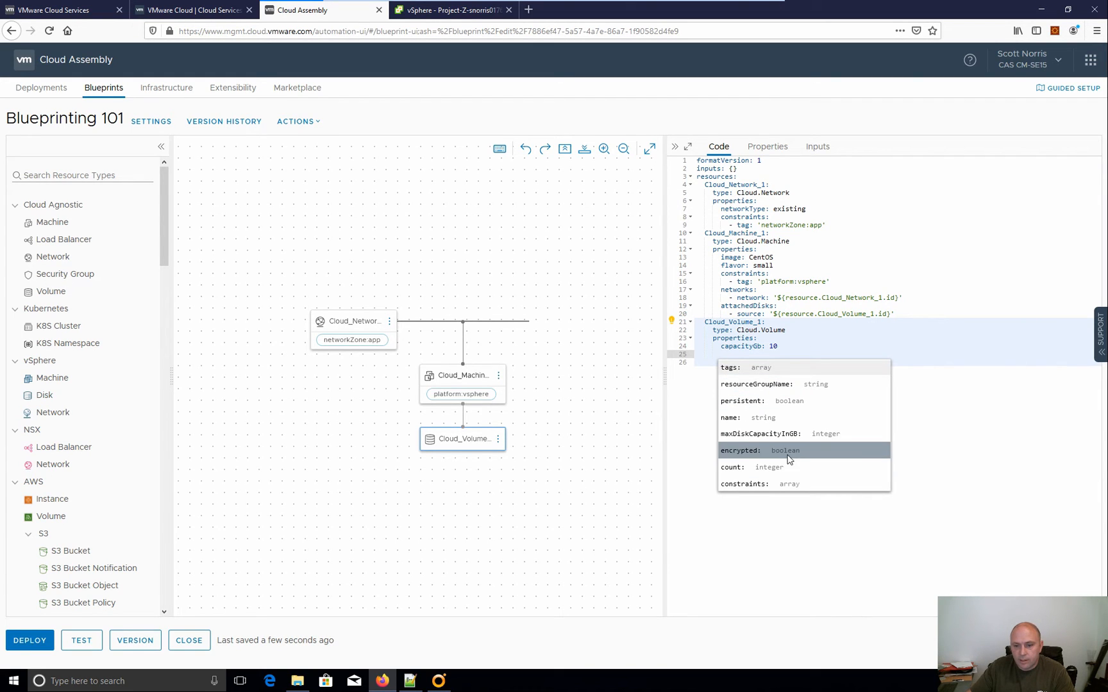
mouse_move(759, 553)
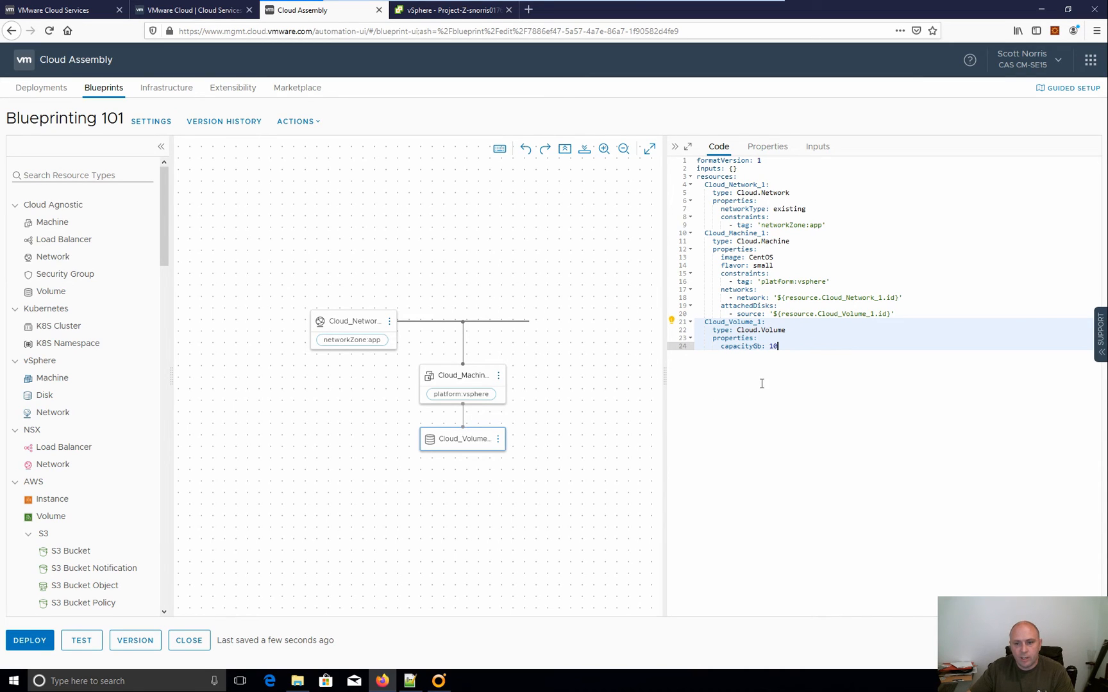
mouse_move(753, 359)
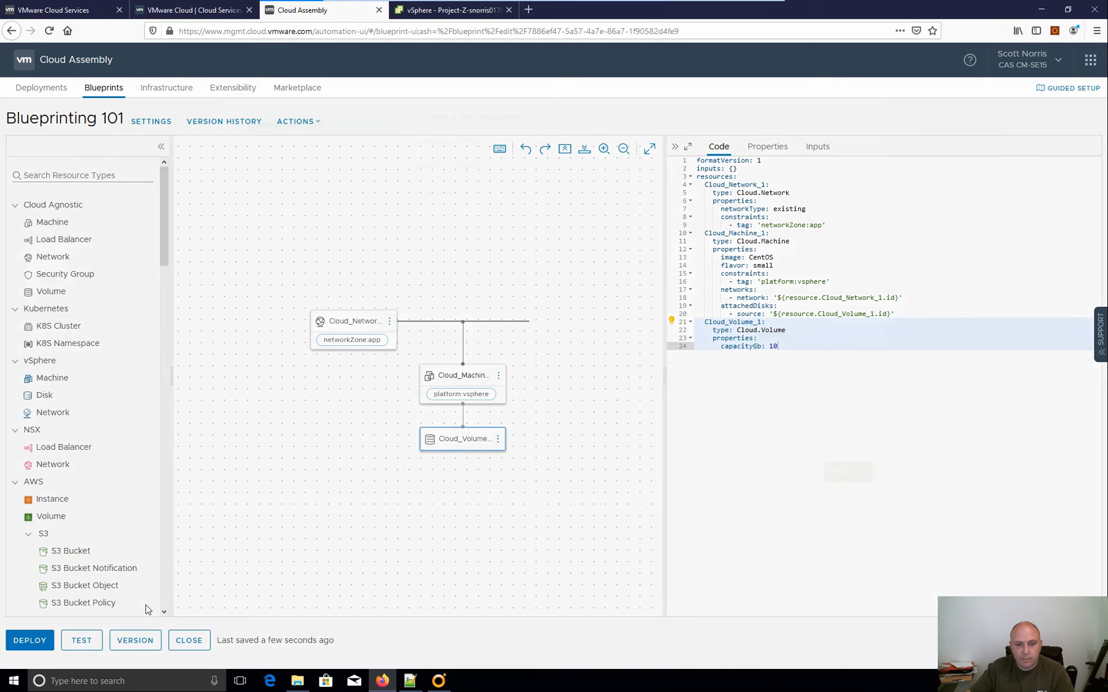
Deploy the current draft as new deployment 'Blueprinting 101 - D'.
click(29, 639)
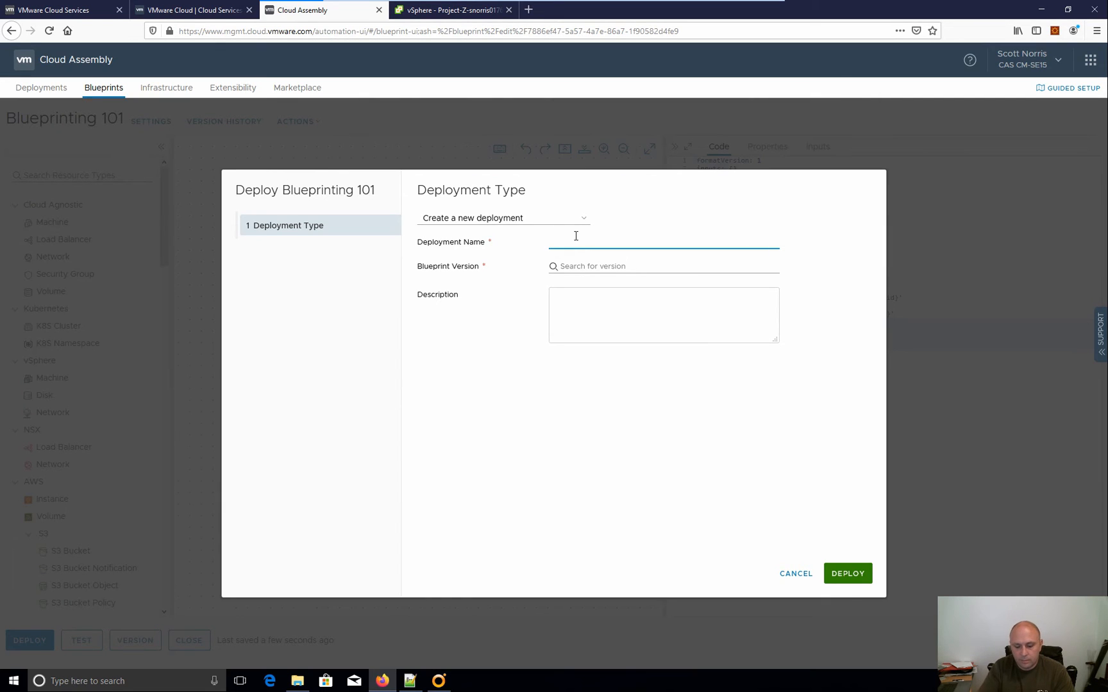
text(B)
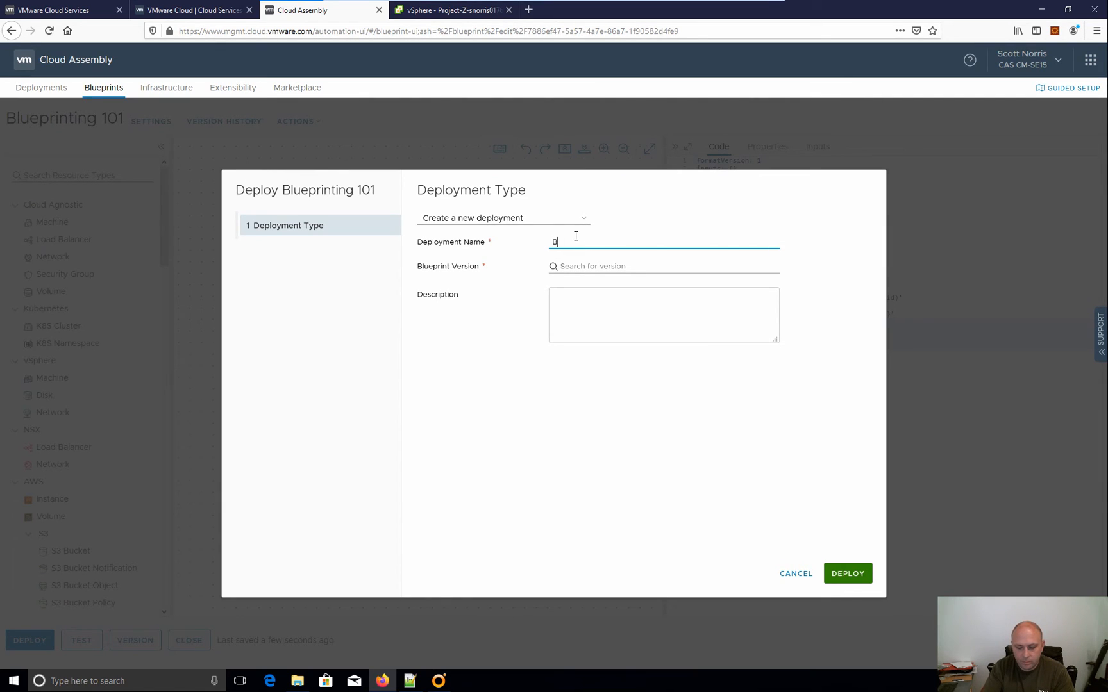
text(Blueprintin)
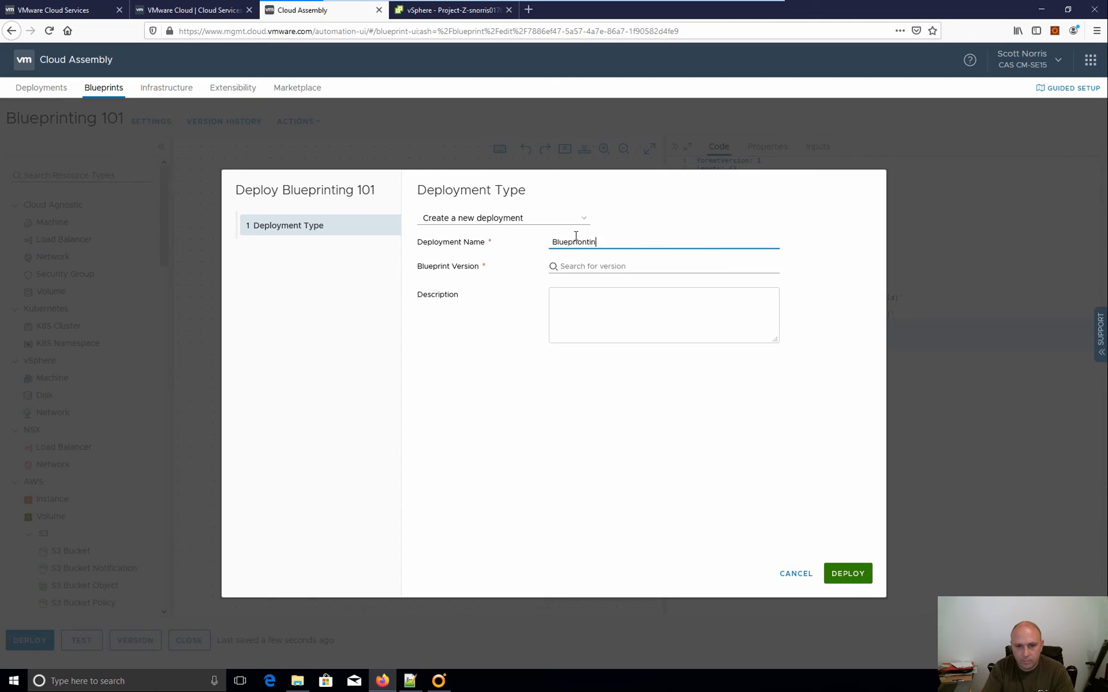
key(Backspace)
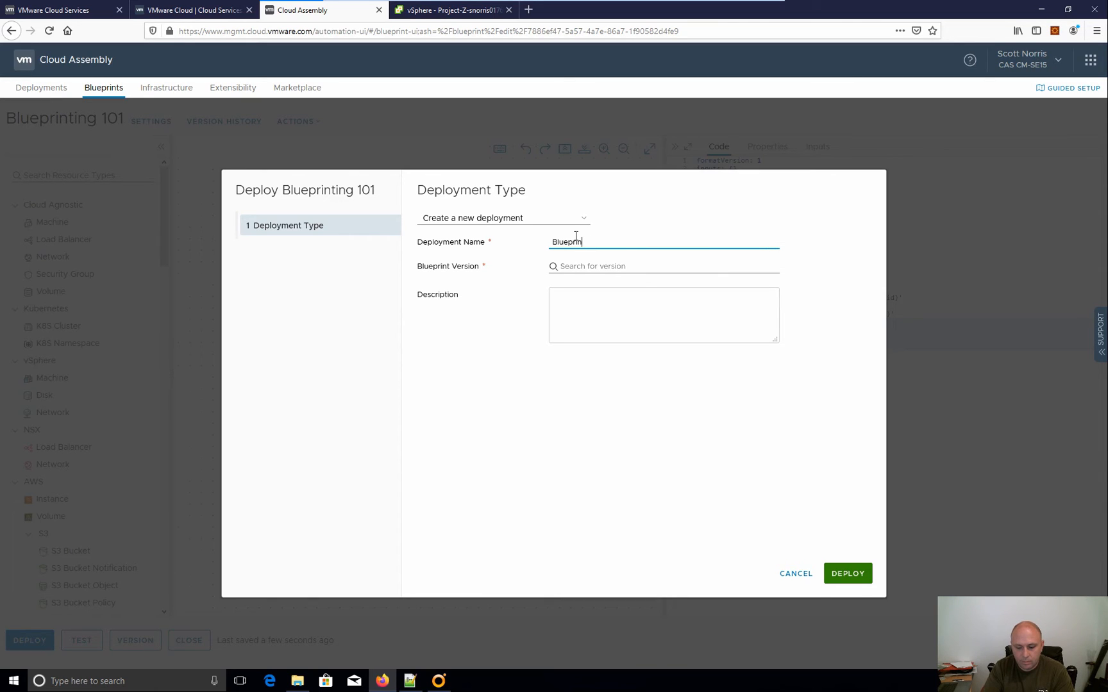
text(ing 101)
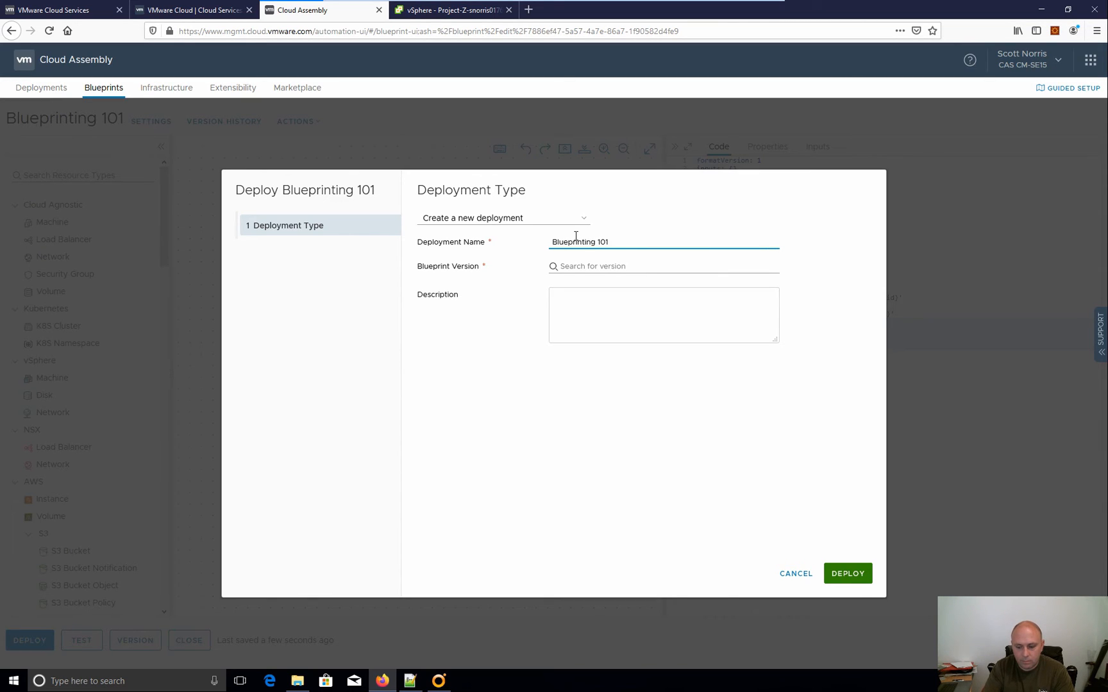
text(-)
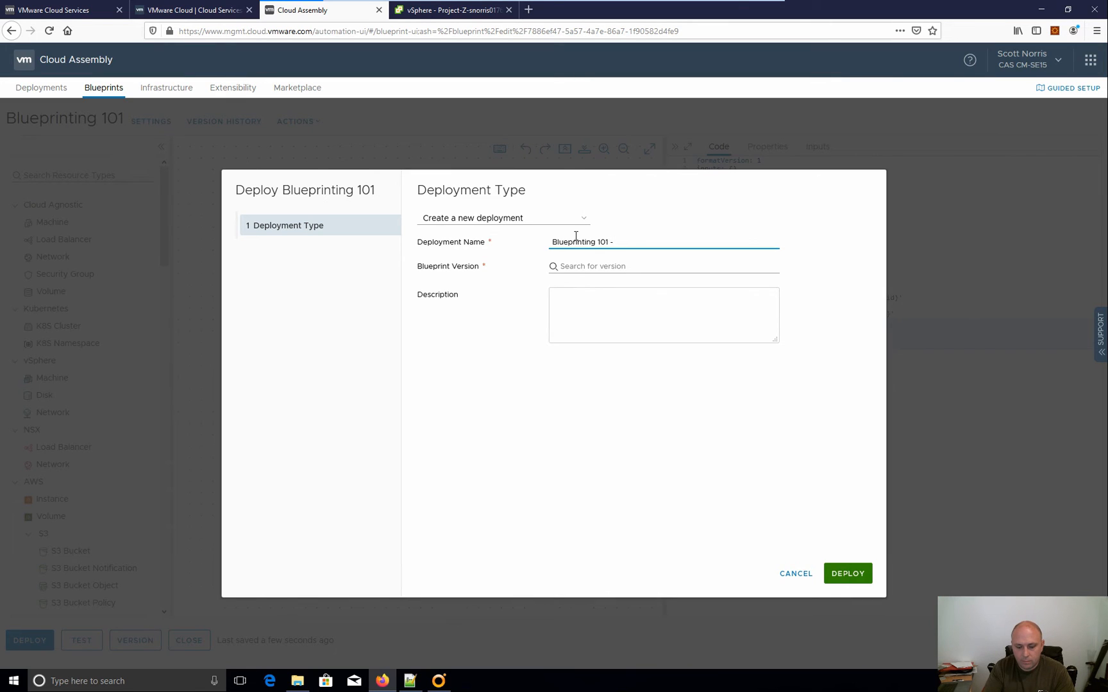
click(663, 265)
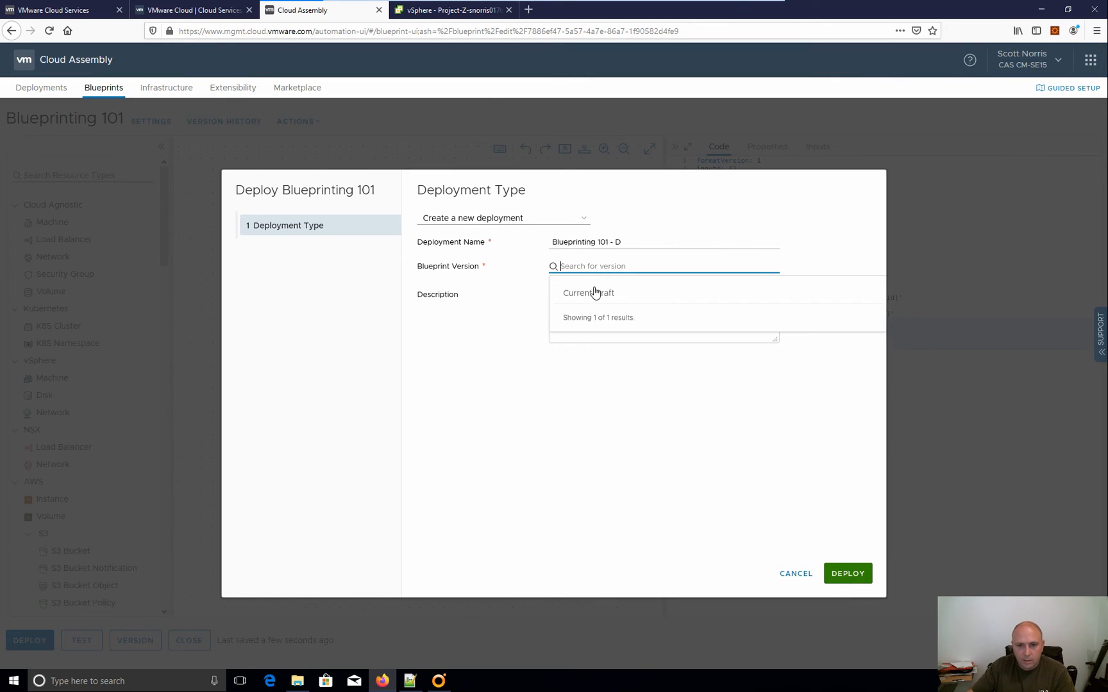
click(588, 292)
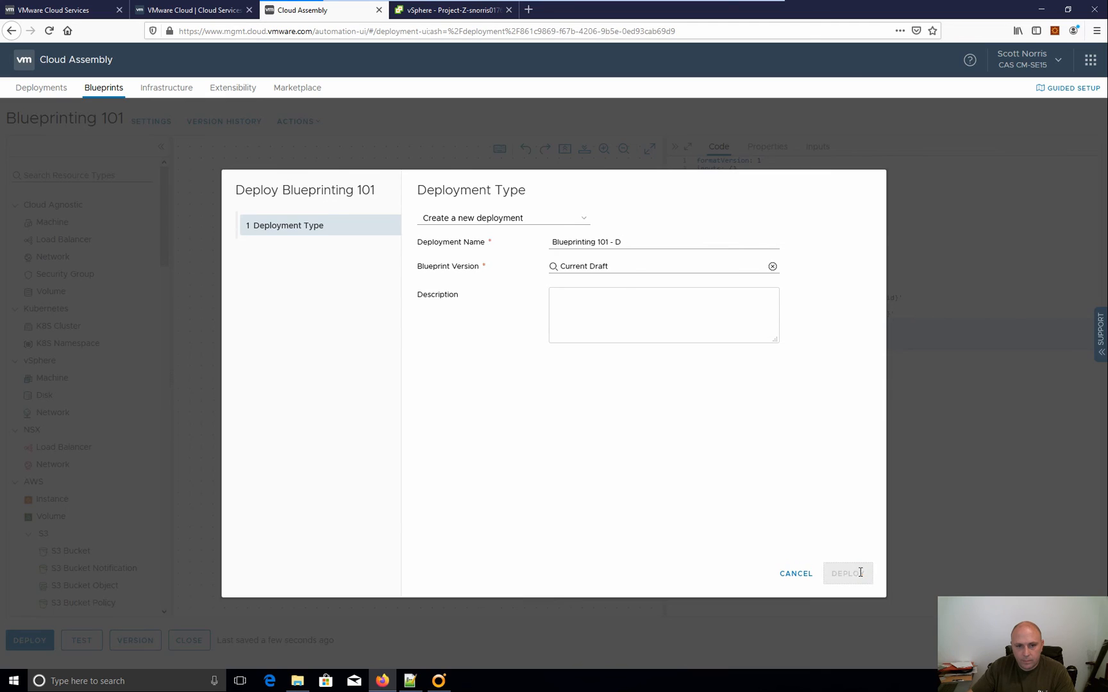
click(848, 573)
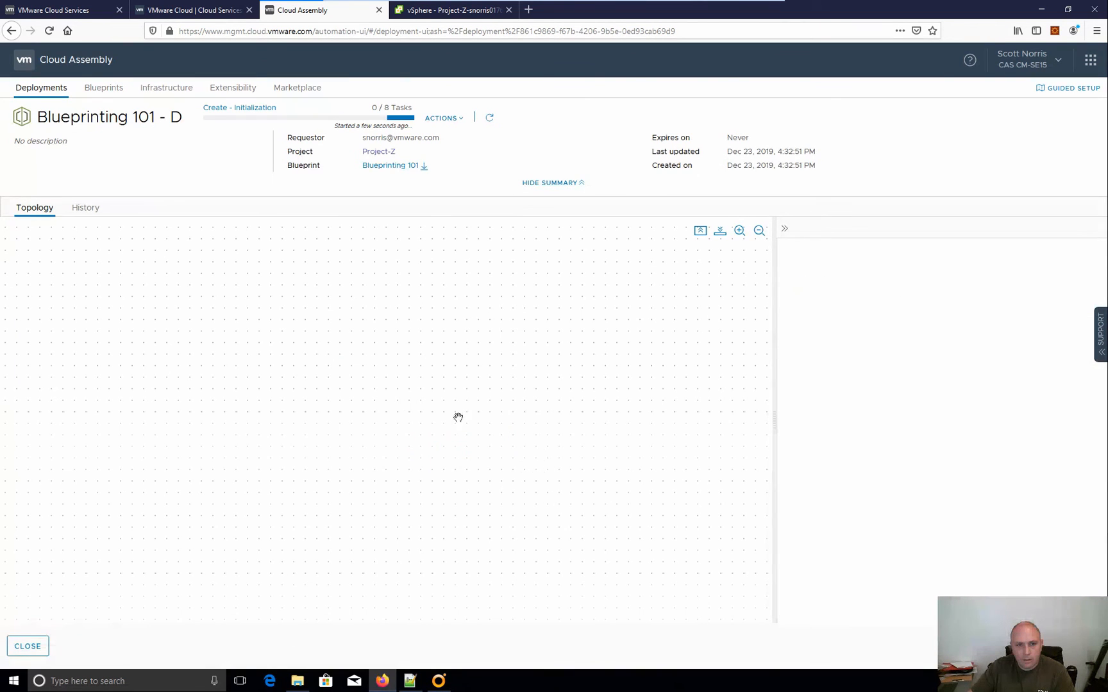
mouse_move(189, 358)
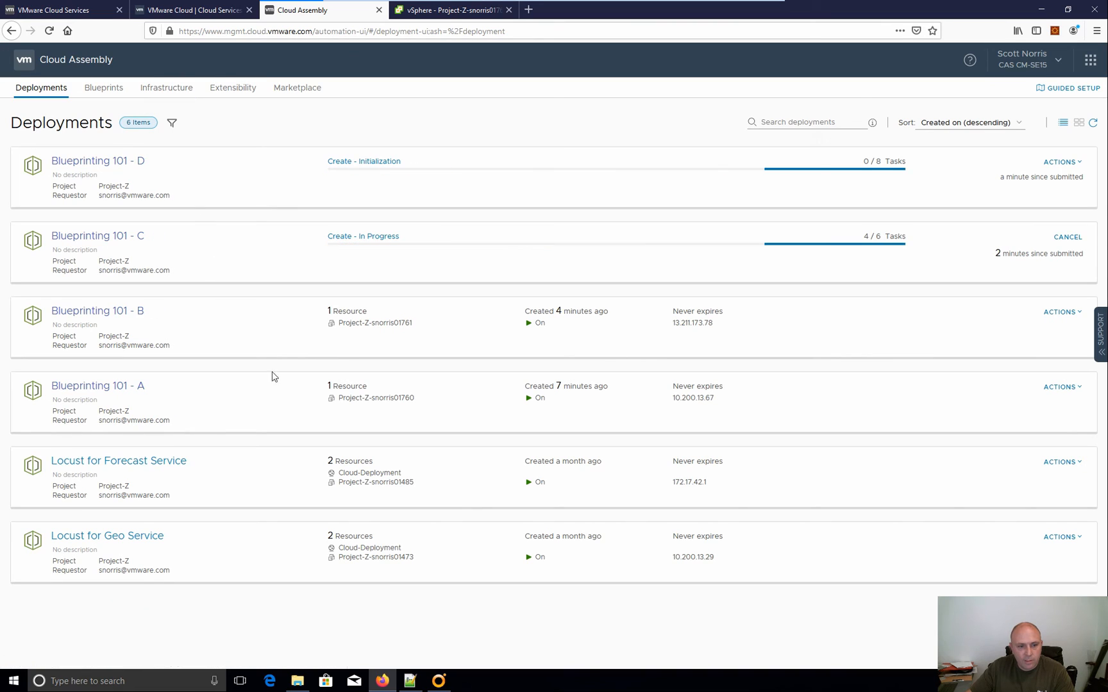
mouse_move(224, 374)
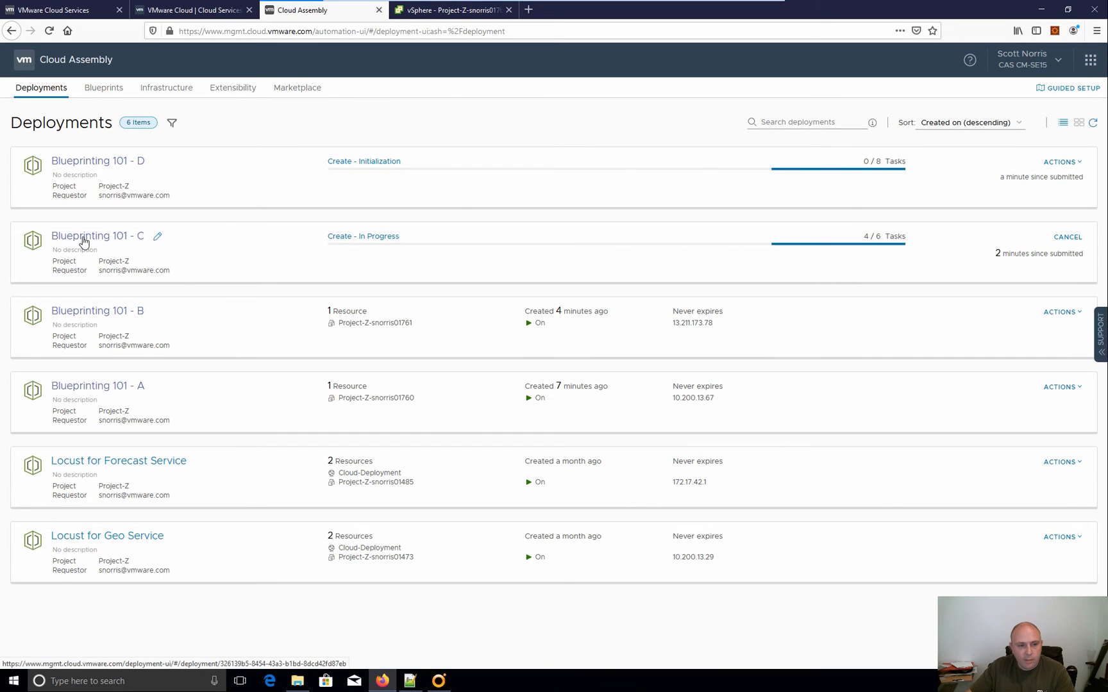
Inspect deployment Blueprinting 101 - C's Cloud_Machine details, then switch to vSphere.
click(96, 235)
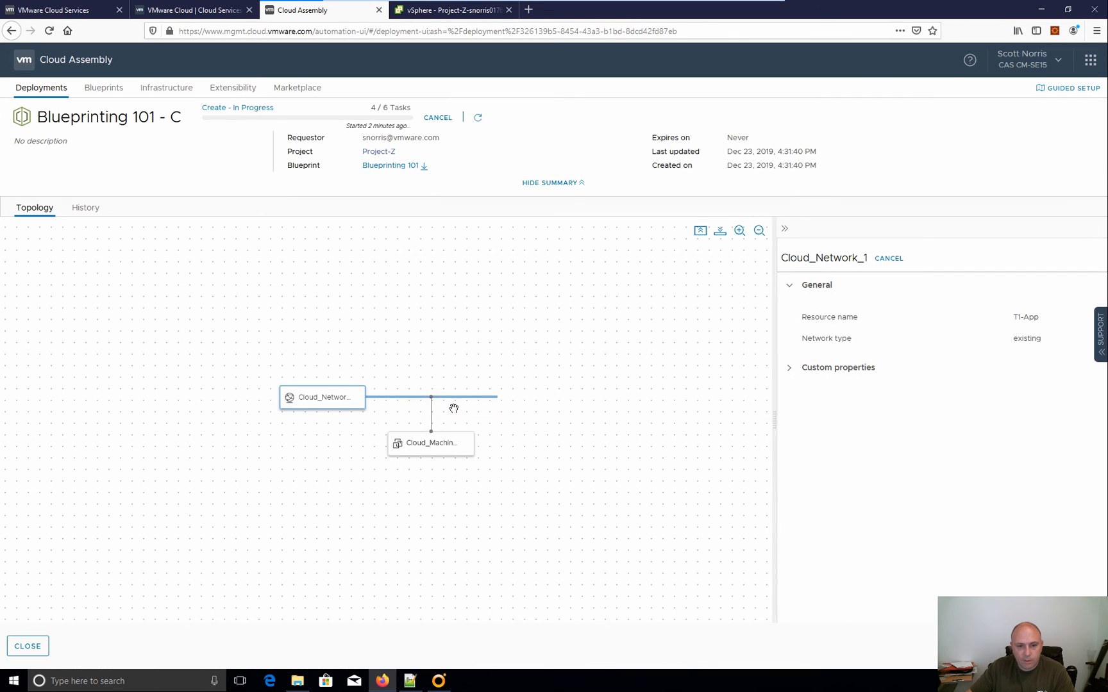
click(431, 443)
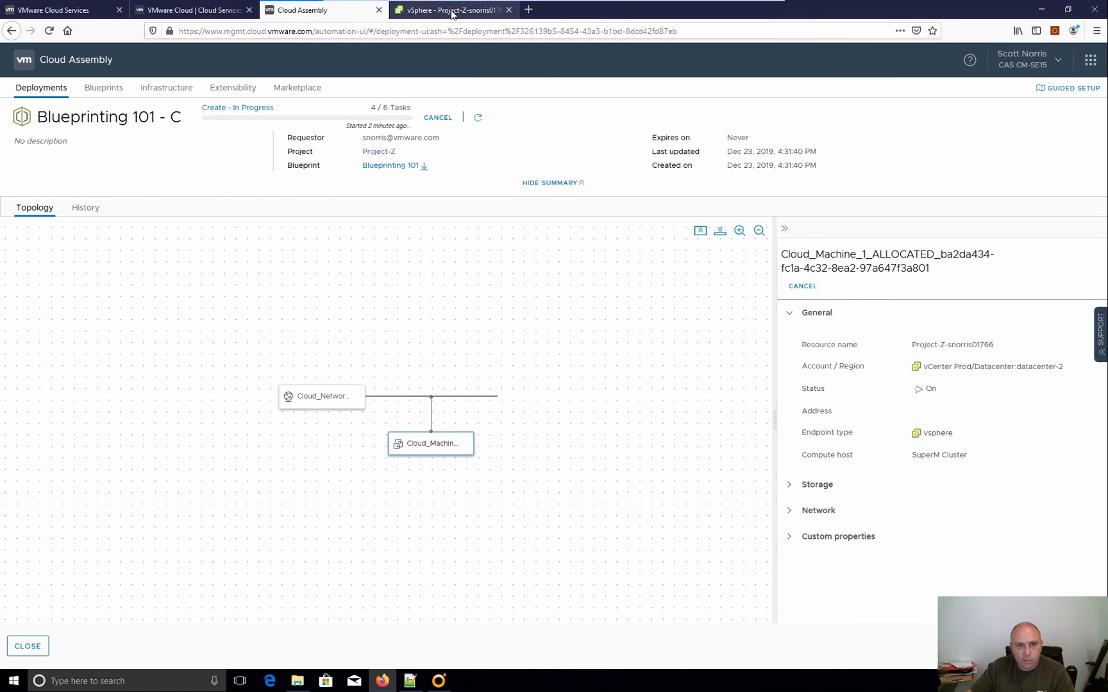
click(451, 10)
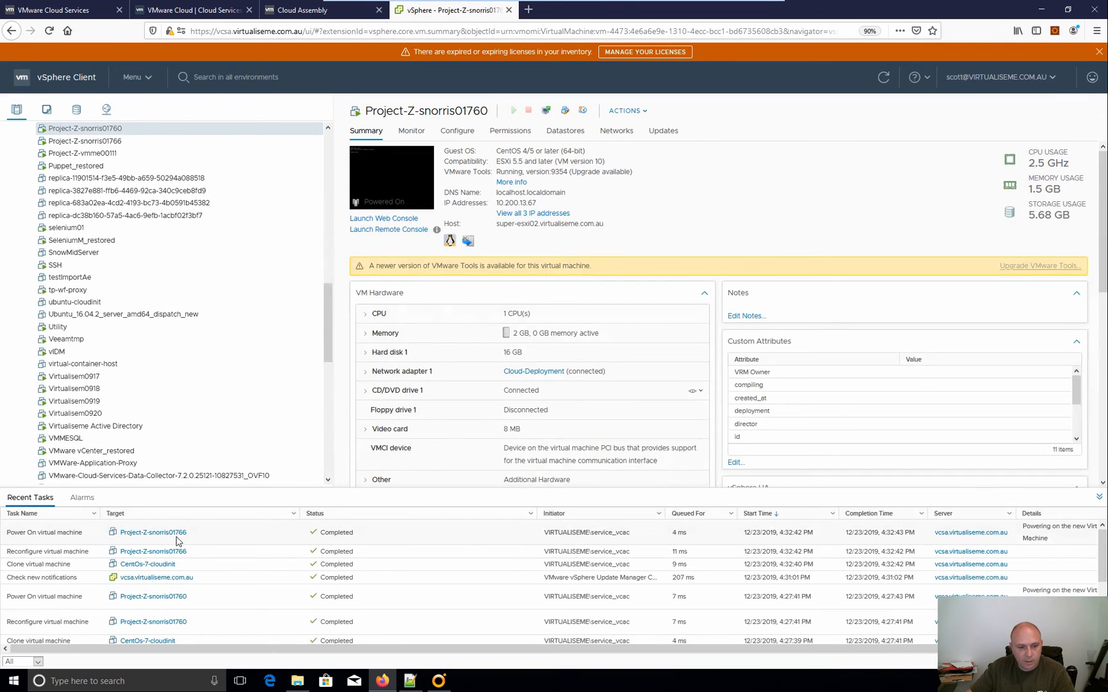
Confirm VM Project-Z-snorris01766 is on T1-App, then return to Cloud Assembly blueprints.
click(82, 141)
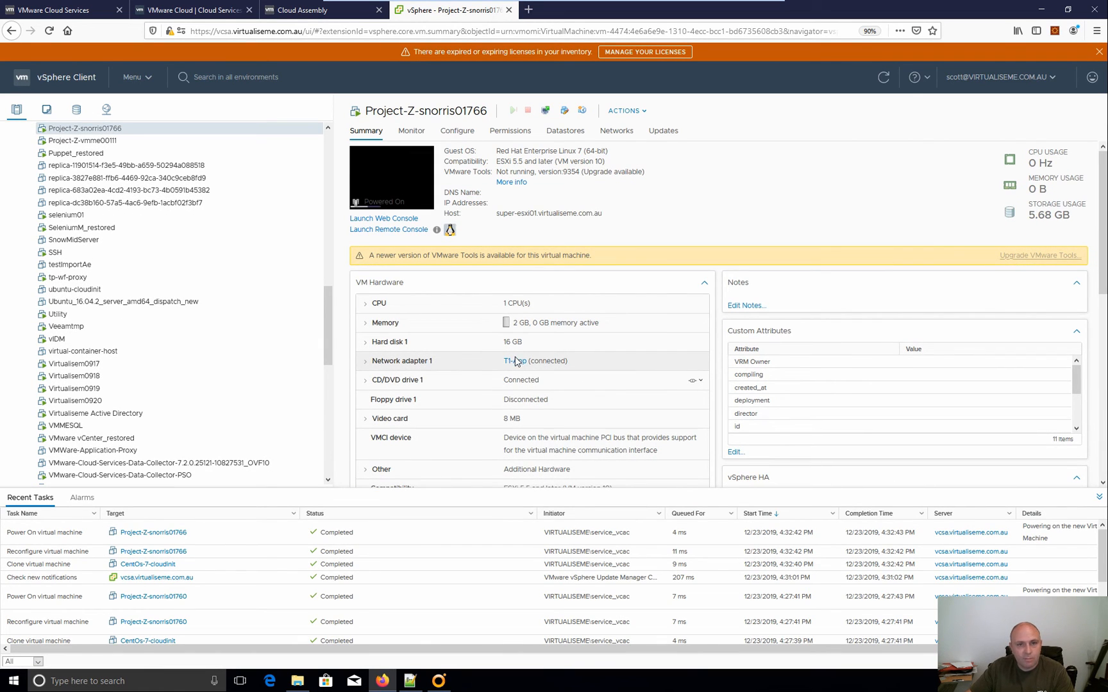
mouse_move(194, 10)
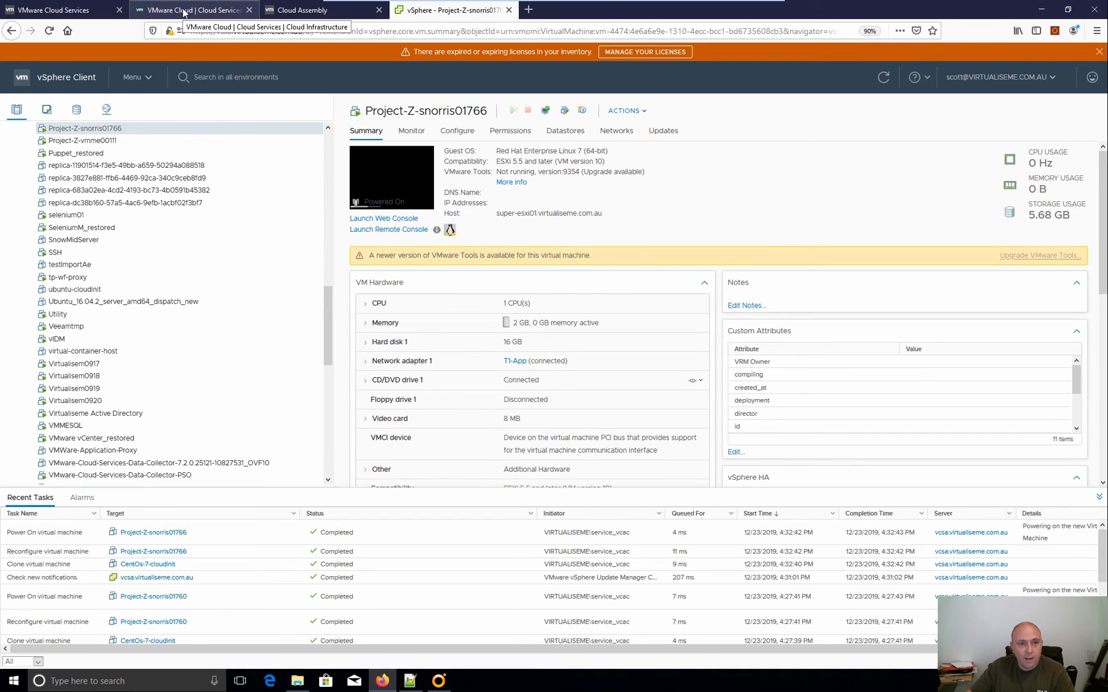
click(304, 10)
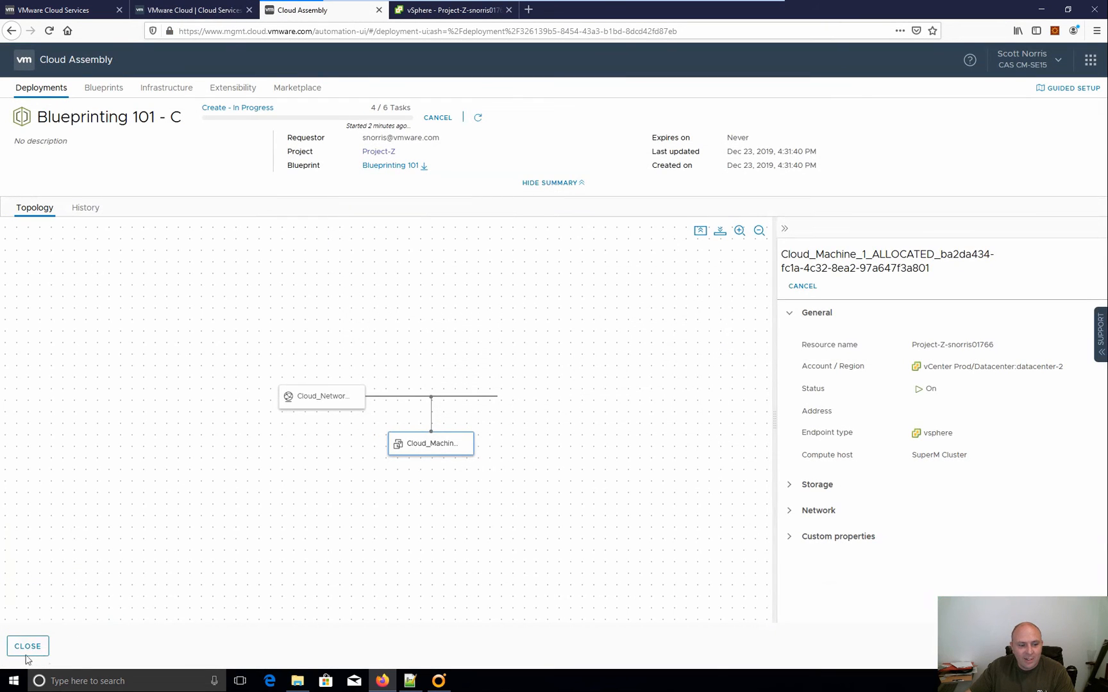
click(27, 647)
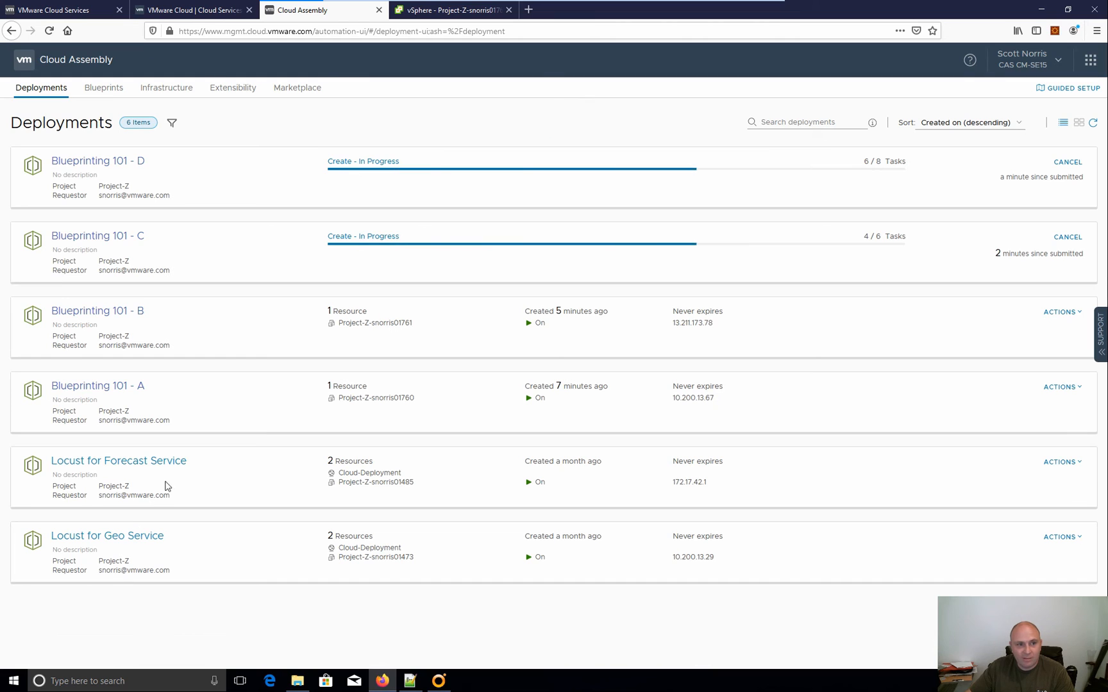
click(102, 87)
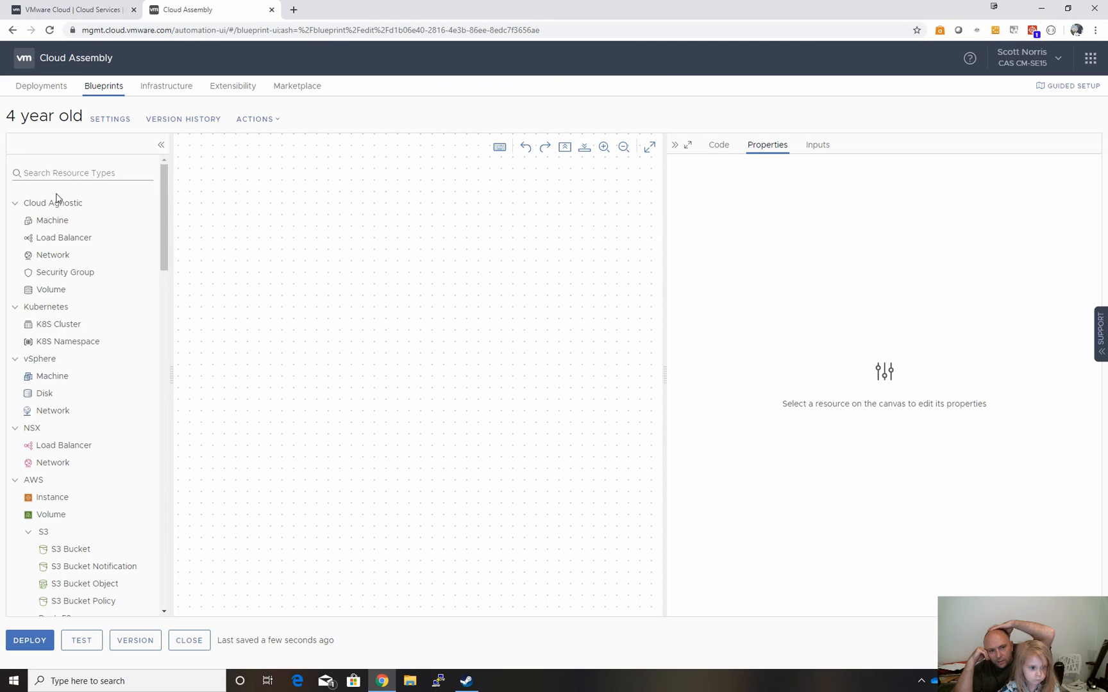
mouse_move(51, 219)
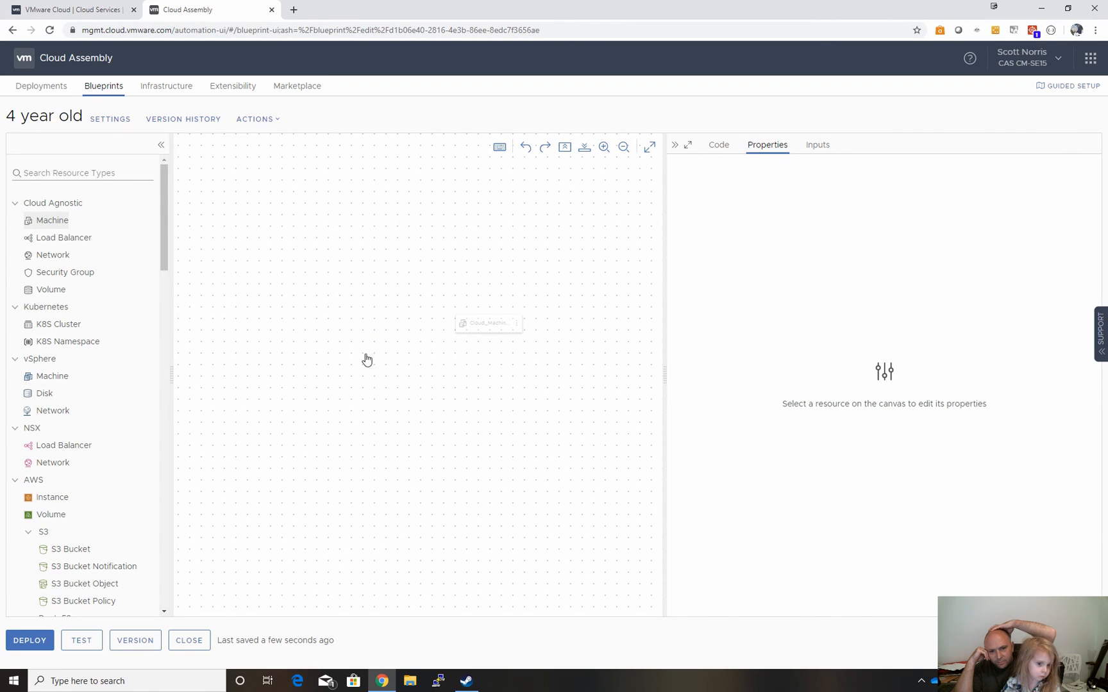
Place a Cloud Agnostic Machine with flavor small and CentOS image, then run a test.
click(456, 314)
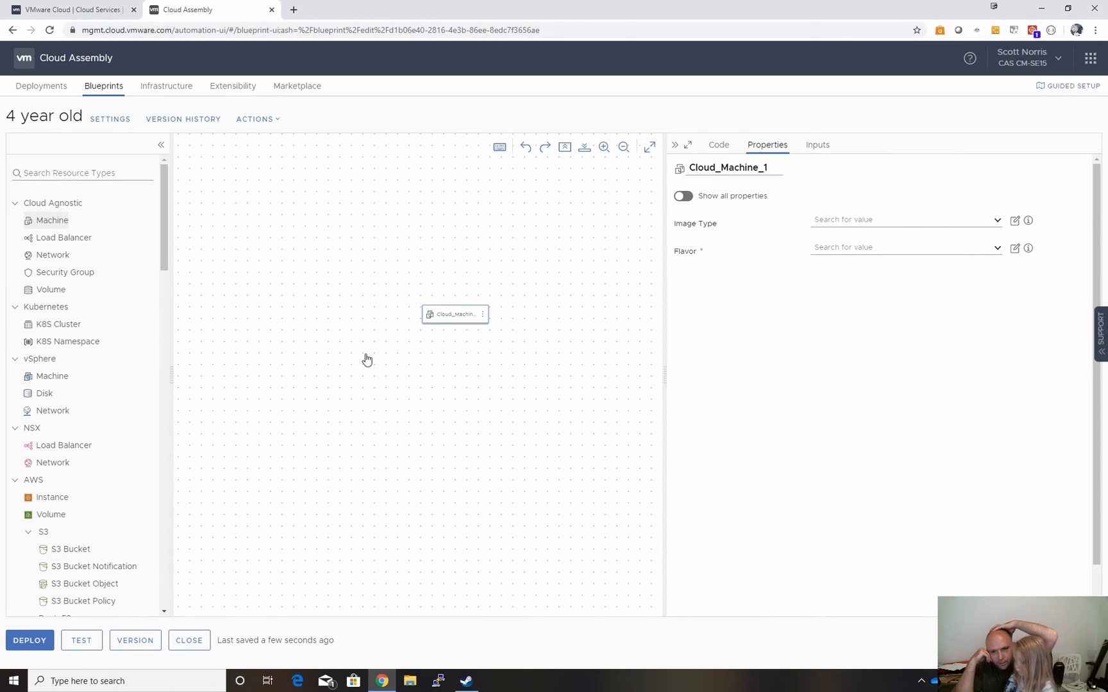
mouse_move(58, 323)
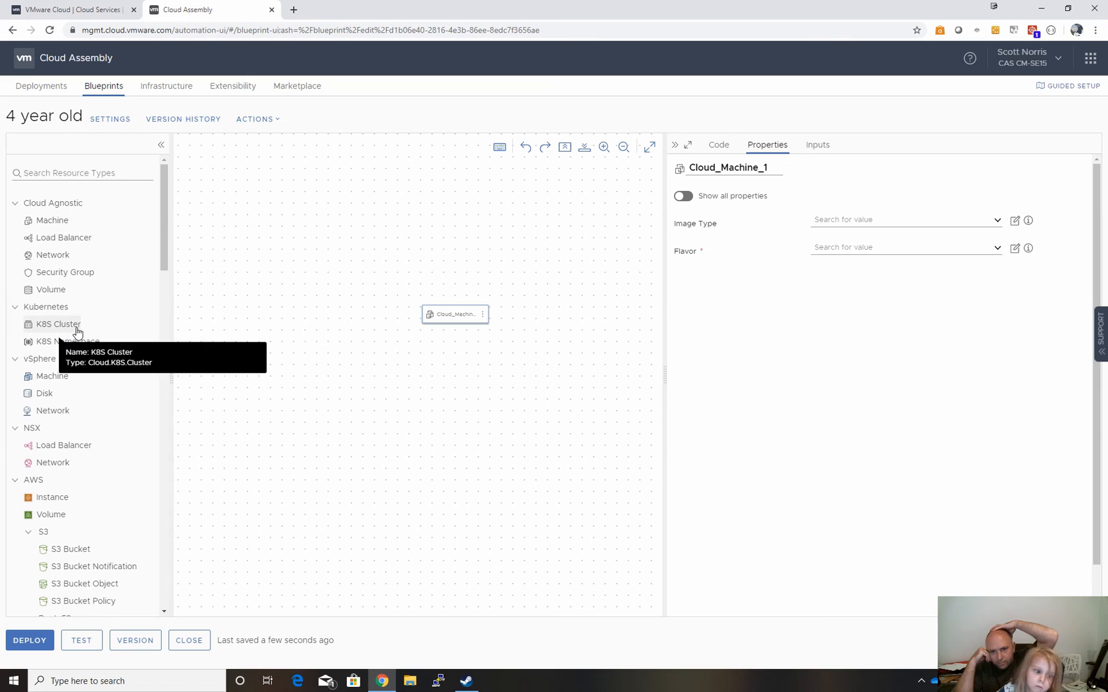
mouse_move(606, 397)
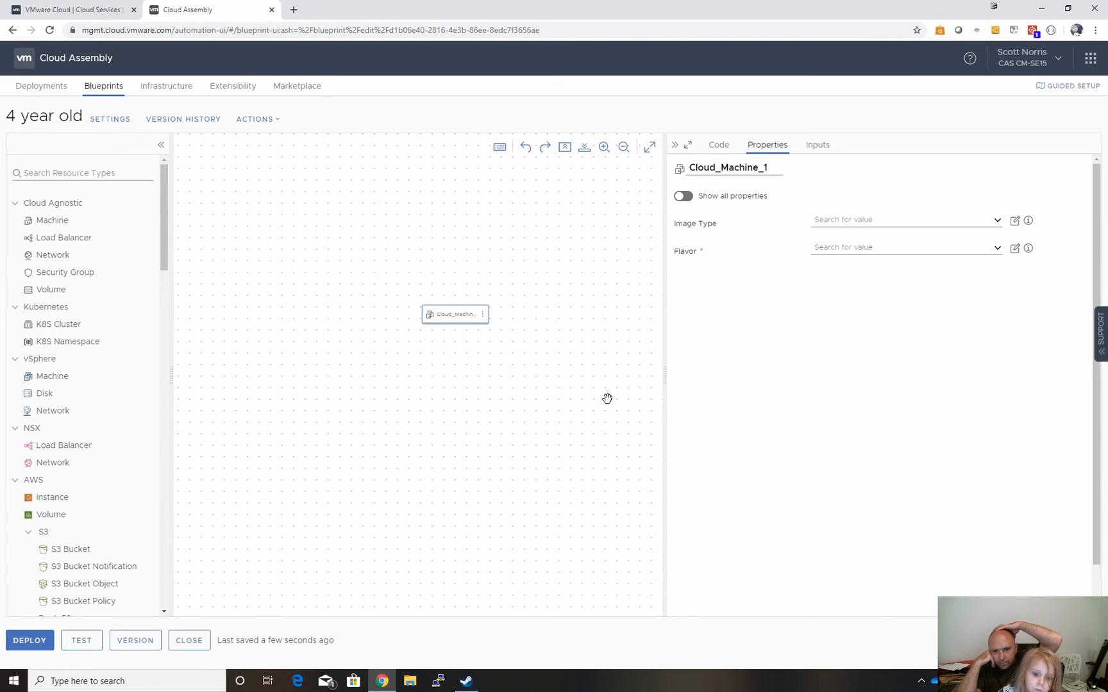
mouse_move(823, 224)
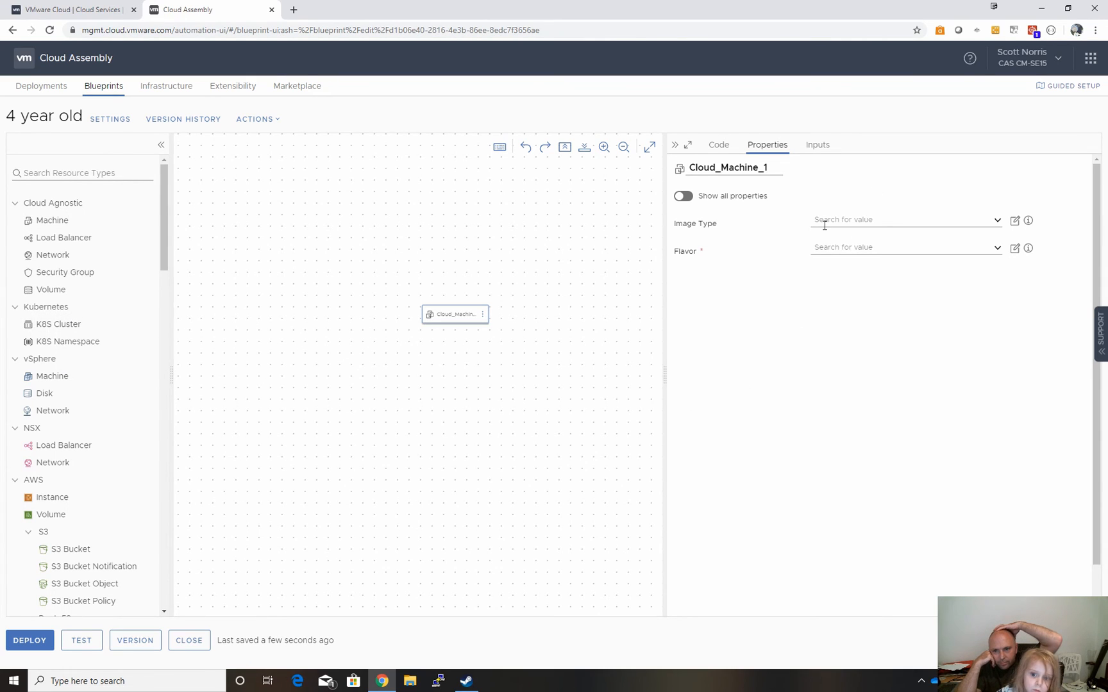
mouse_move(806, 224)
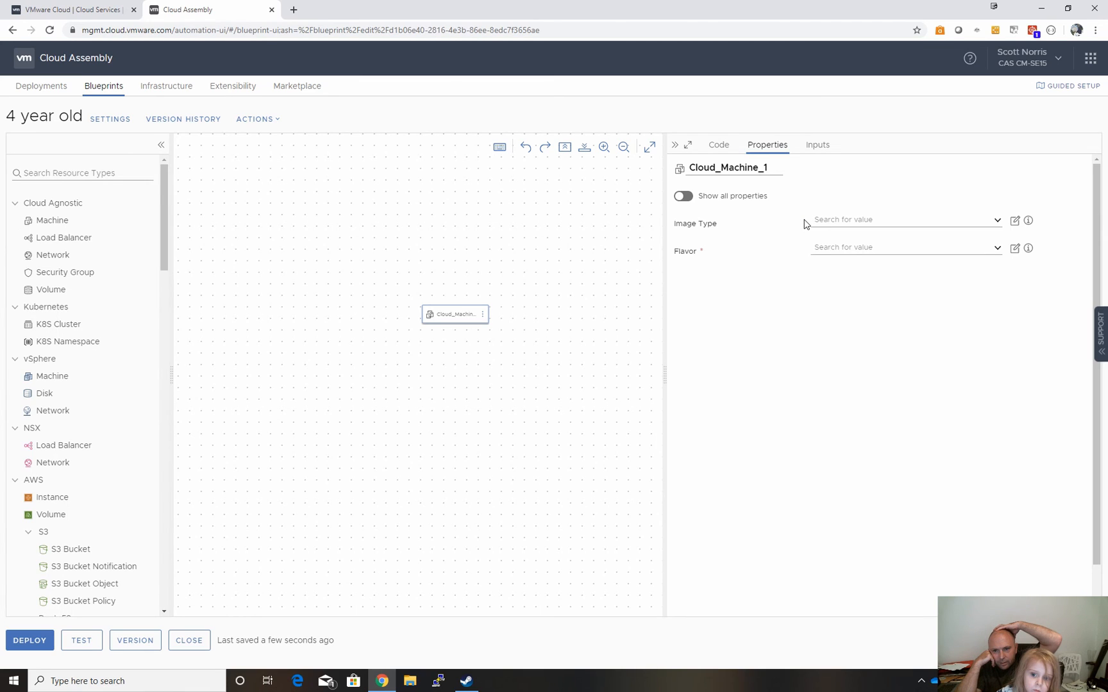
mouse_move(833, 216)
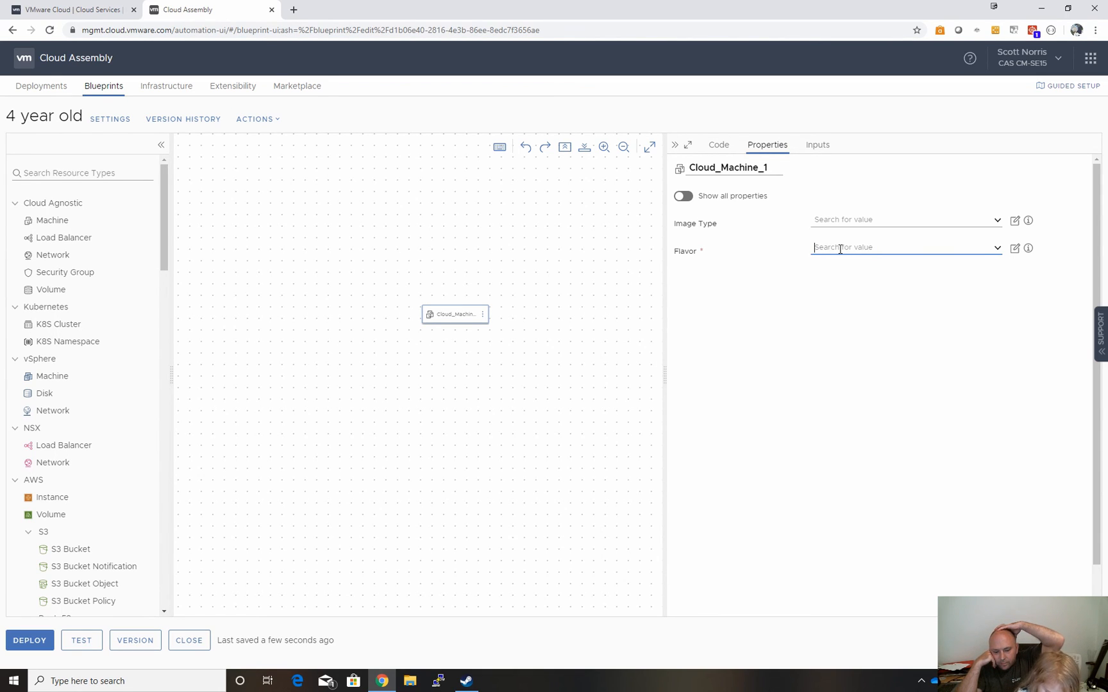
text(s)
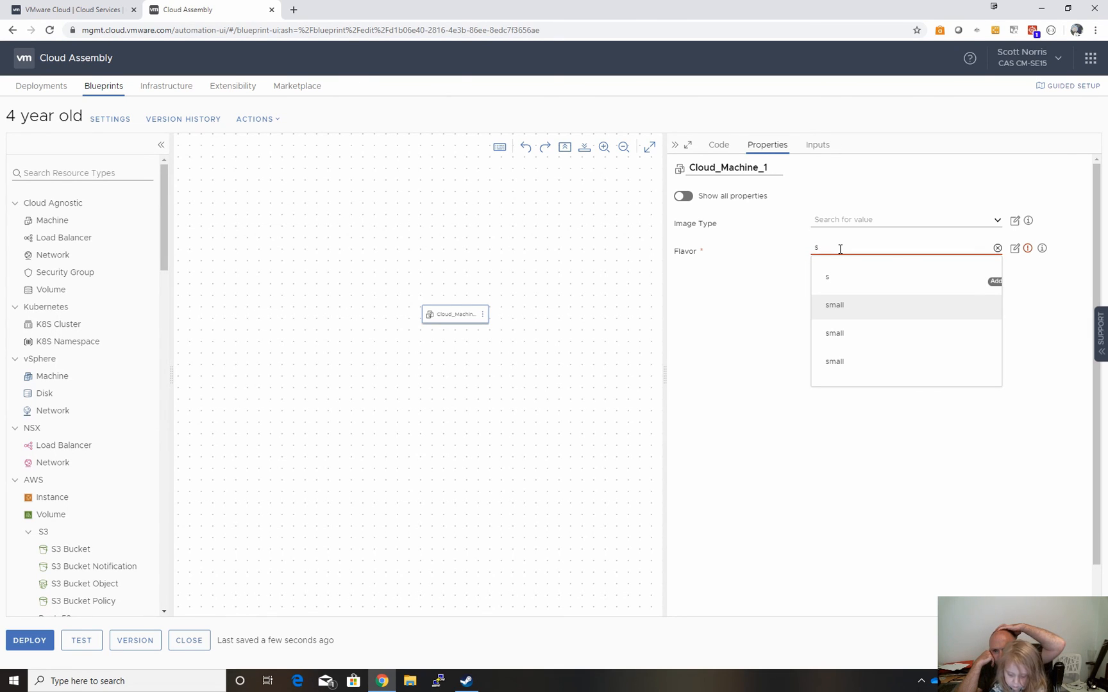
click(834, 304)
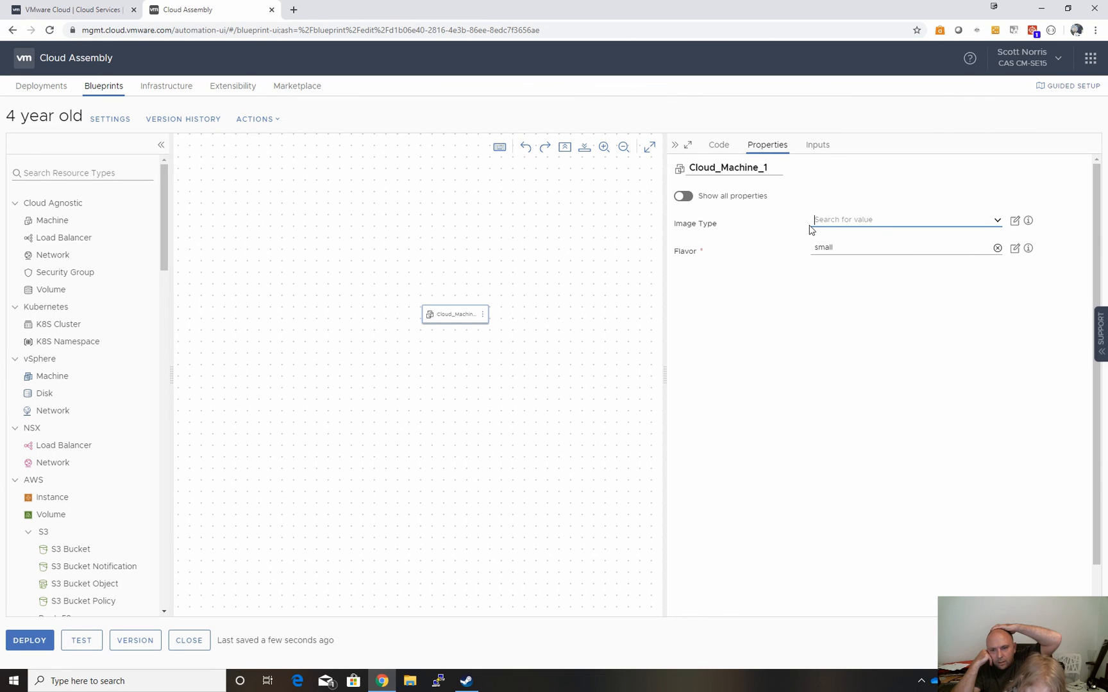
text(cccccc)
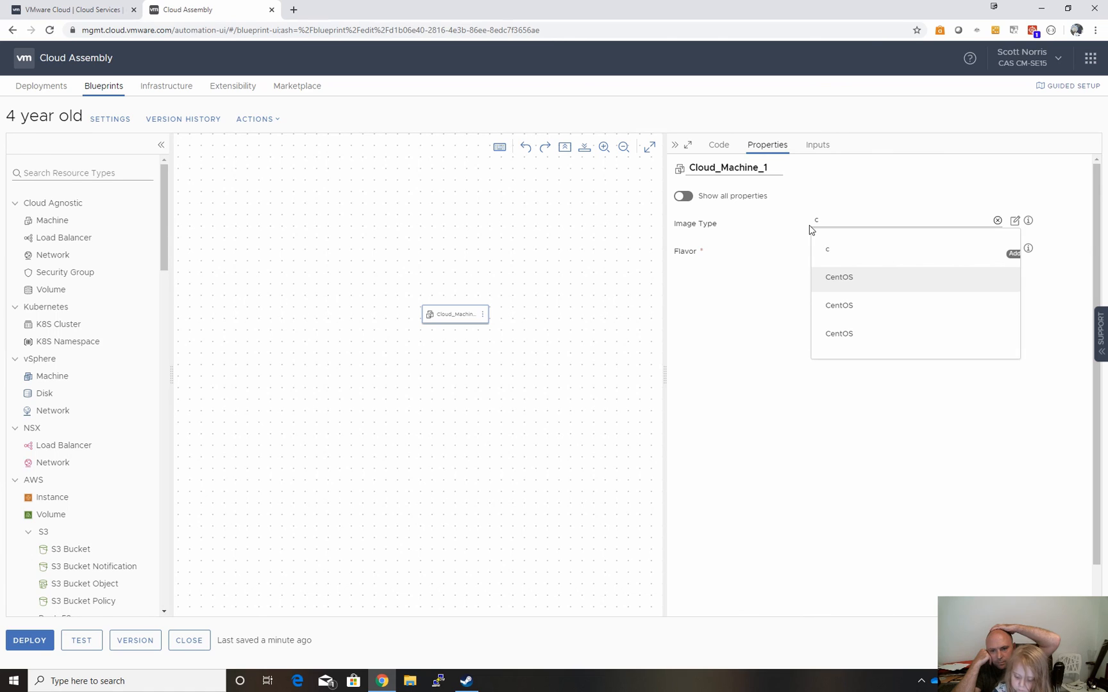
click(839, 277)
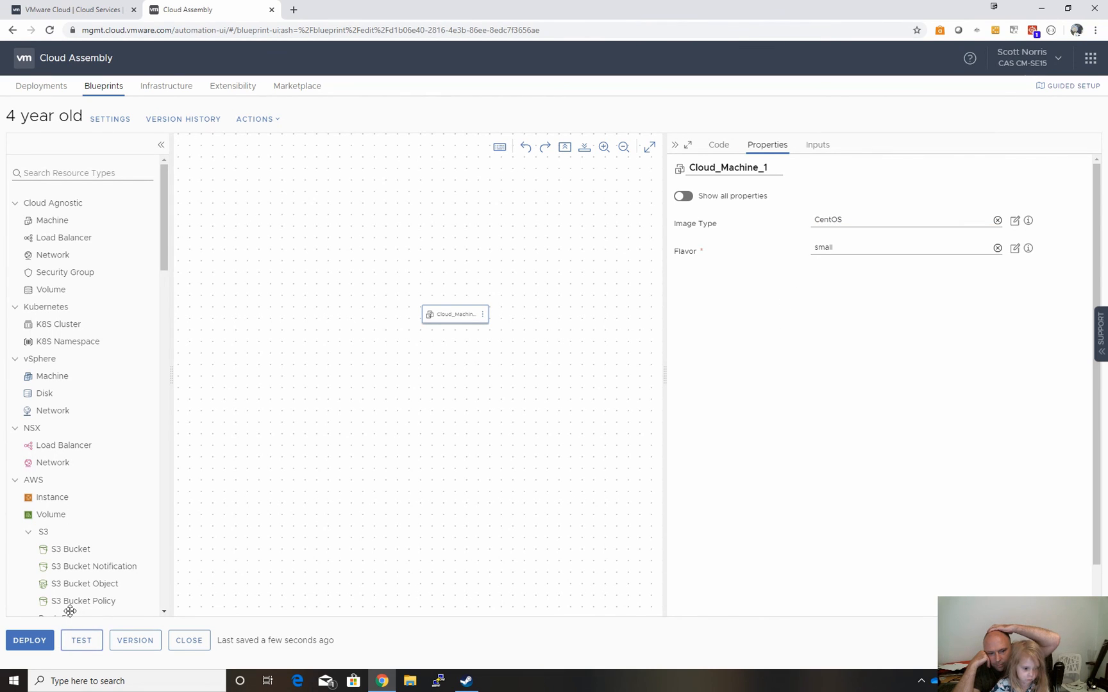
click(81, 640)
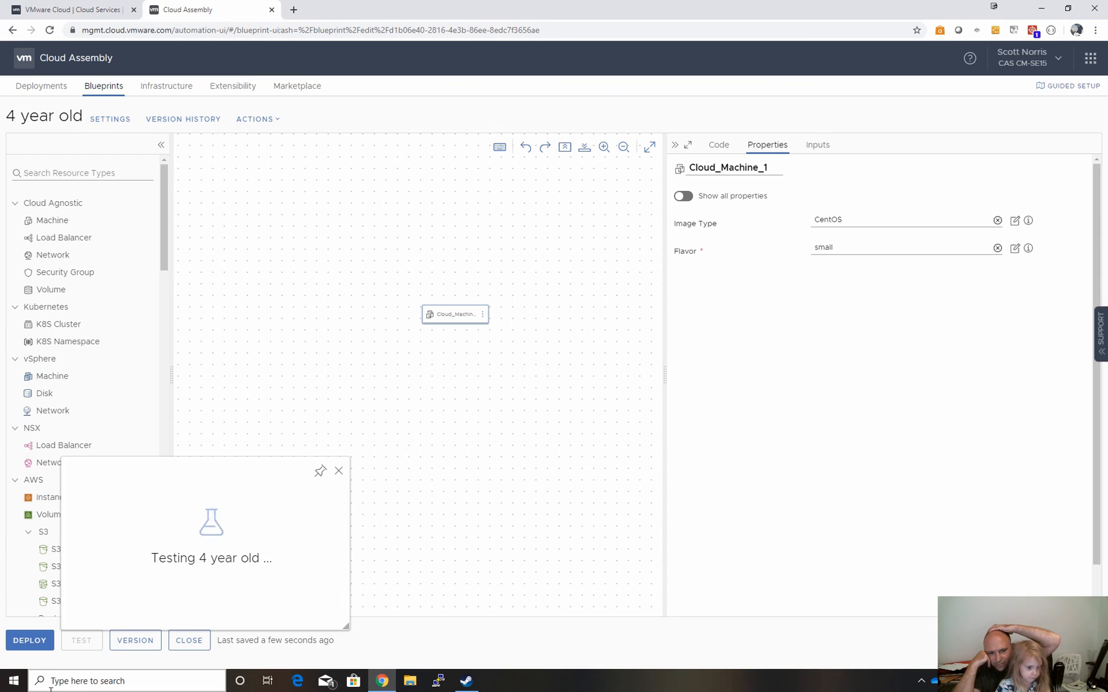
Close the Blueprinting 101 designer and return to the Blueprints list.
click(81, 640)
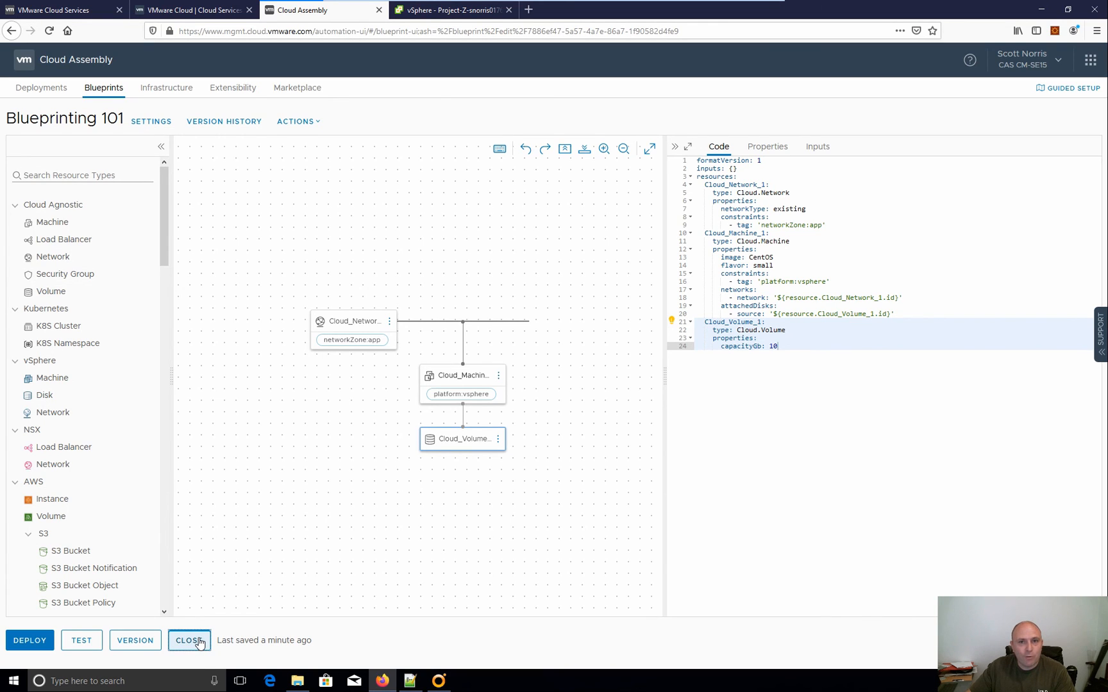
click(188, 640)
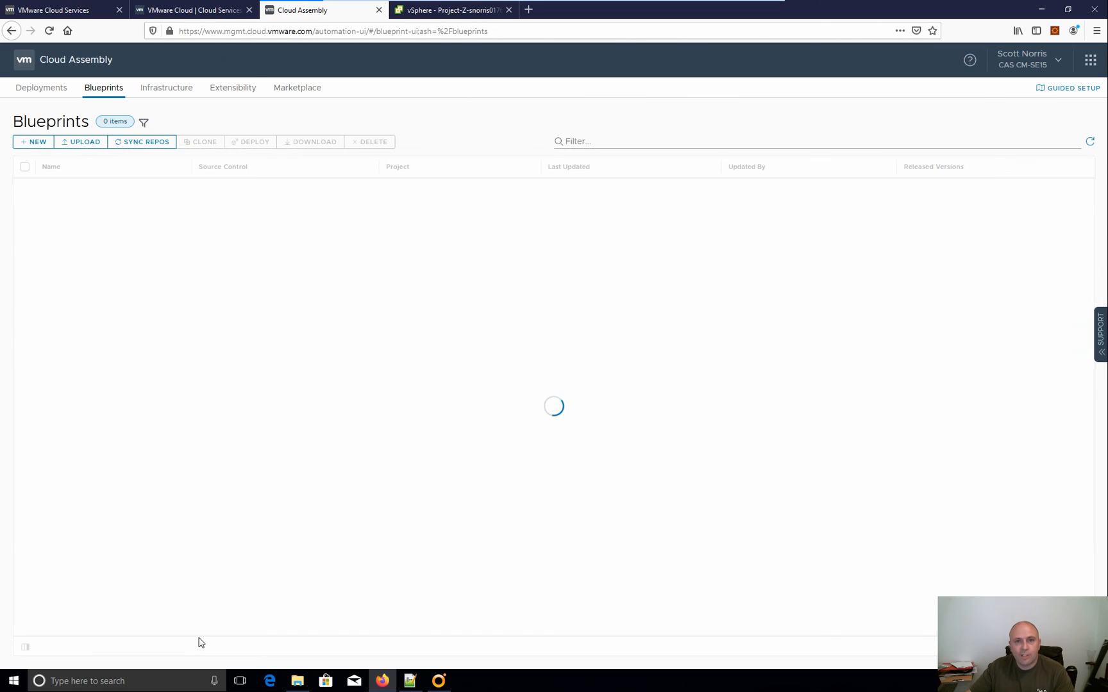